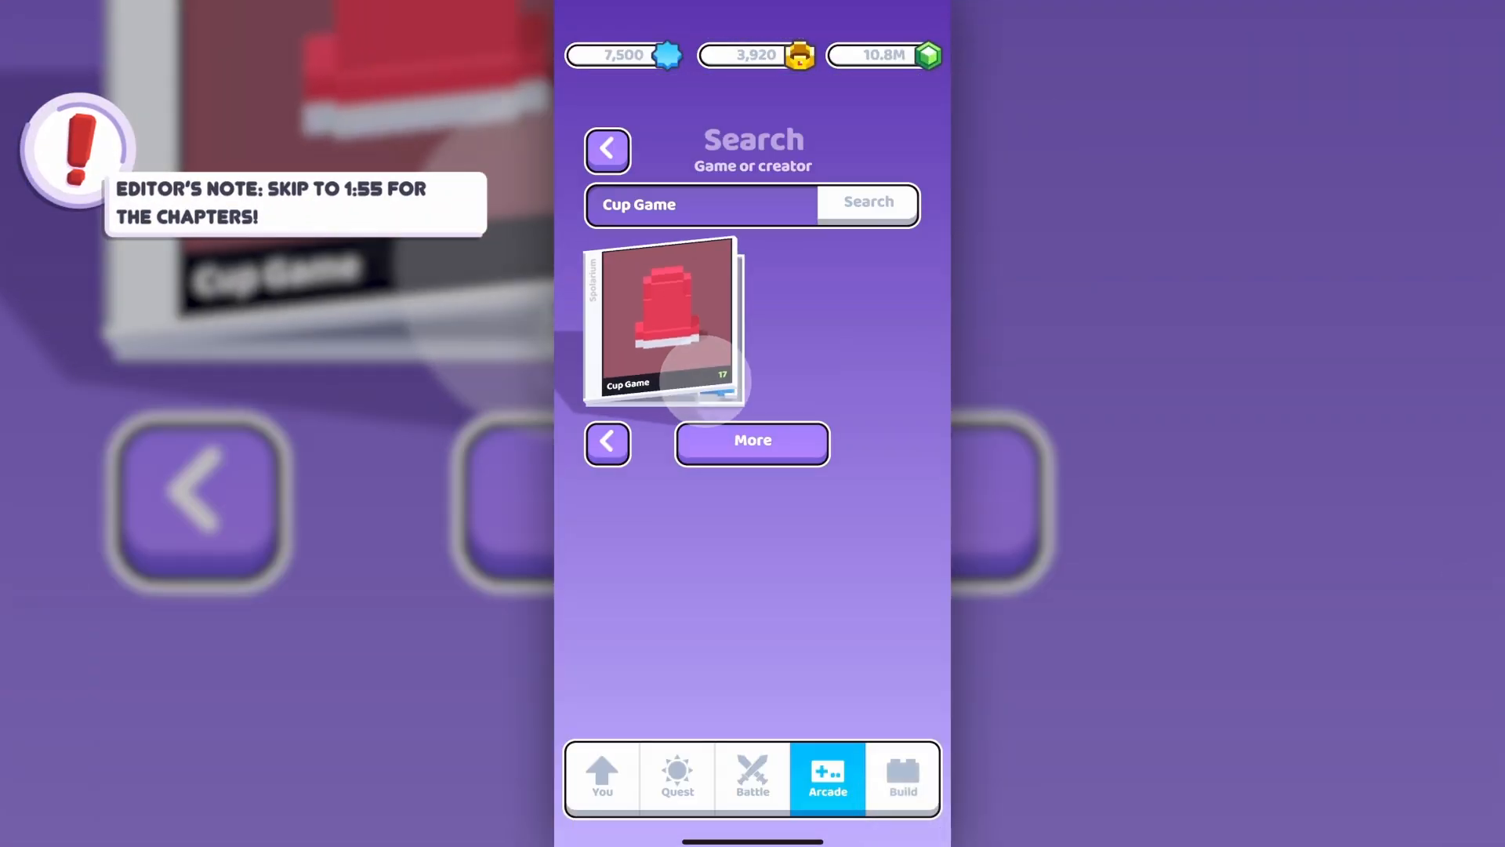
# Open the Cup Game thumbnail from the Arcade Search results
pyautogui.click(660, 320)
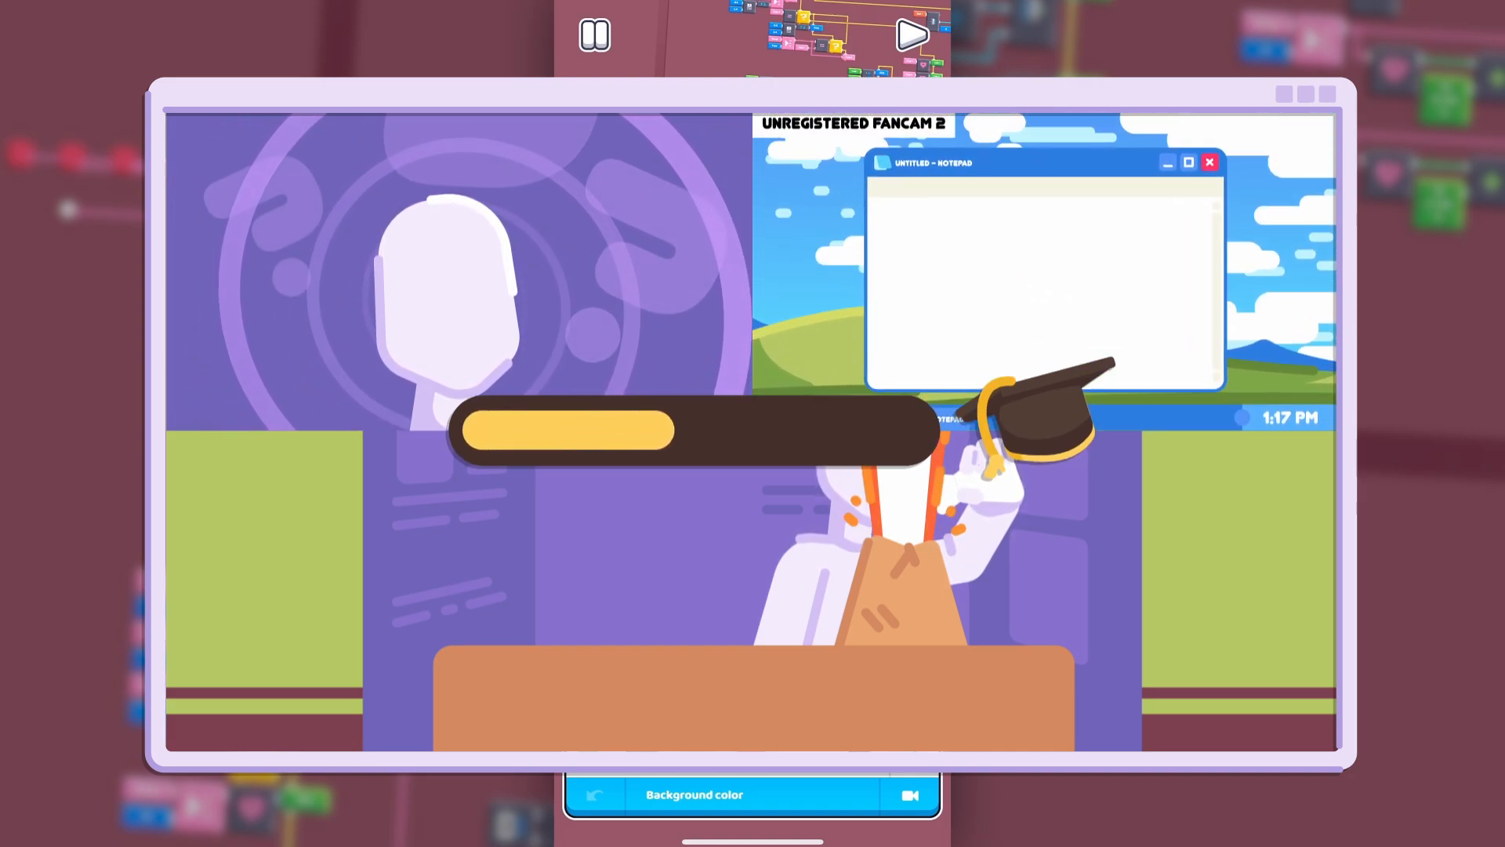
# Type 'HELLO' and 'TODAY I' into the name entry
pyautogui.write('HELLO')
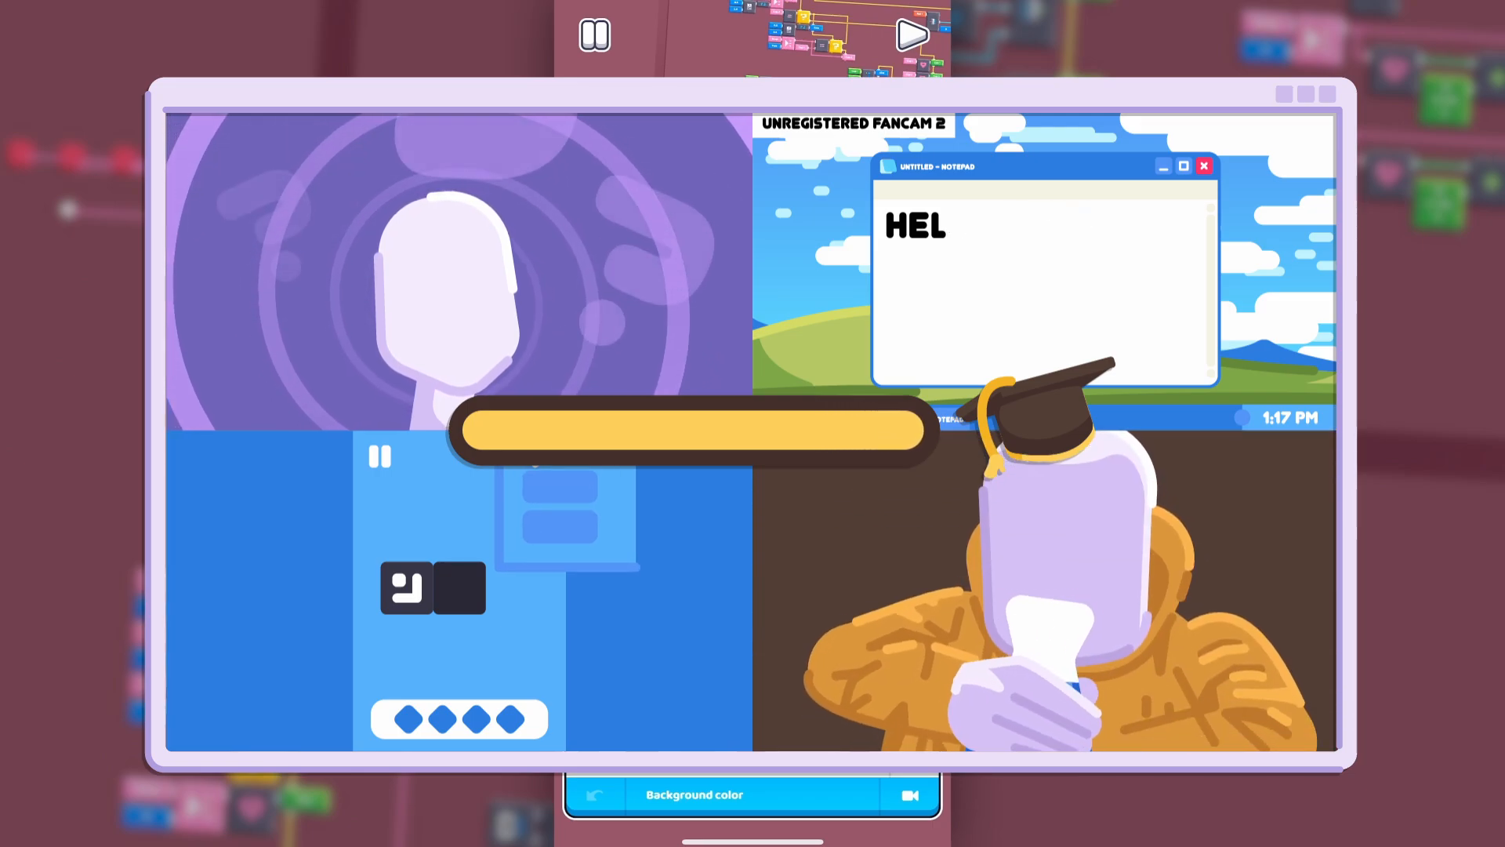
pyautogui.write('TODAY I')
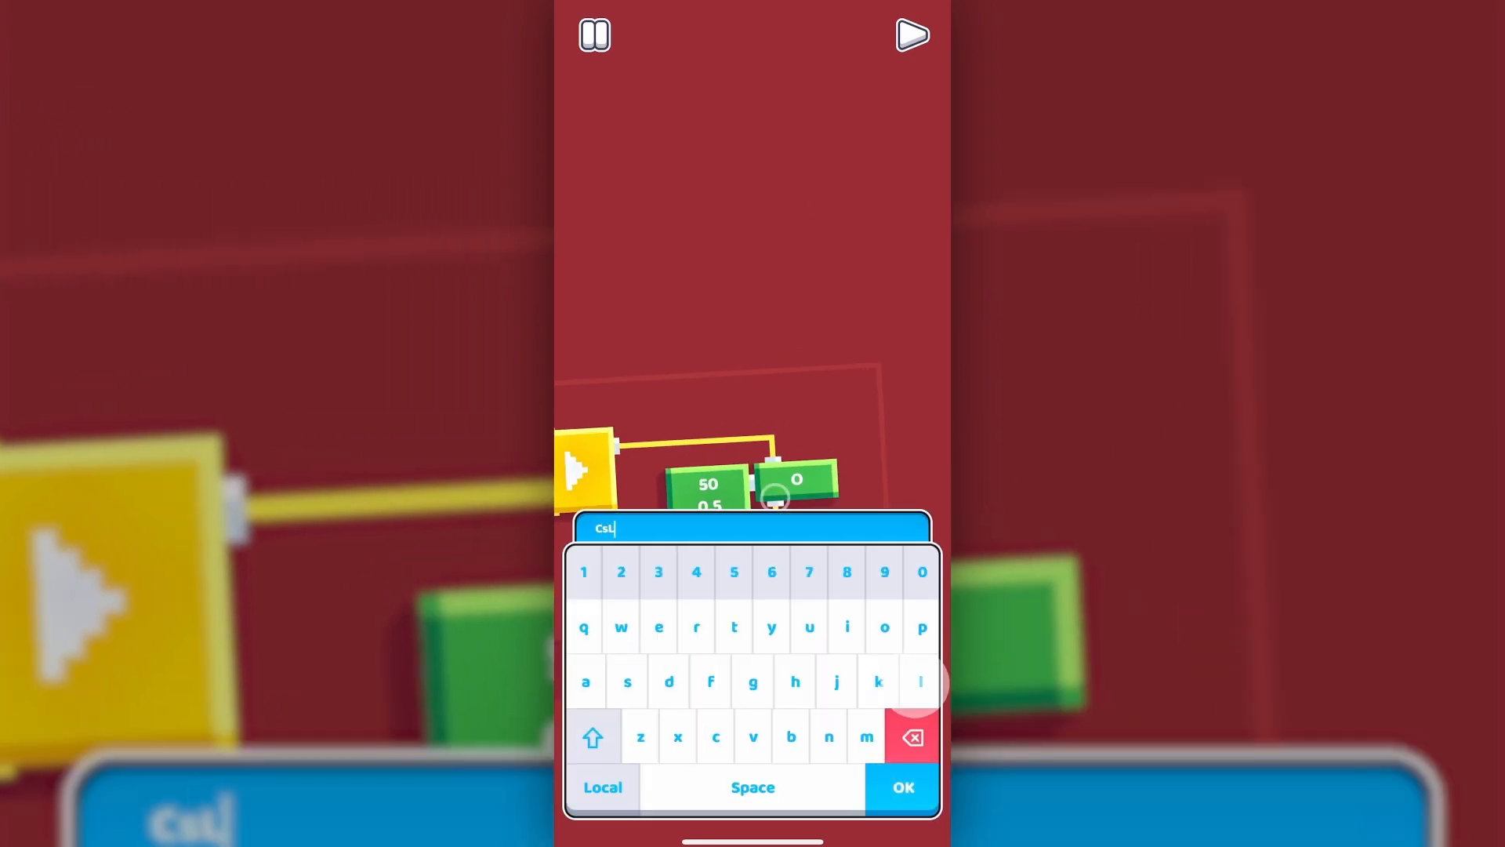
# Name the new Number variable block CsLen
pyautogui.click(899, 786)
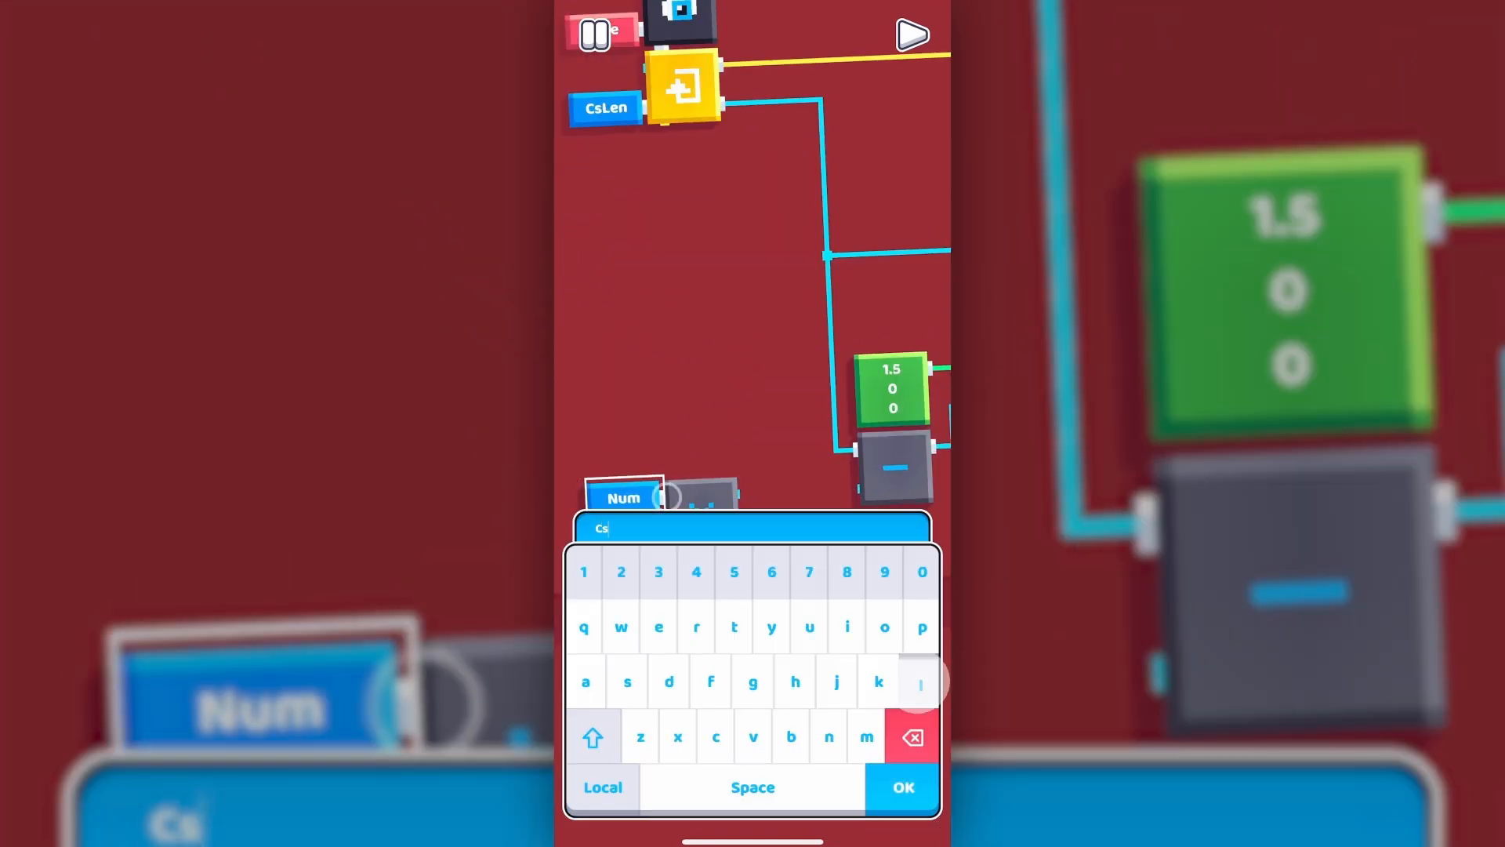
# Name the new Vector variables after the cup count and the Cup position
pyautogui.click(899, 786)
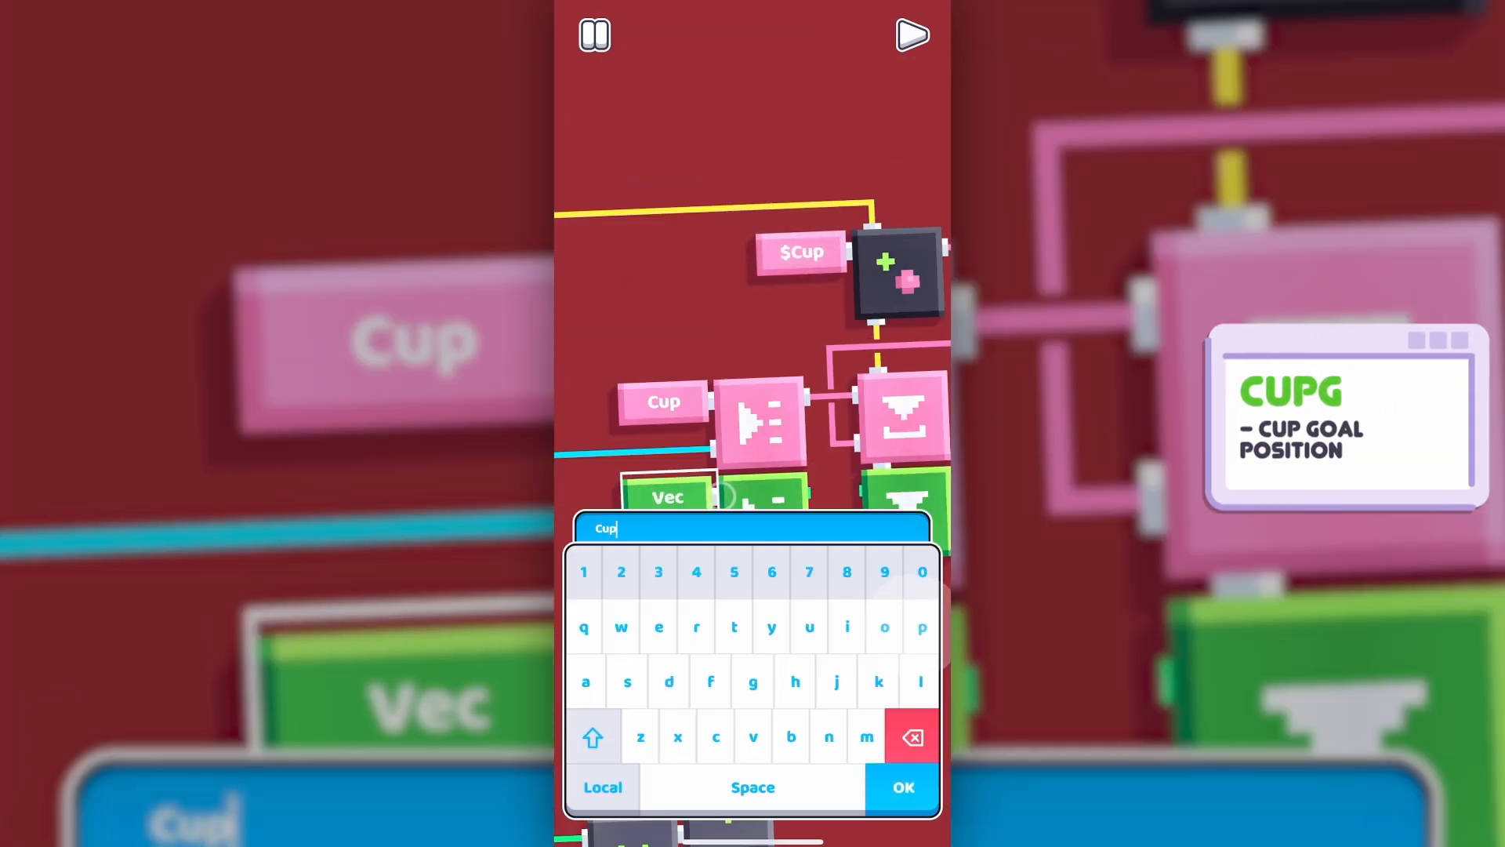
pyautogui.click(899, 786)
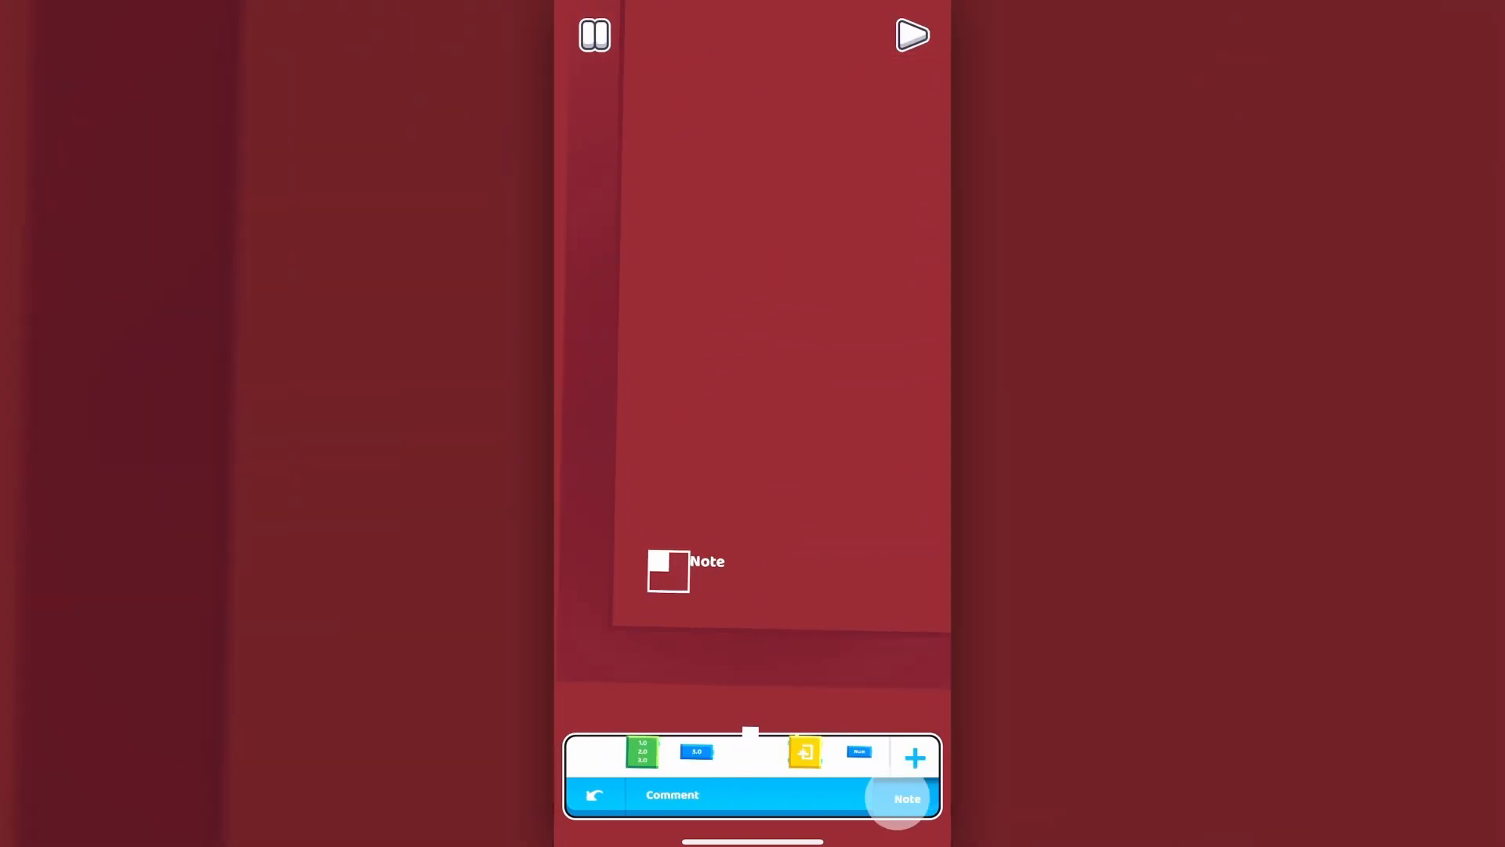
# Rename the note comment to 'Cups' and wire the Cup variable into the lerp script
pyautogui.click(902, 798)
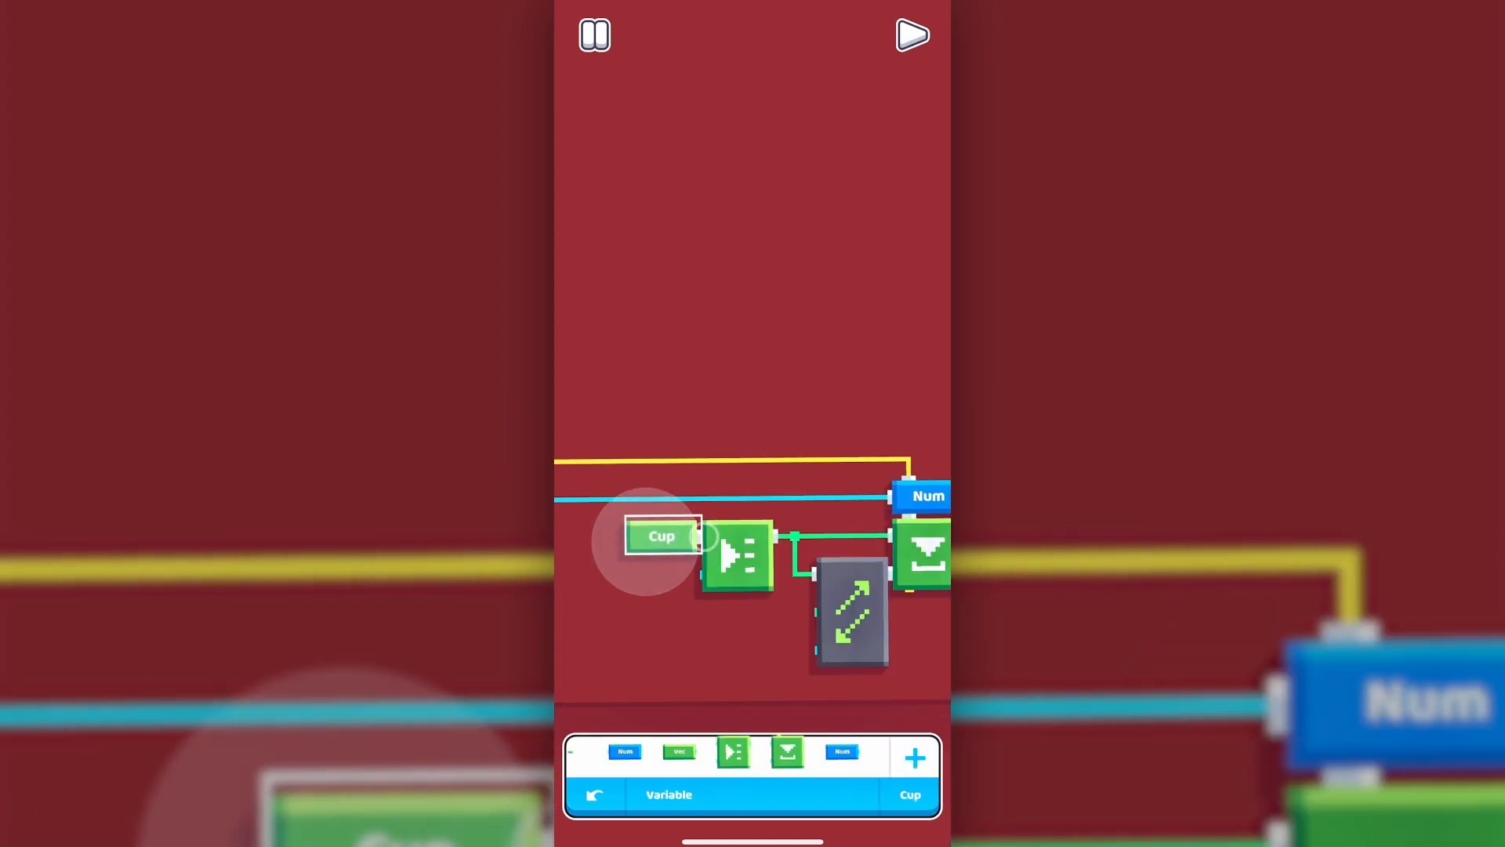
pyautogui.click(660, 536)
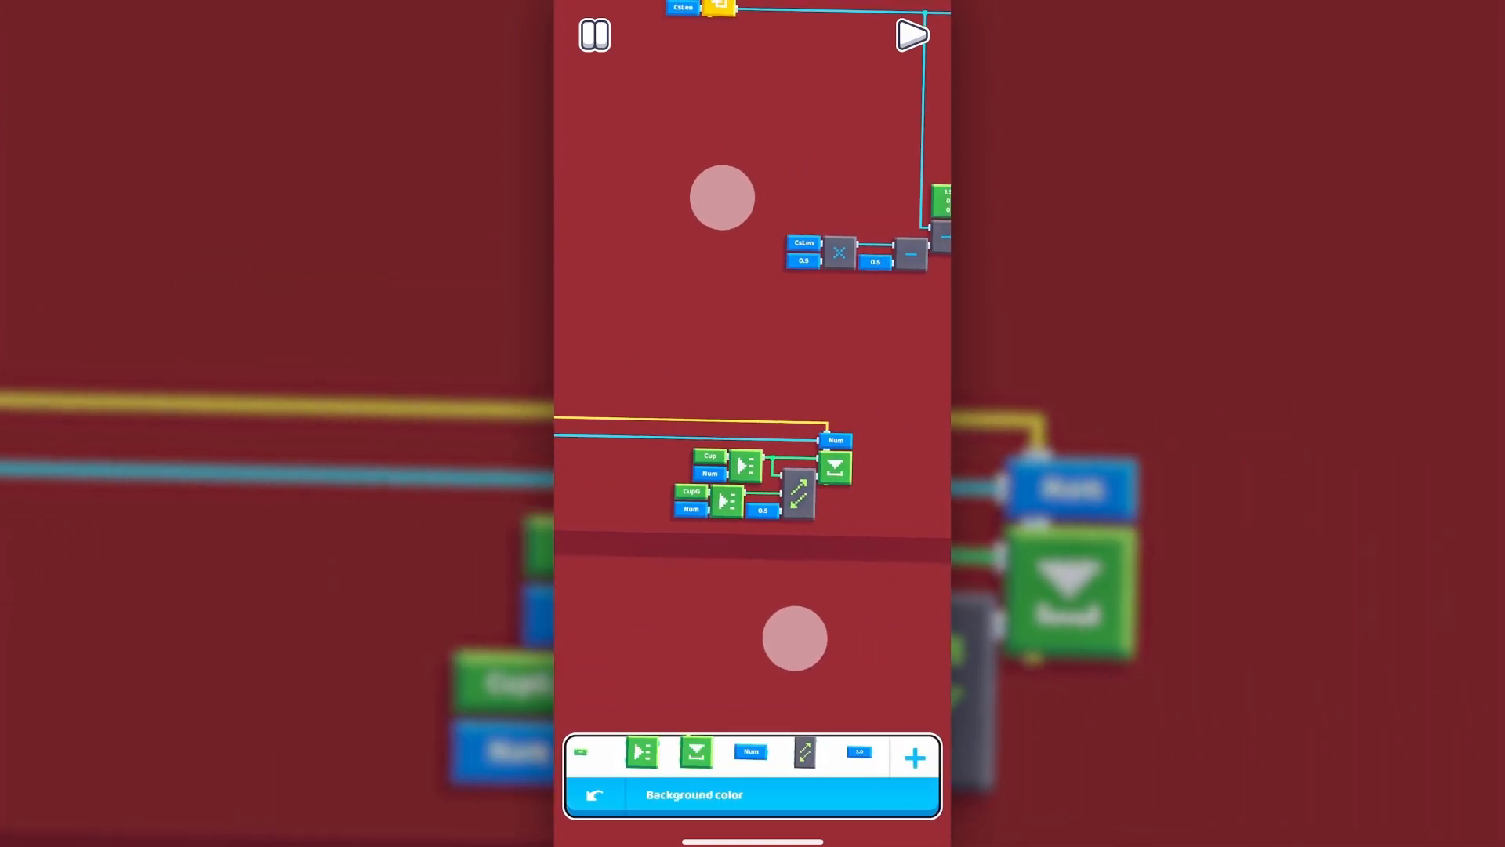
pyautogui.click(912, 758)
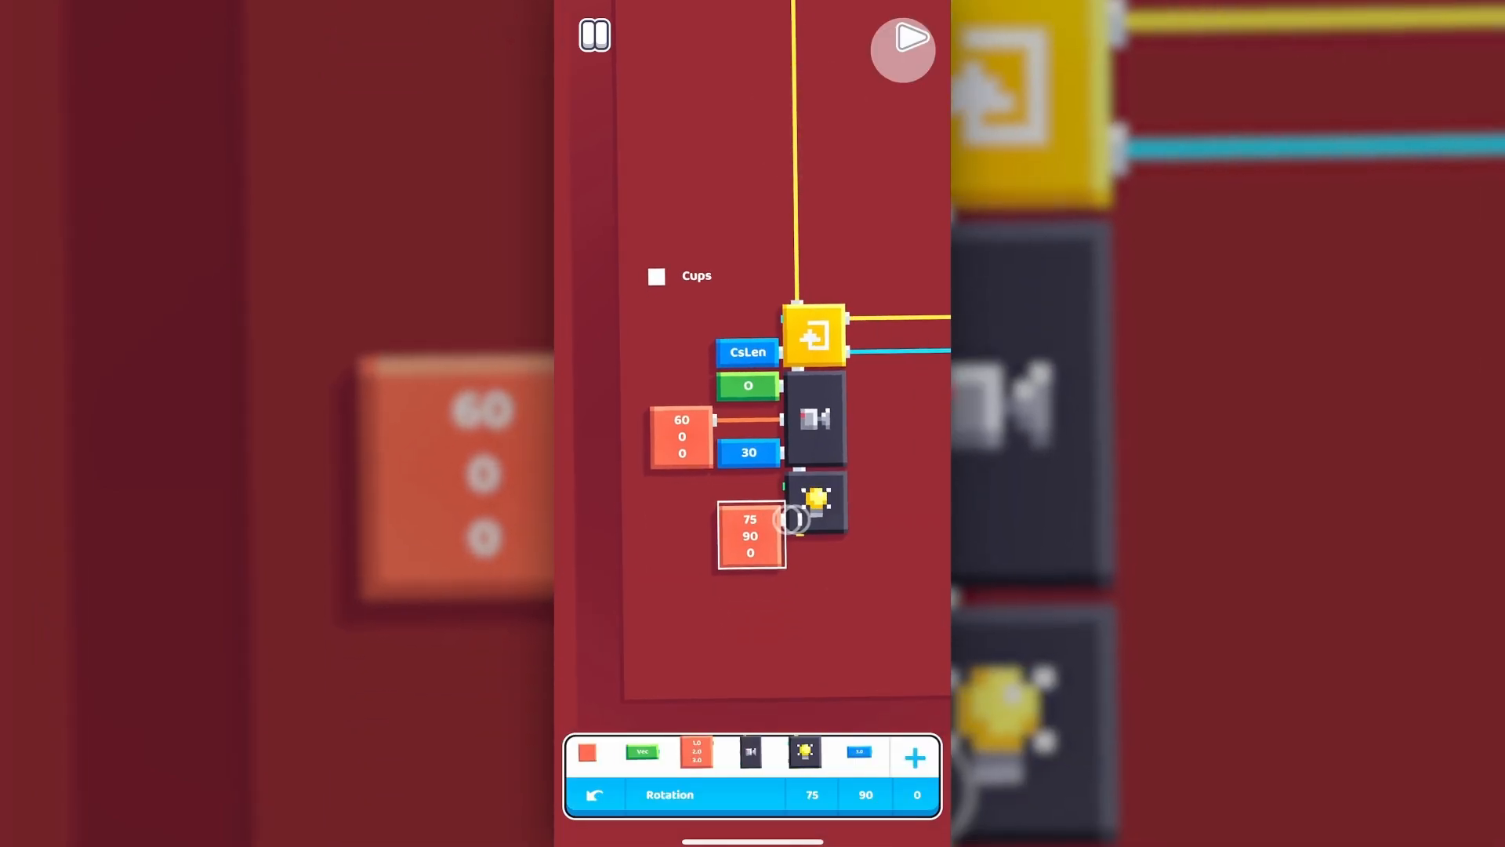
# Run the game to check the camera and light view of the cups
pyautogui.click(901, 51)
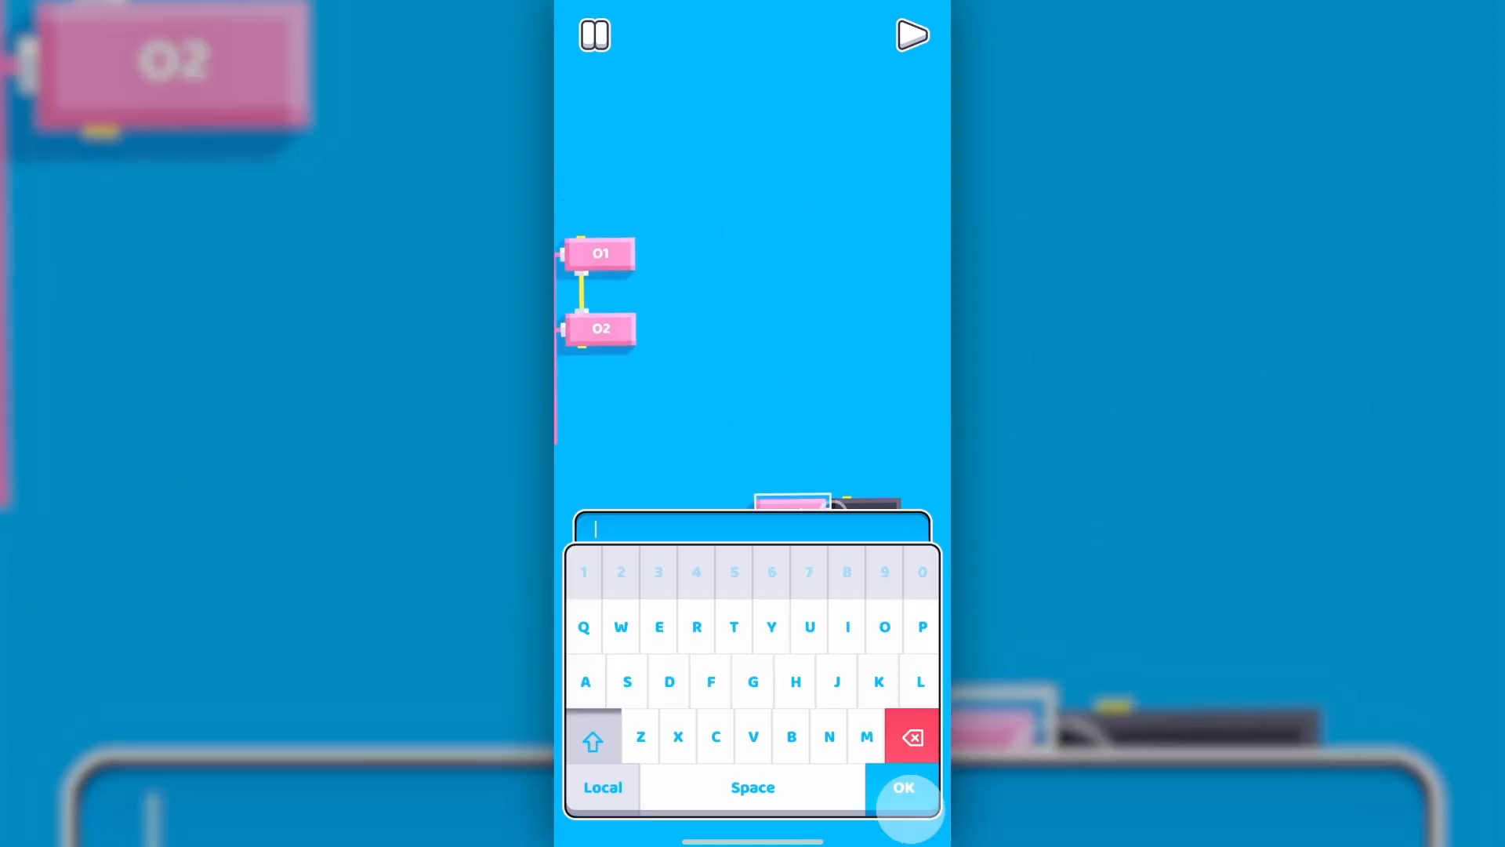
# Create object variables O1 and O2 and build the 45-degree rotated offset script
pyautogui.write('o')
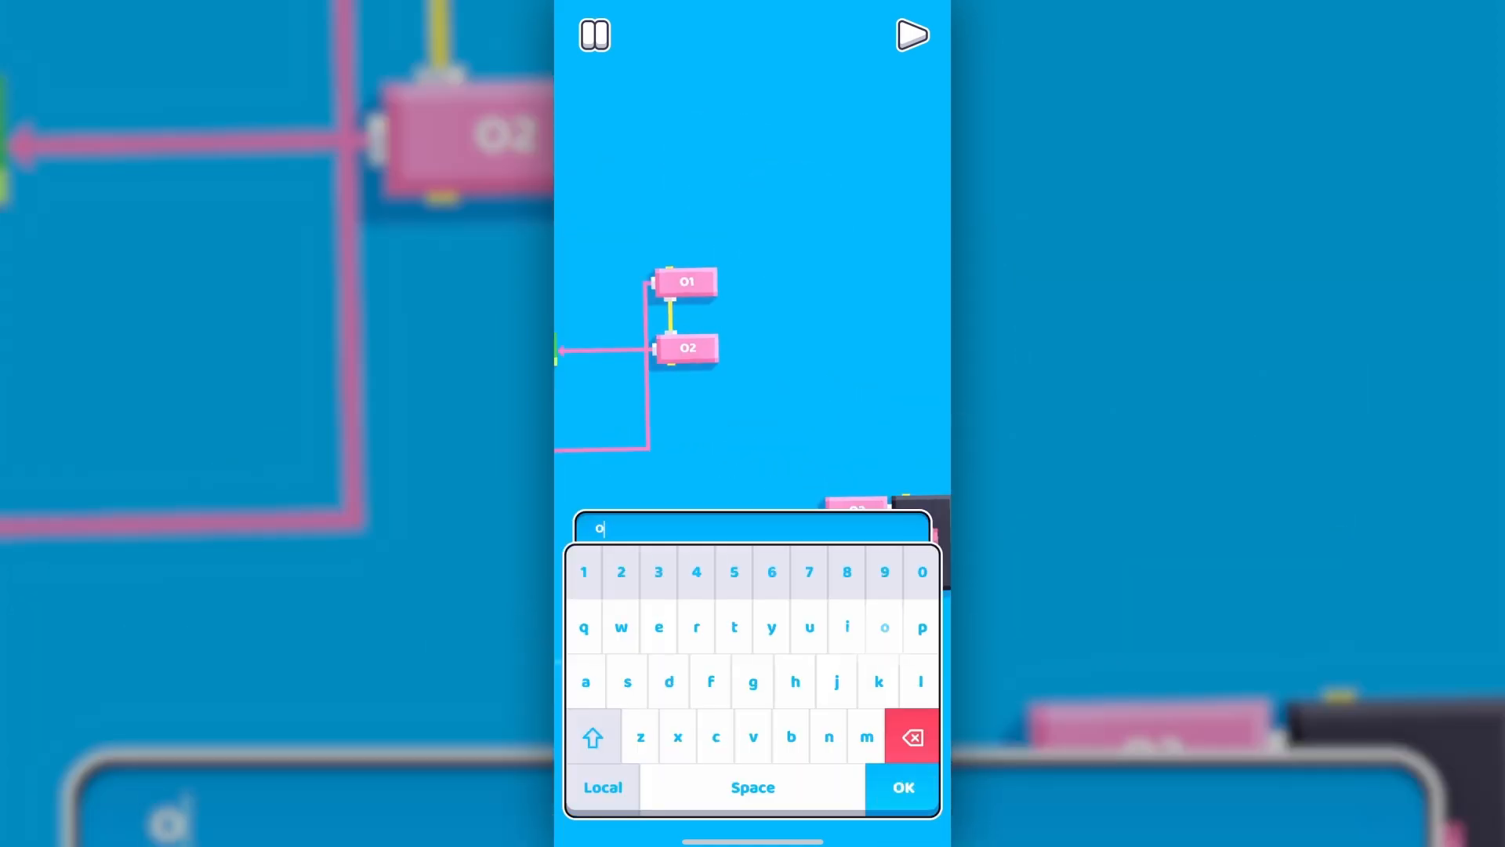
pyautogui.click(899, 786)
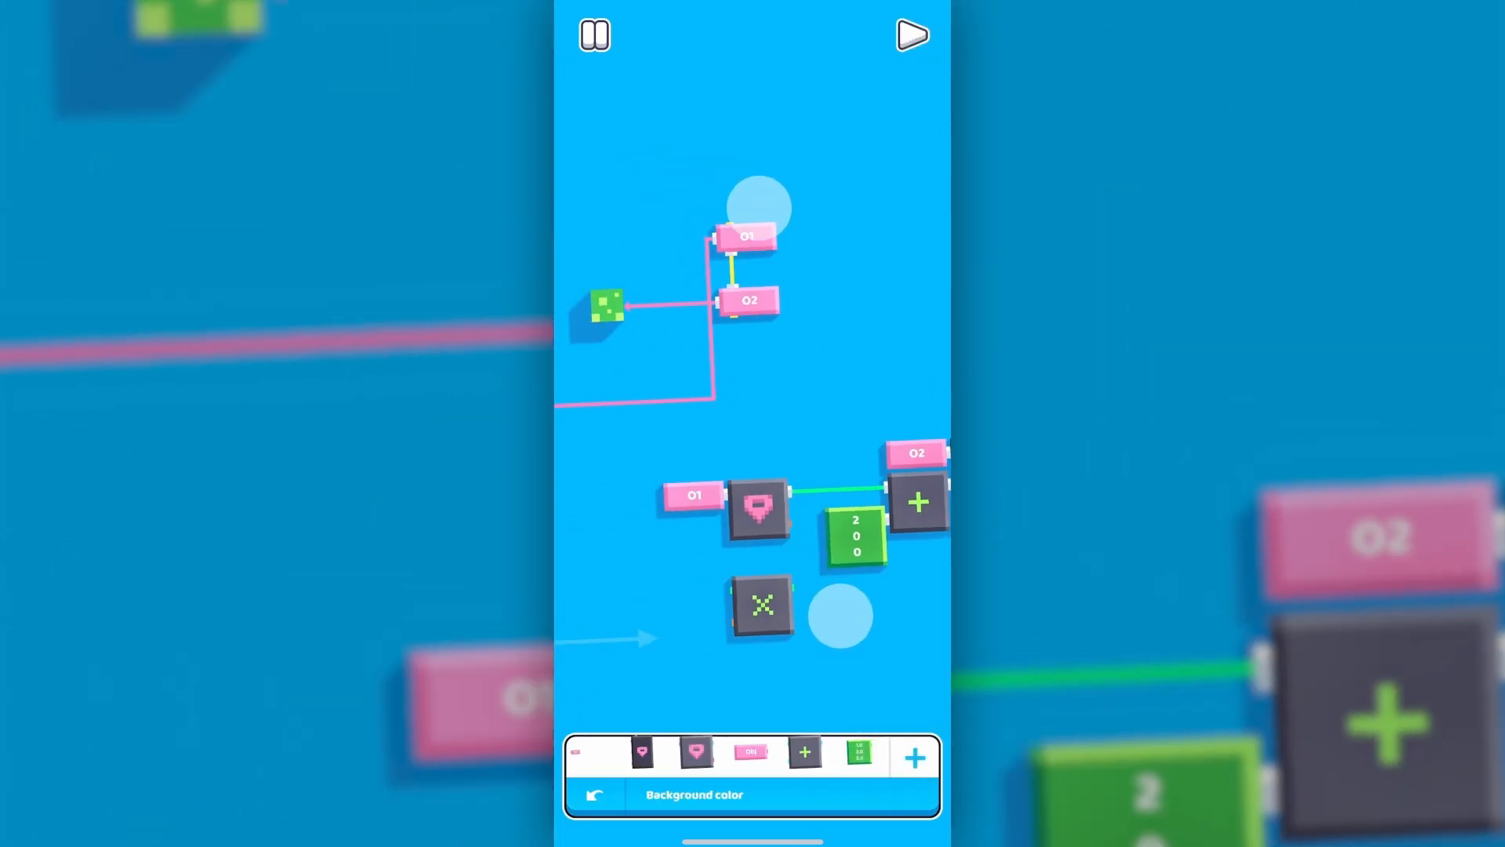
pyautogui.click(911, 34)
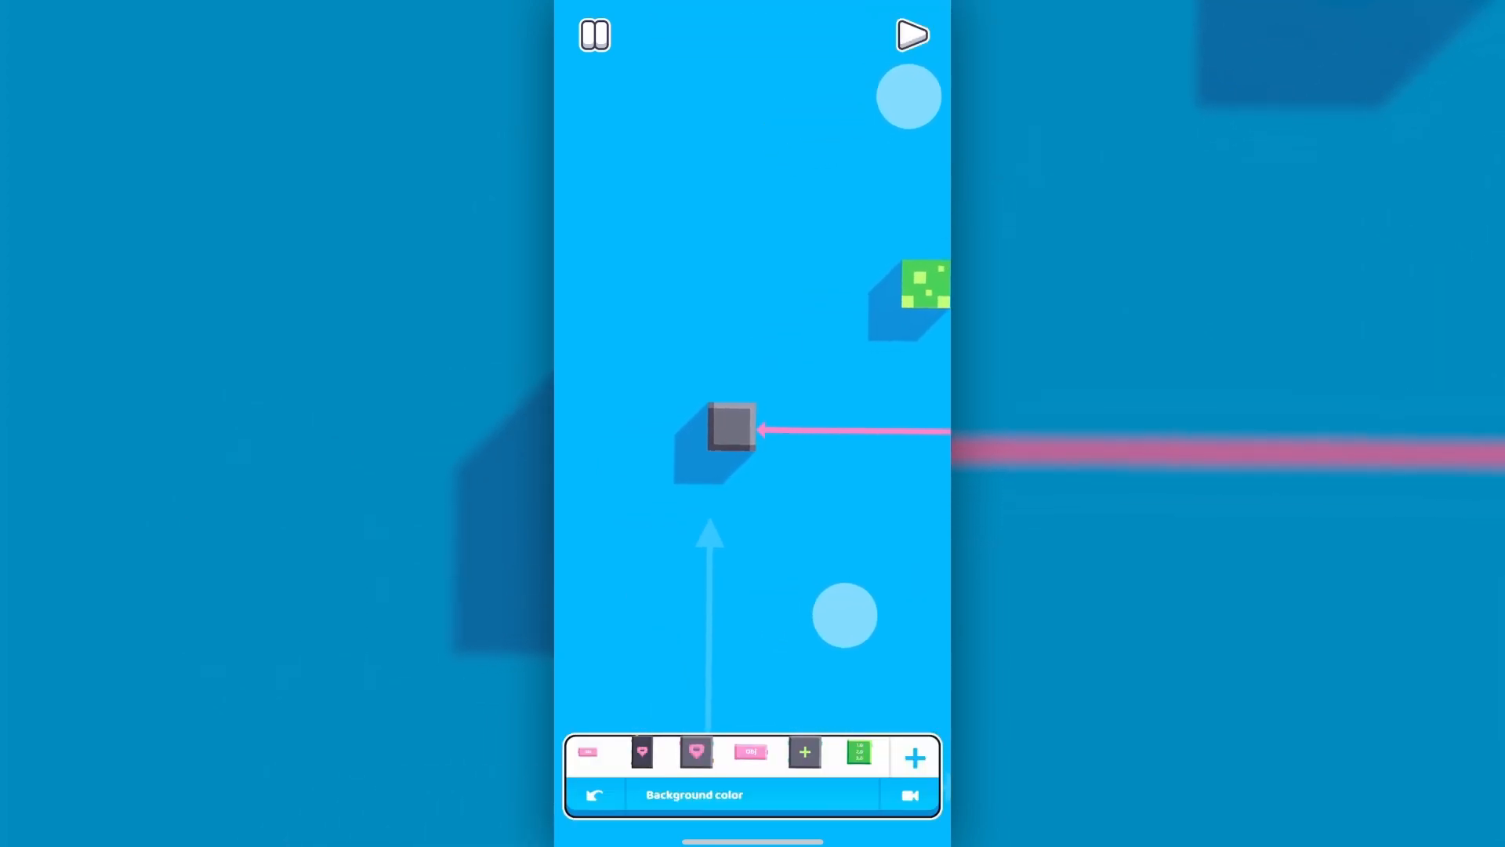
pyautogui.click(910, 35)
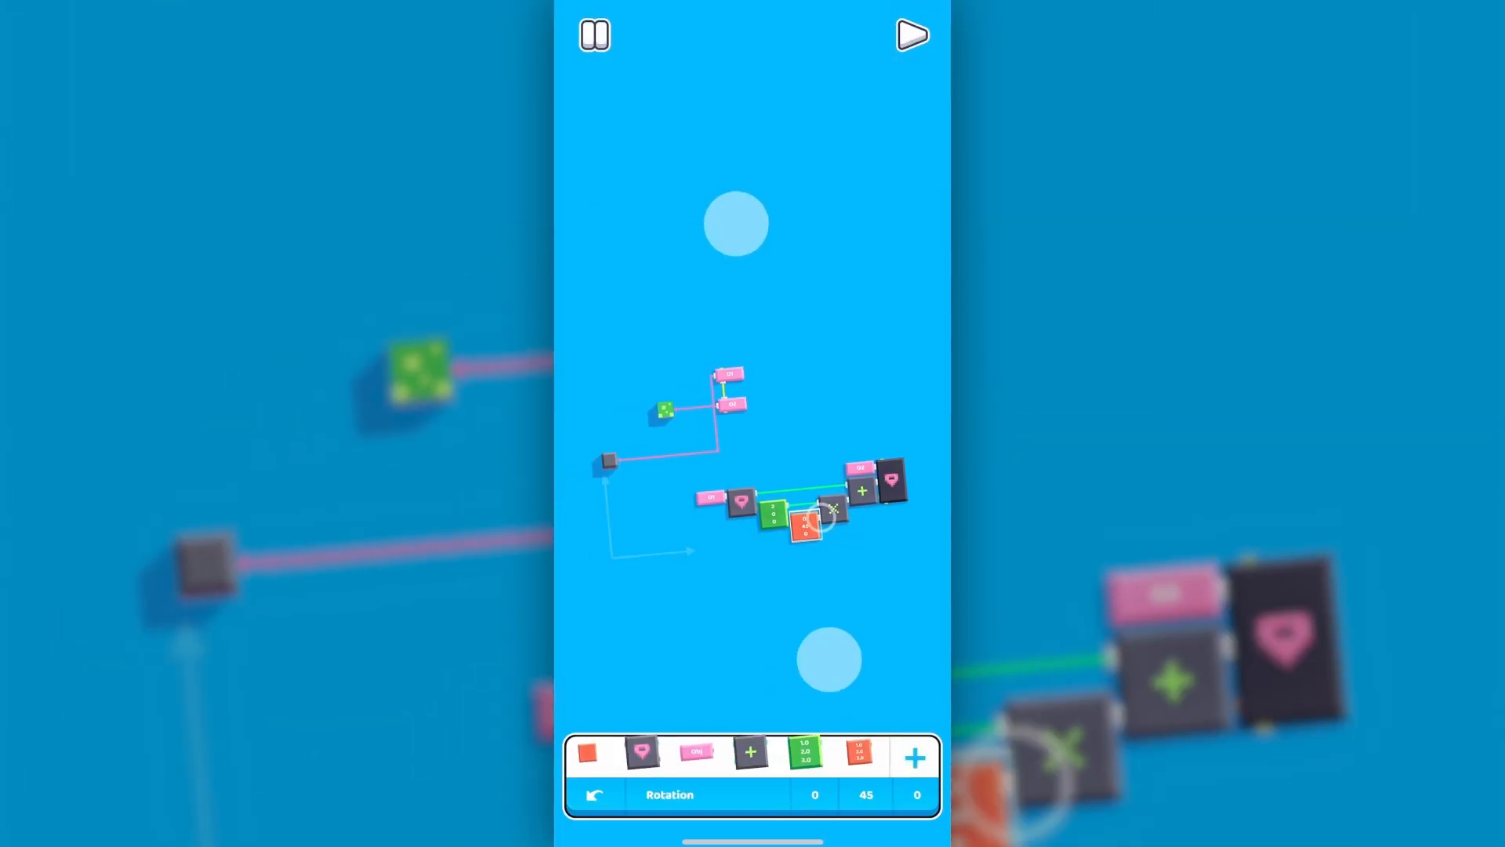
pyautogui.click(911, 35)
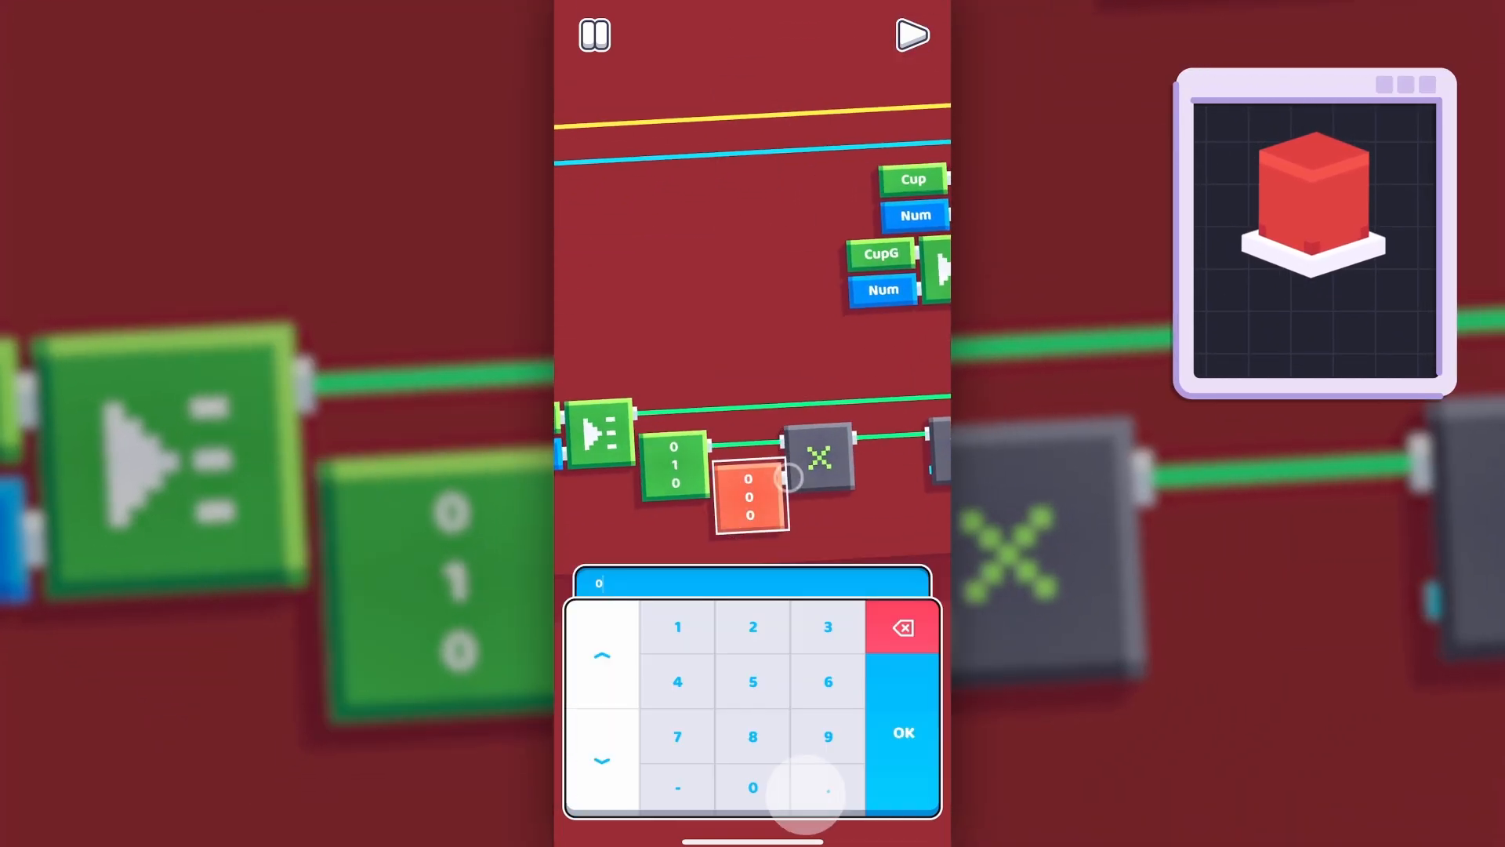
# Enter 0 in the rotation value and check the multiply-by-90 rotation wiring
pyautogui.click(902, 731)
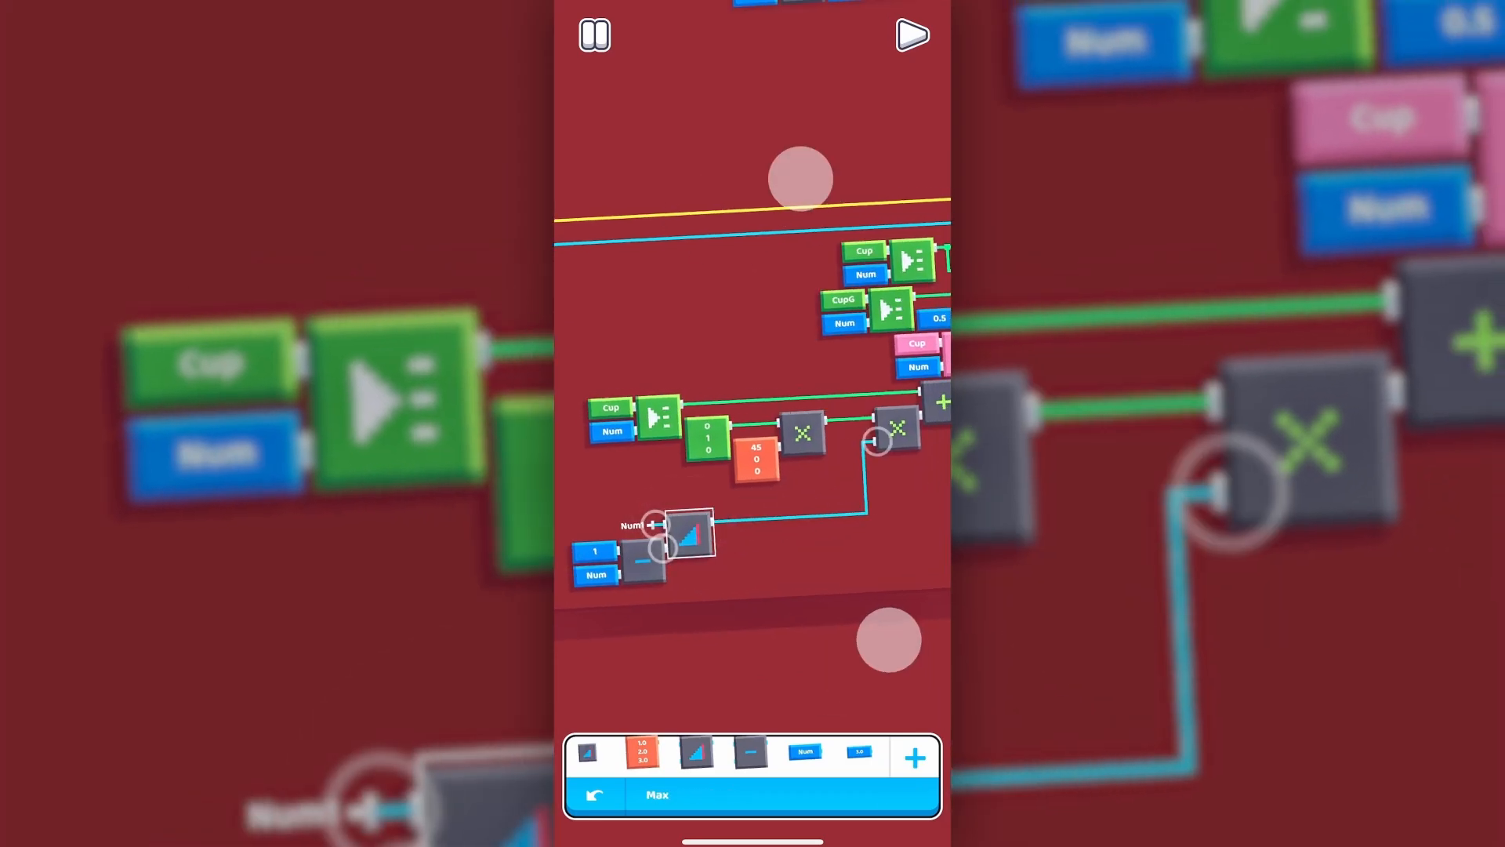
pyautogui.click(910, 35)
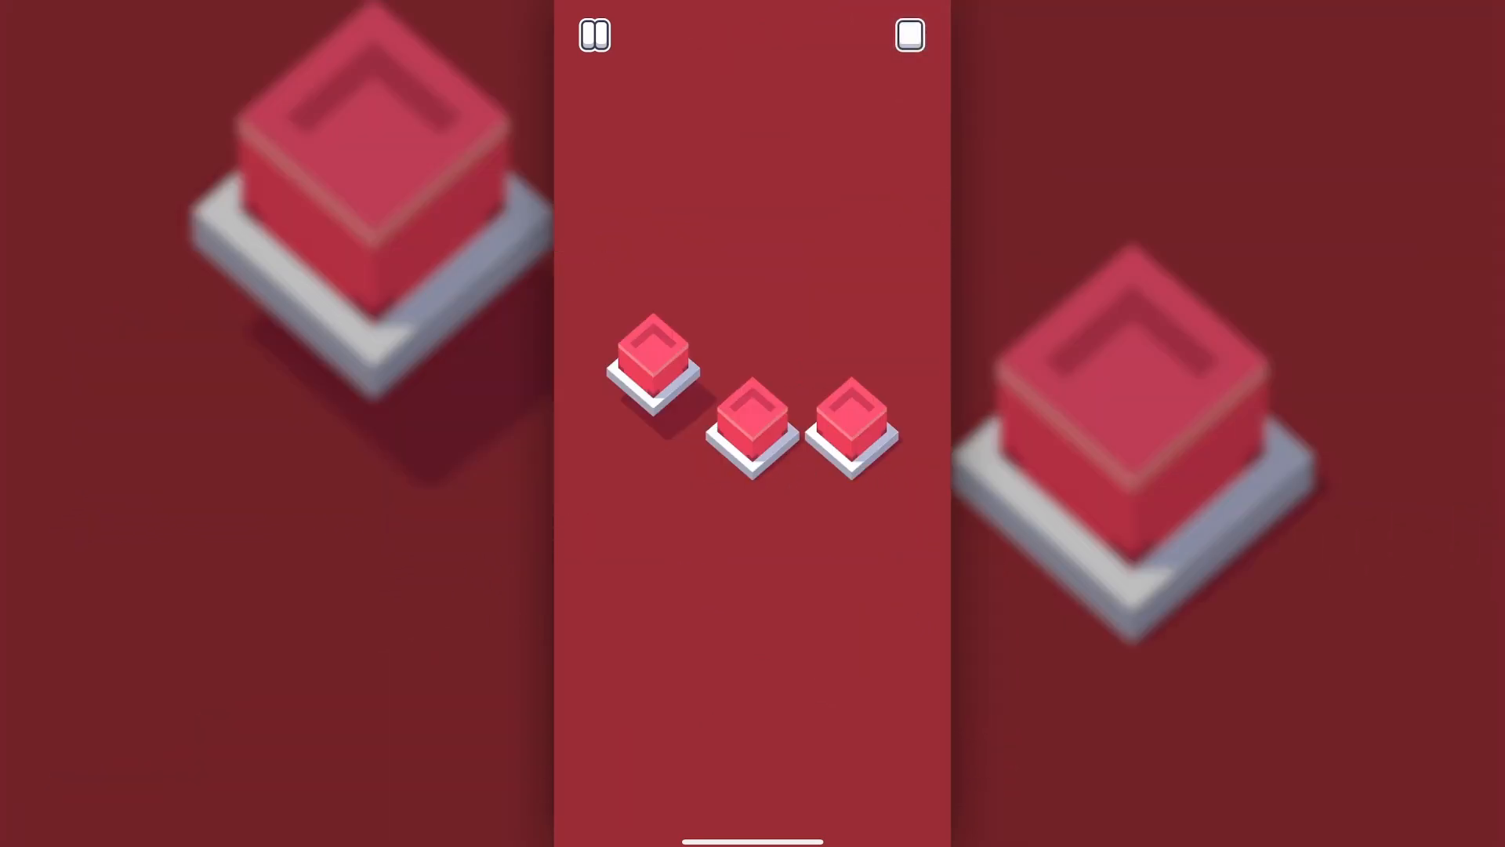
pyautogui.click(908, 36)
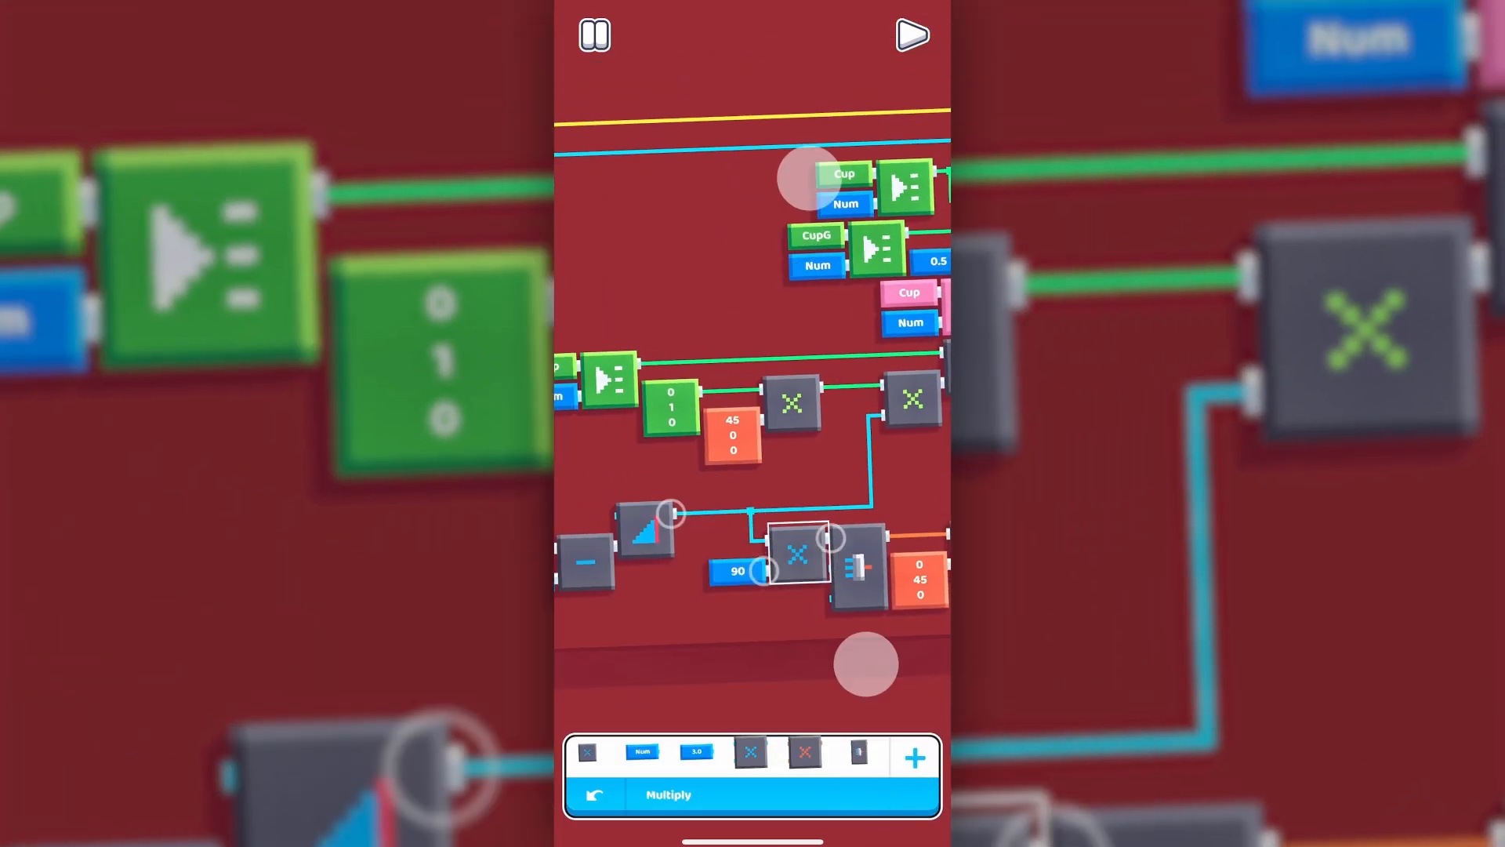
pyautogui.click(910, 35)
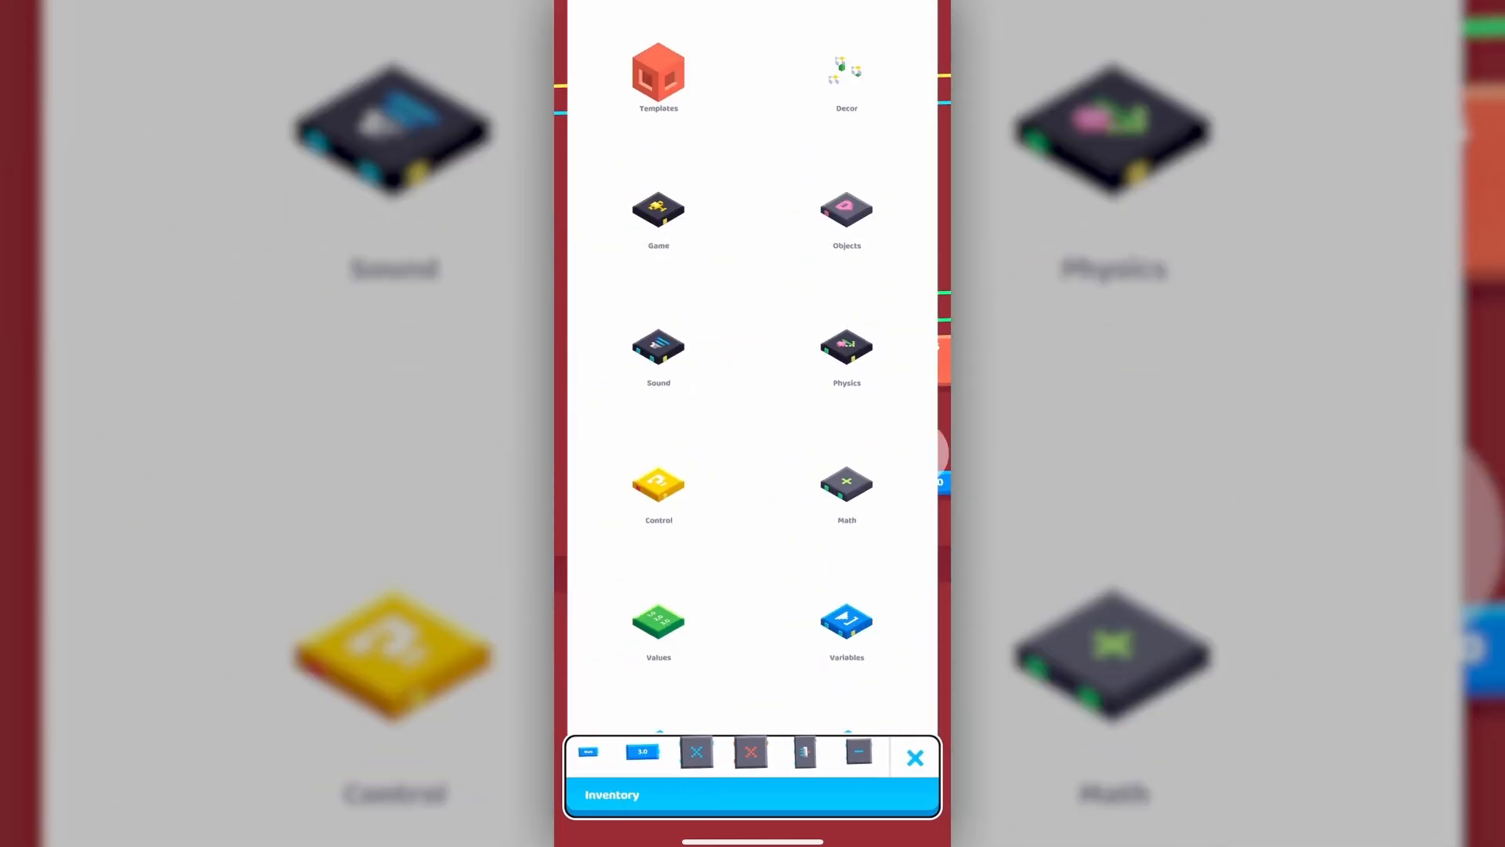
# Add variable blocks for the cup placement math and clear a number value for editing
pyautogui.click(846, 491)
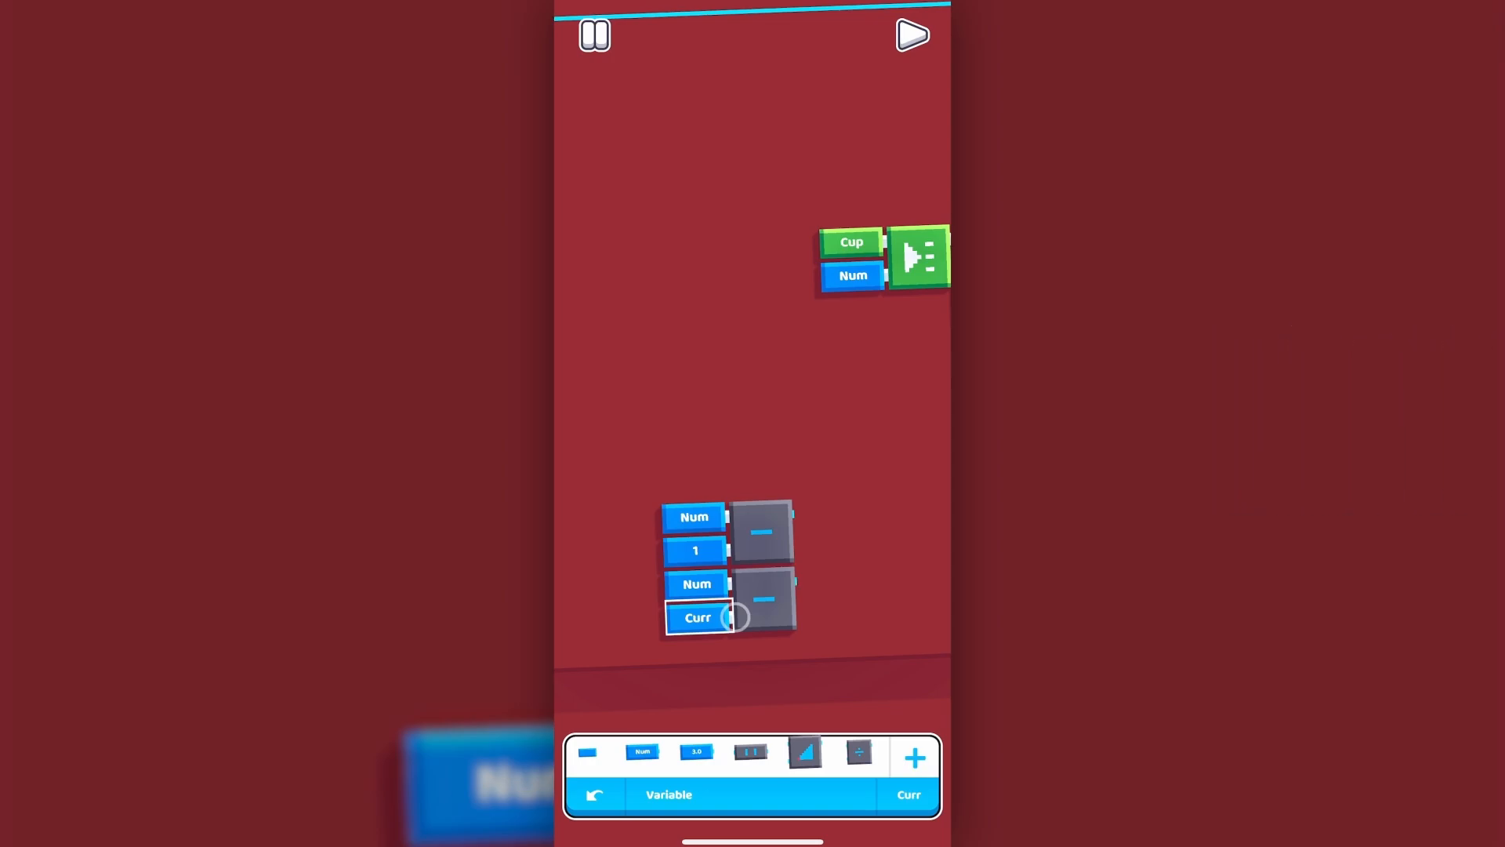
pyautogui.click(594, 35)
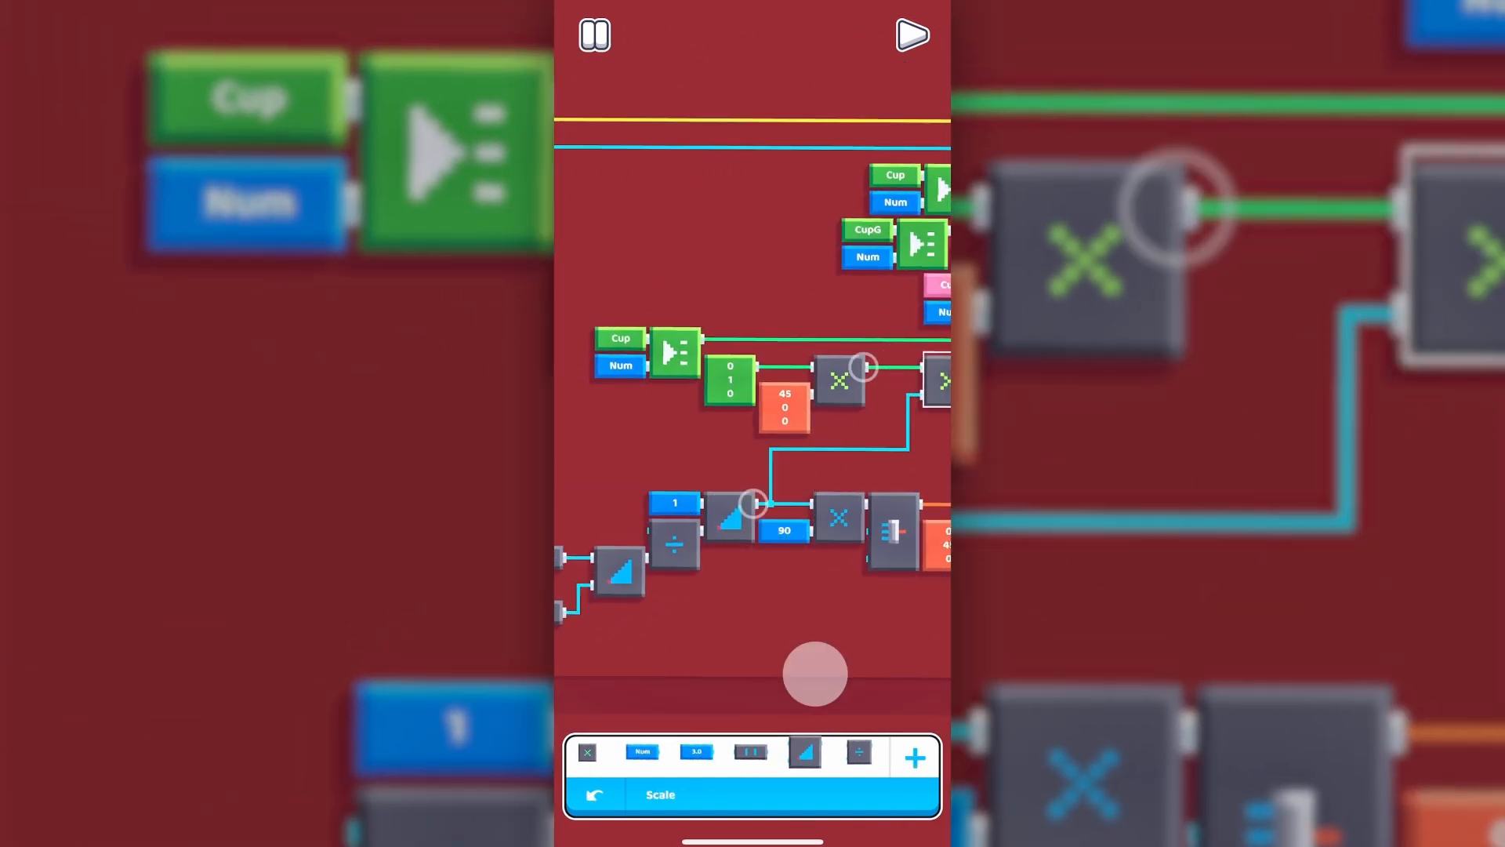
pyautogui.click(910, 34)
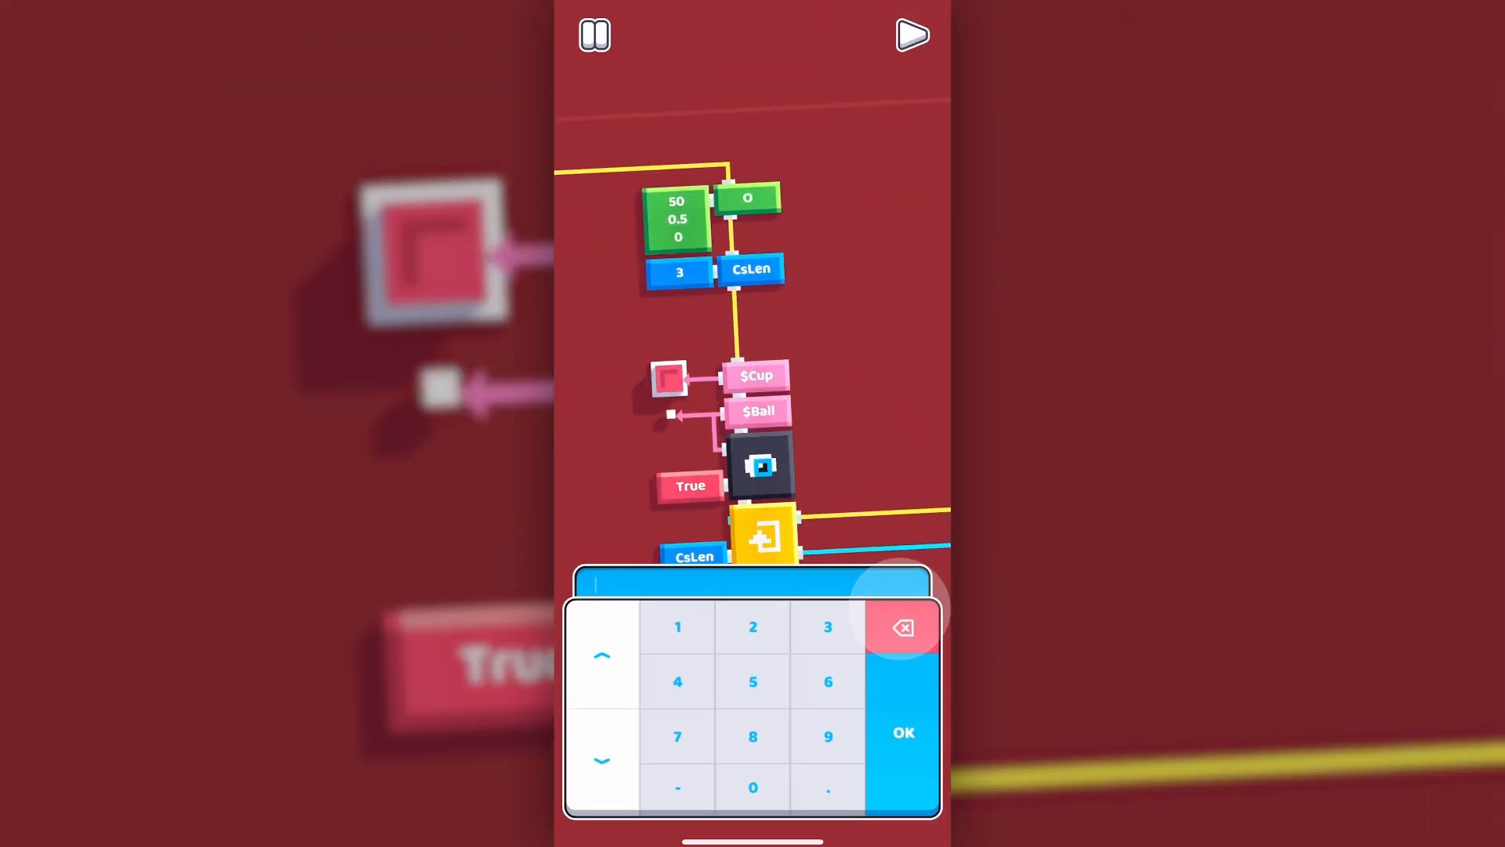
pyautogui.click(911, 34)
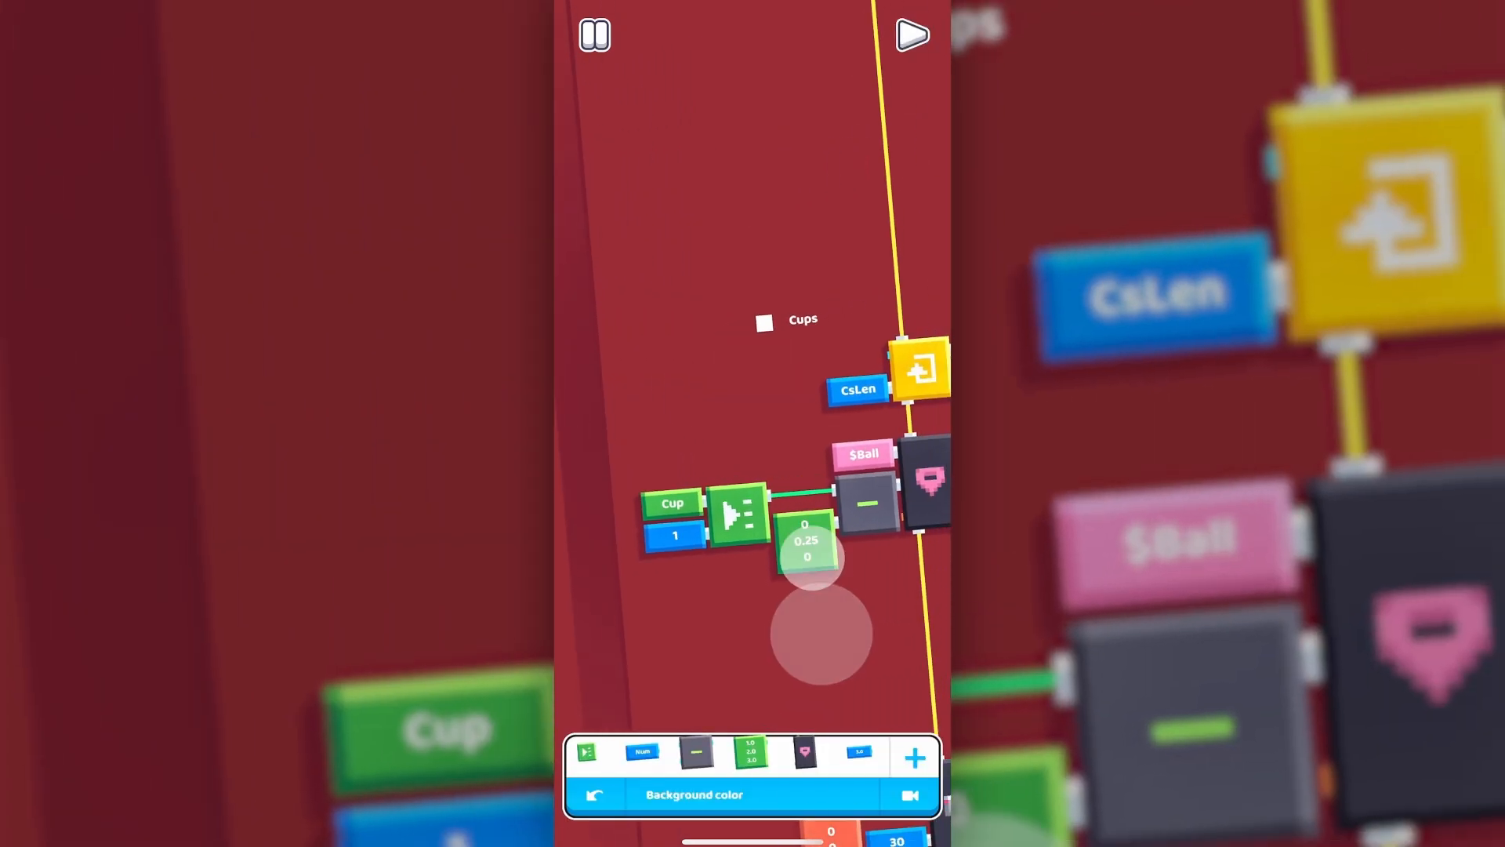
# Adjust the ball's 0, 0.25, 0 offset vector below Cup[1]
pyautogui.click(911, 35)
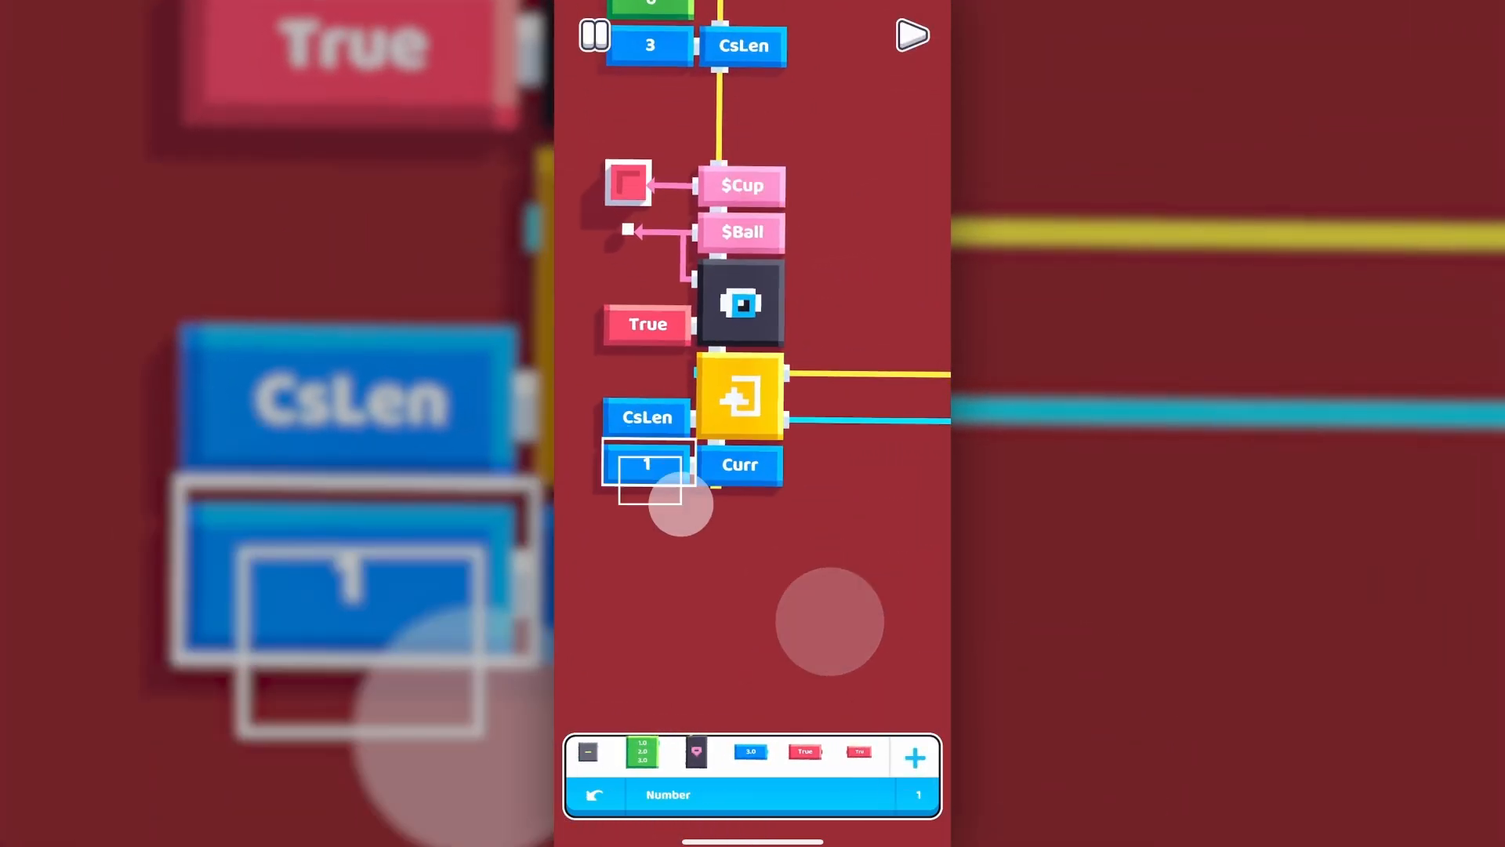
# Set Curr to 1 and enter 0.125 as the Lift step under the Show check
pyautogui.click(648, 478)
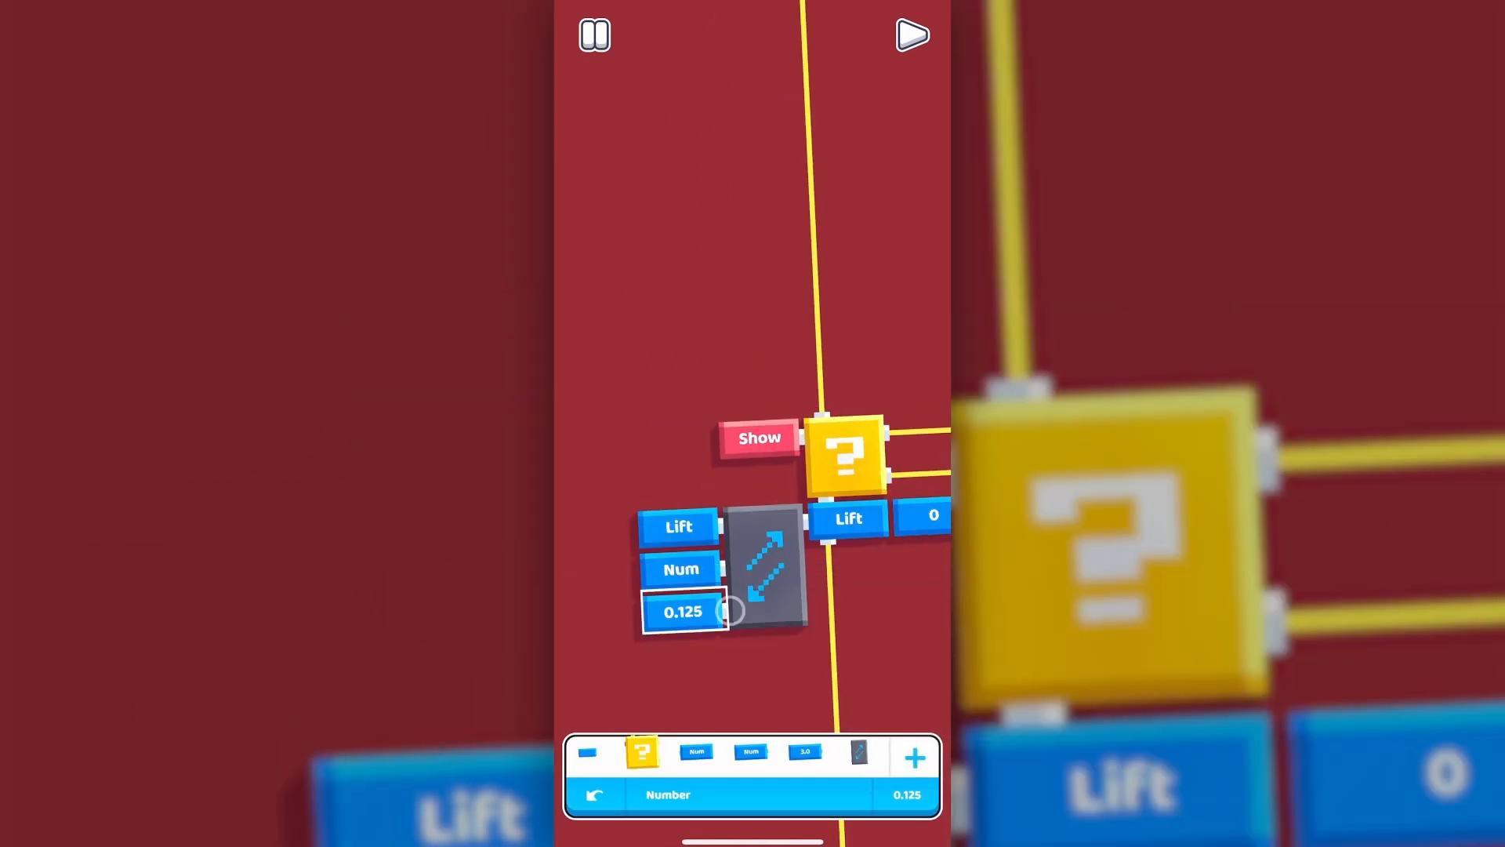
pyautogui.click(911, 35)
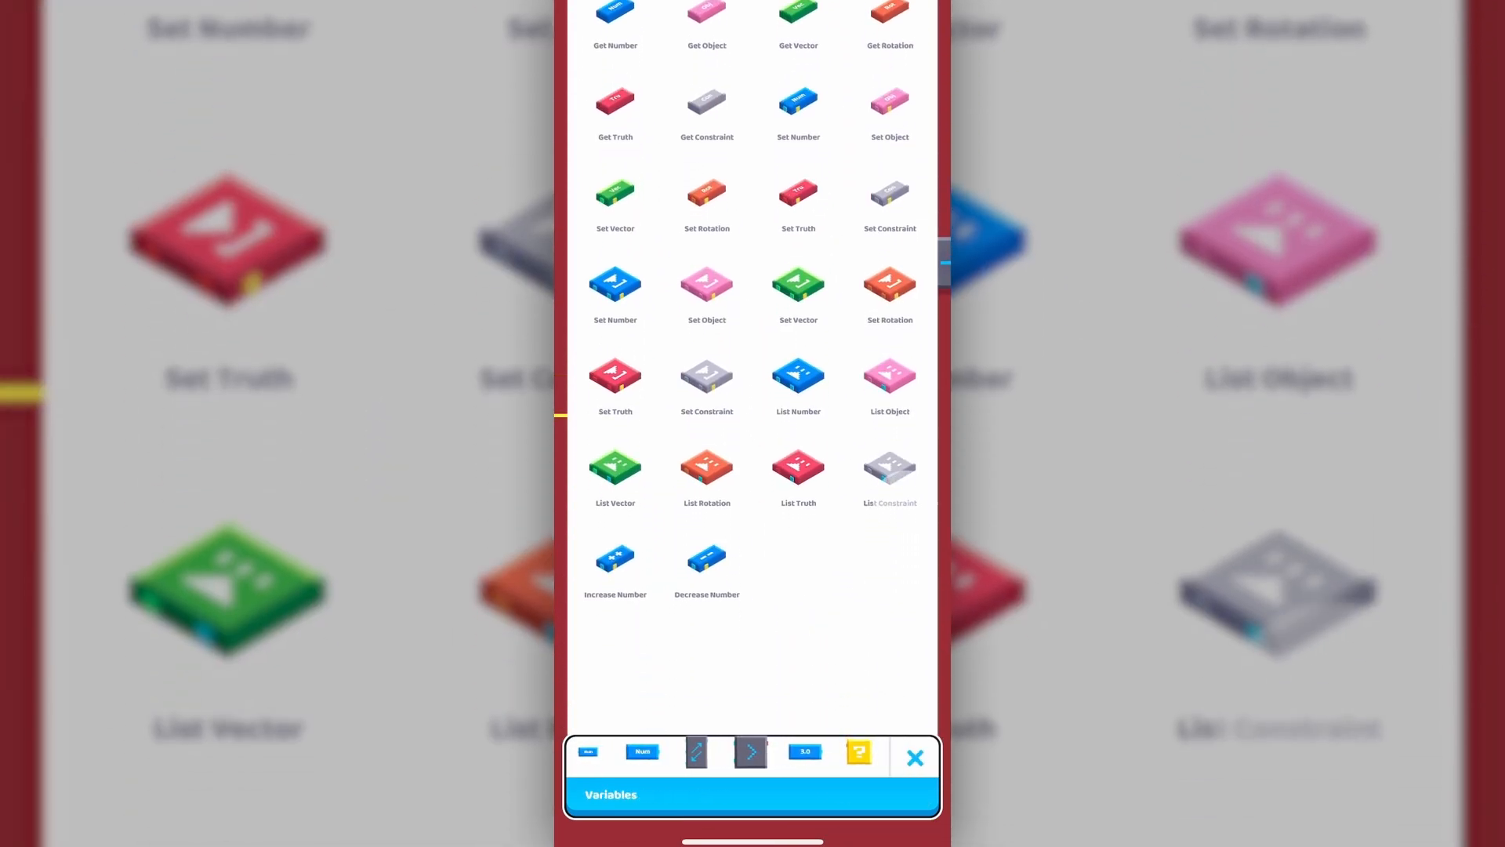
# Create number variables Wait and Show, then test-run the three-cup scene
pyautogui.click(912, 758)
pyautogui.write('Wai')
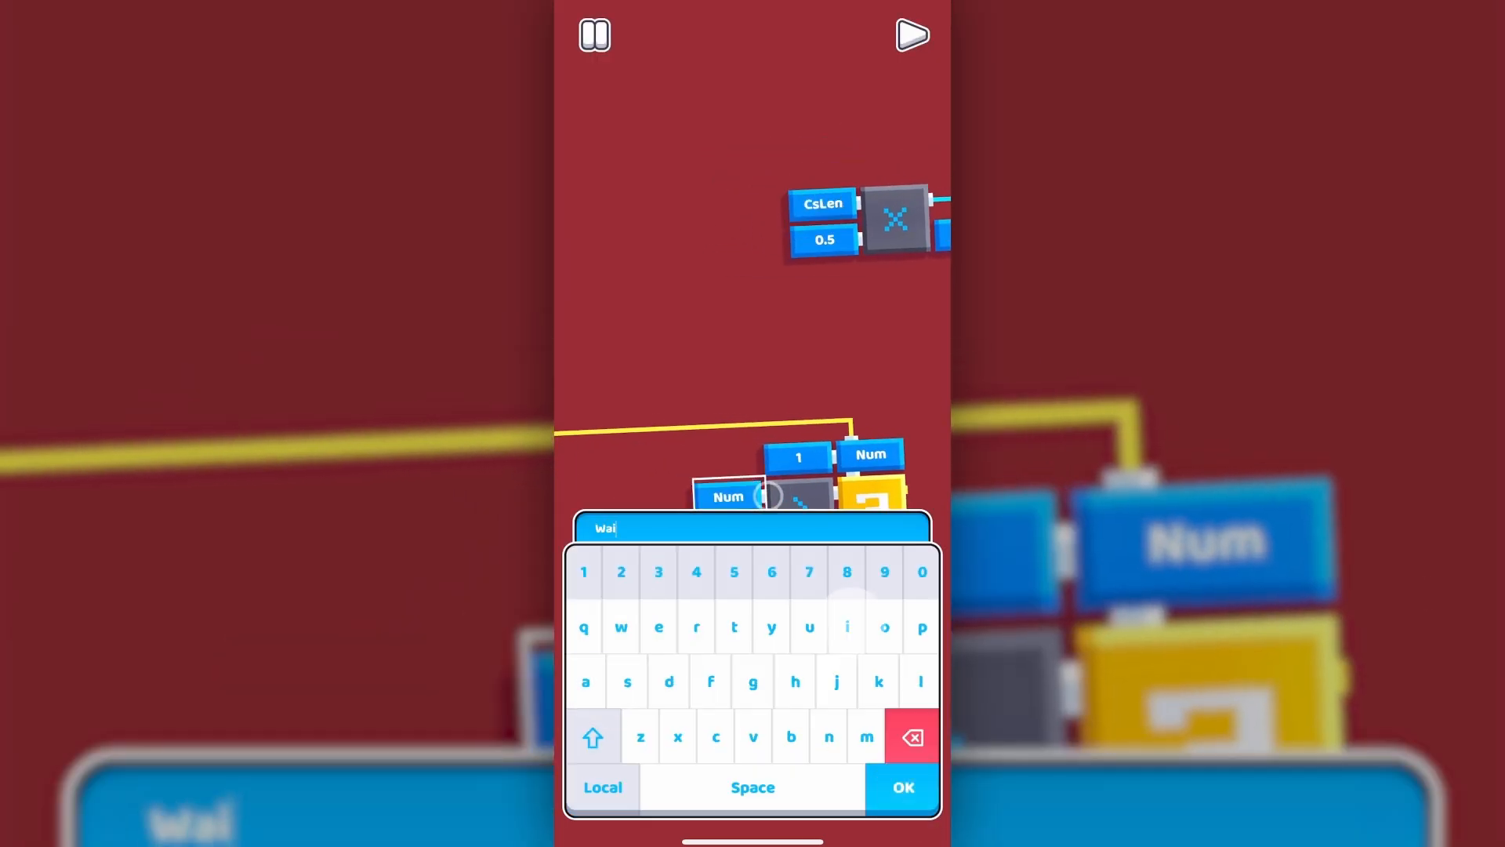
pyautogui.click(901, 787)
pyautogui.write('Show')
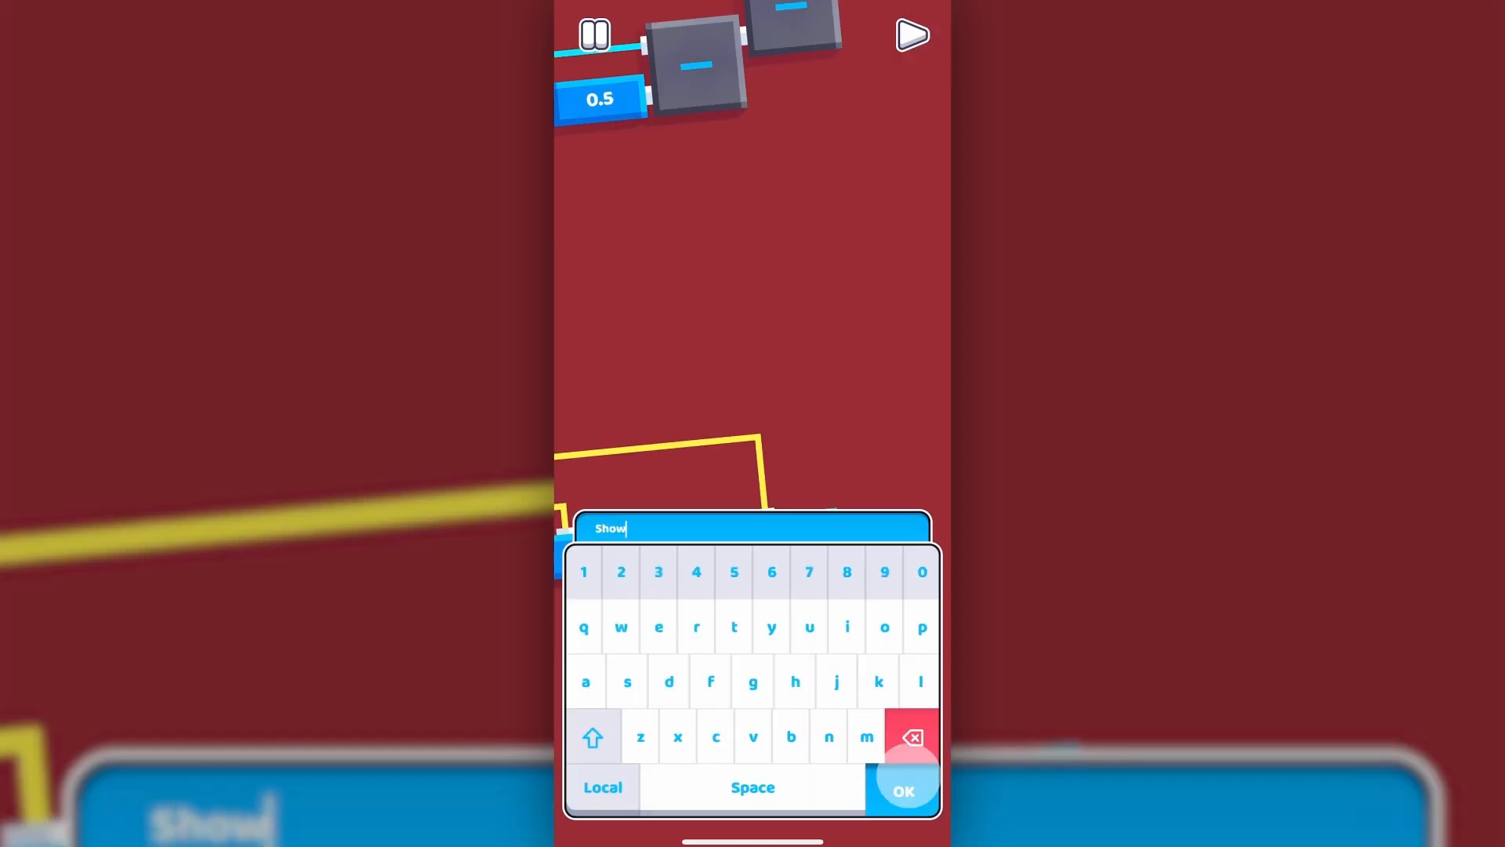
pyautogui.click(901, 787)
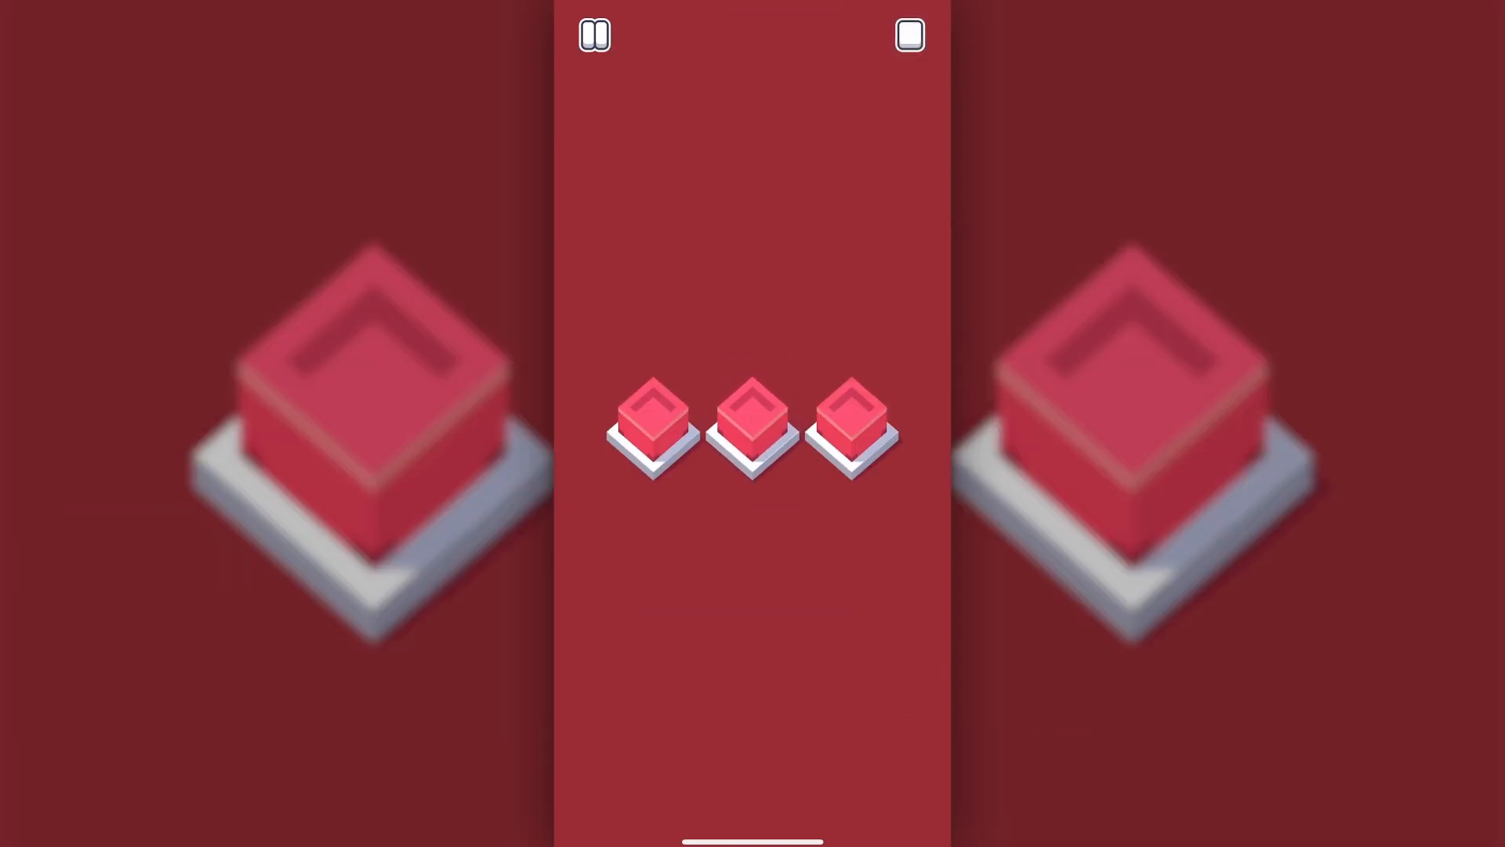
pyautogui.click(908, 35)
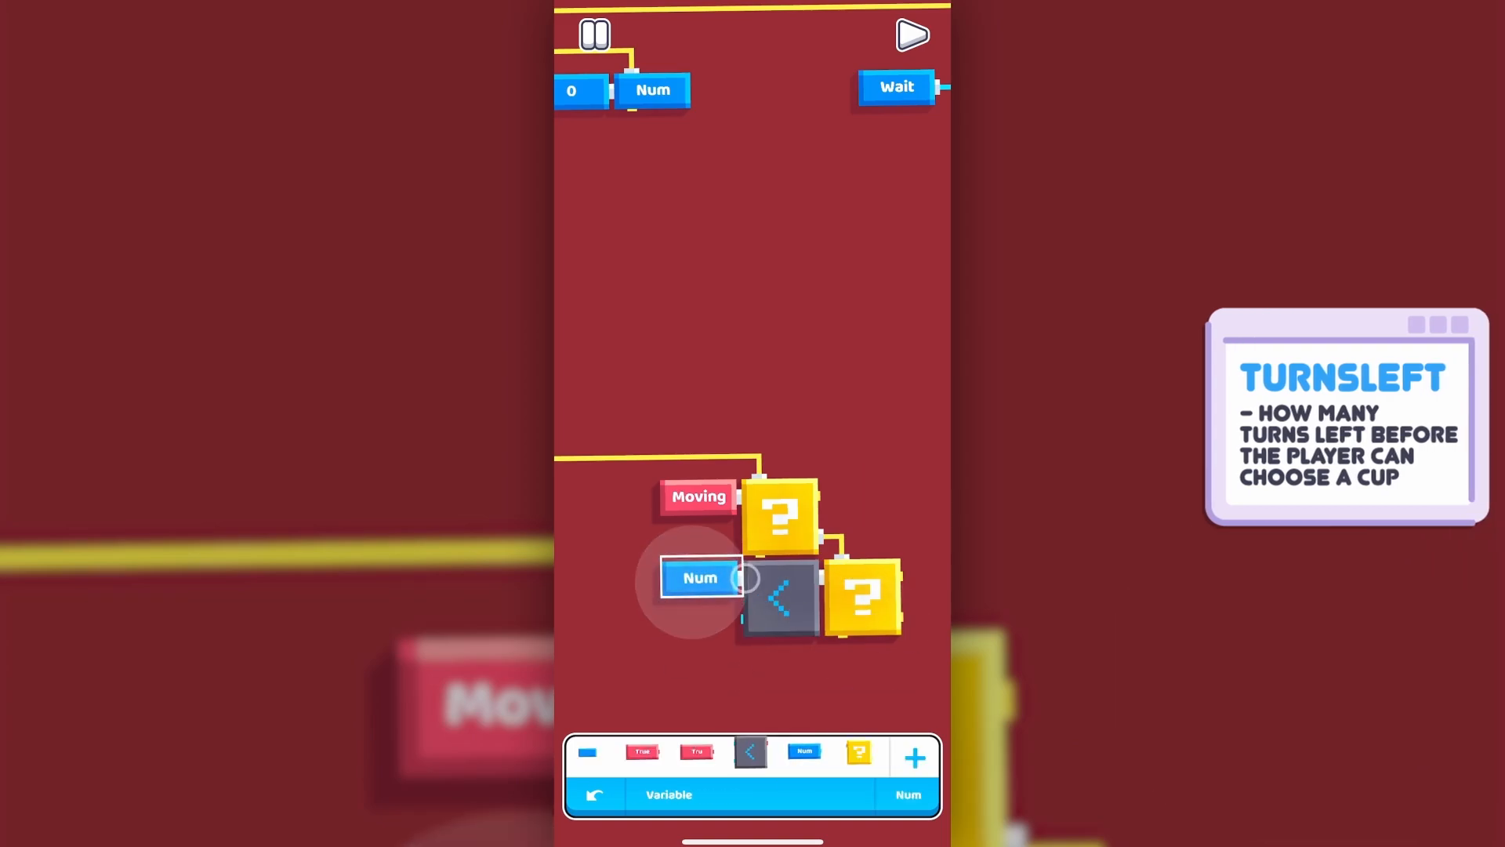
# Rename the less-than check's variable to TurnsLeft
pyautogui.click(700, 577)
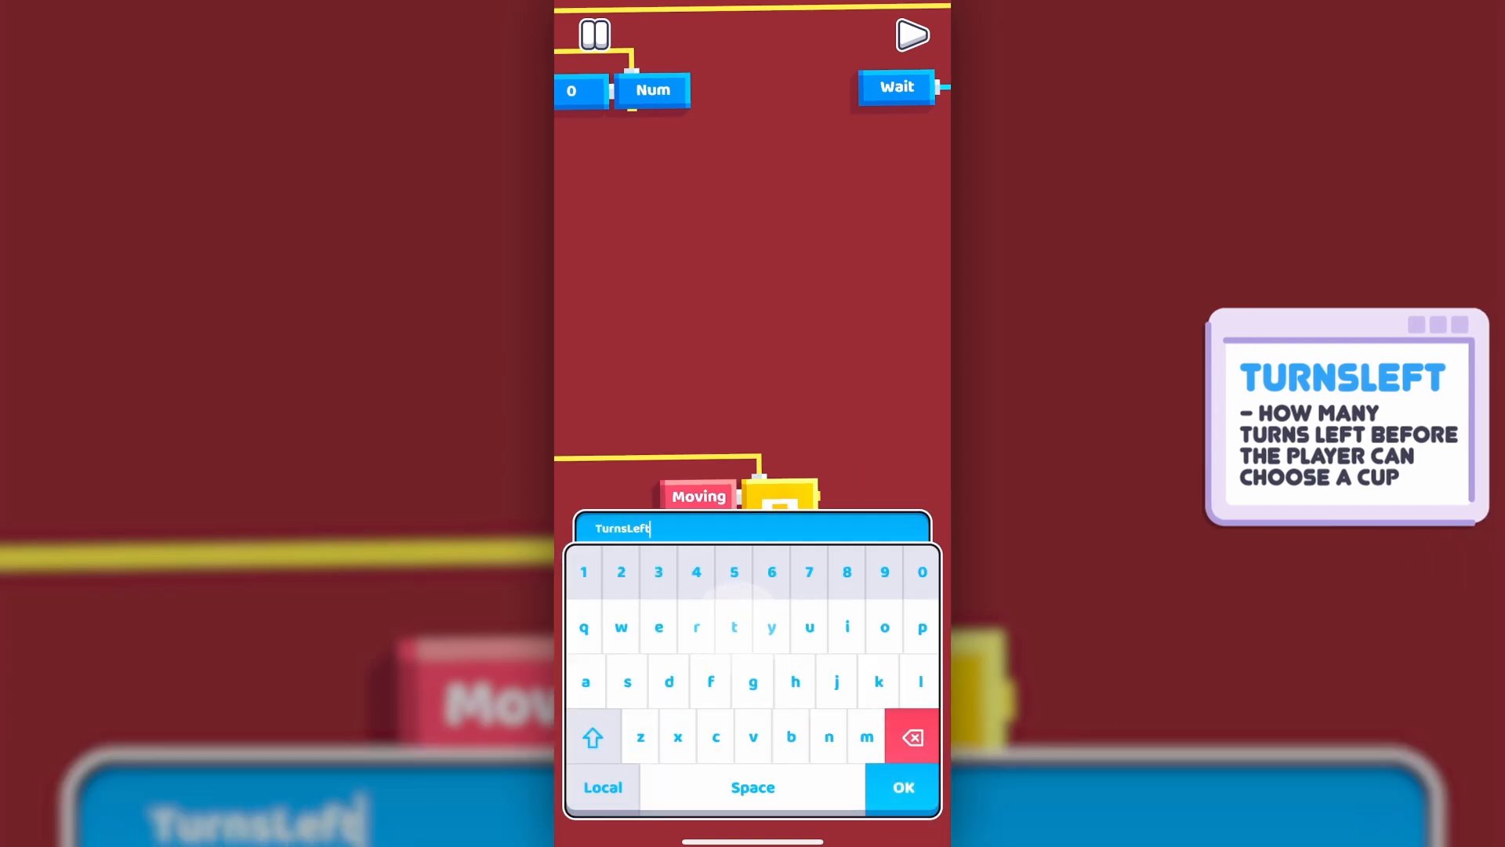
pyautogui.click(900, 786)
pyautogui.write('Sp')
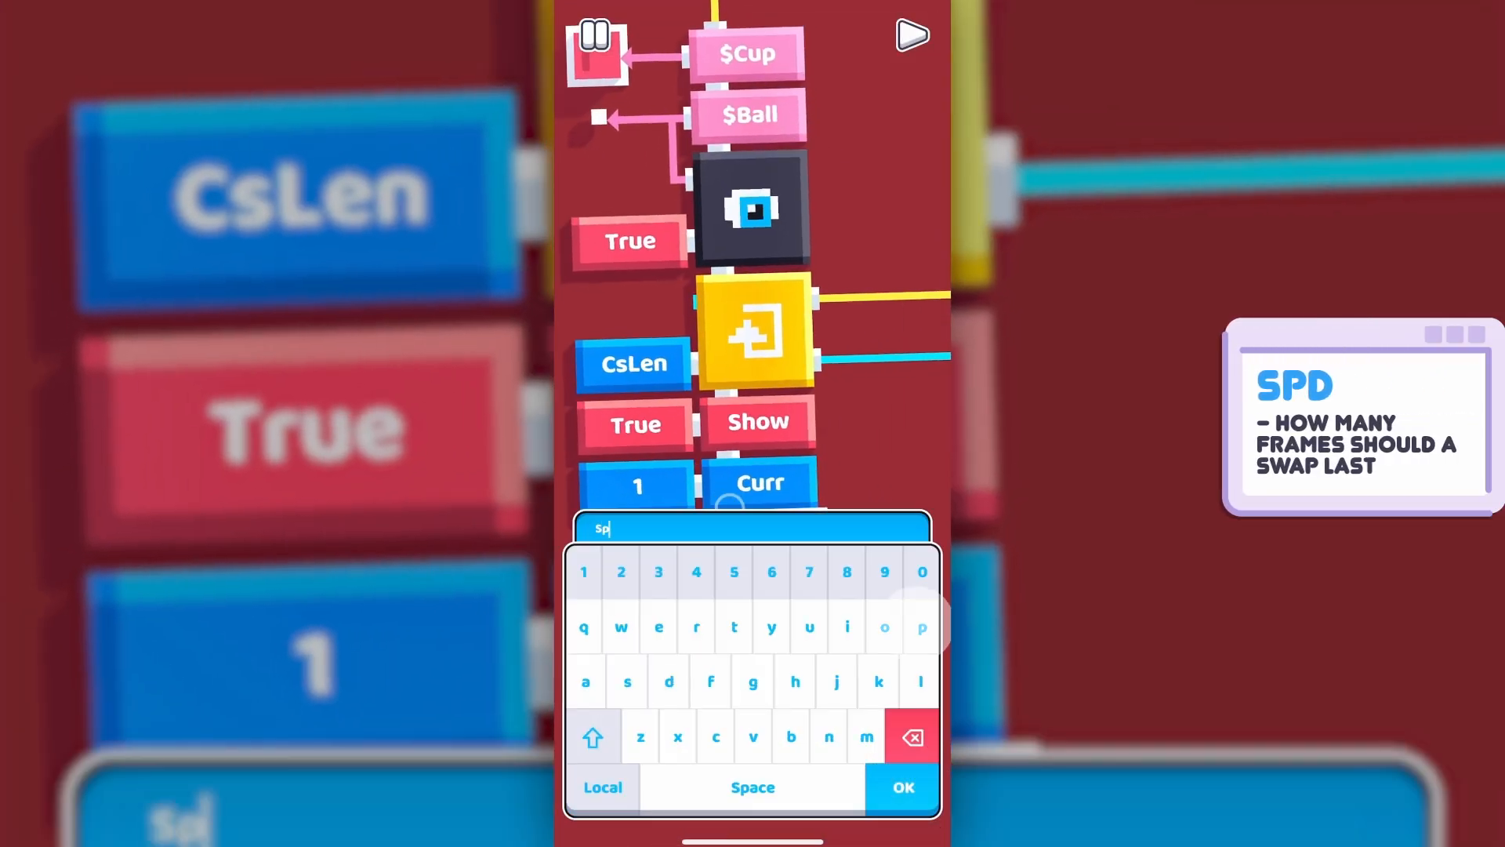
# Name the new number setter Spd and set its value to 60 frames
pyautogui.click(899, 787)
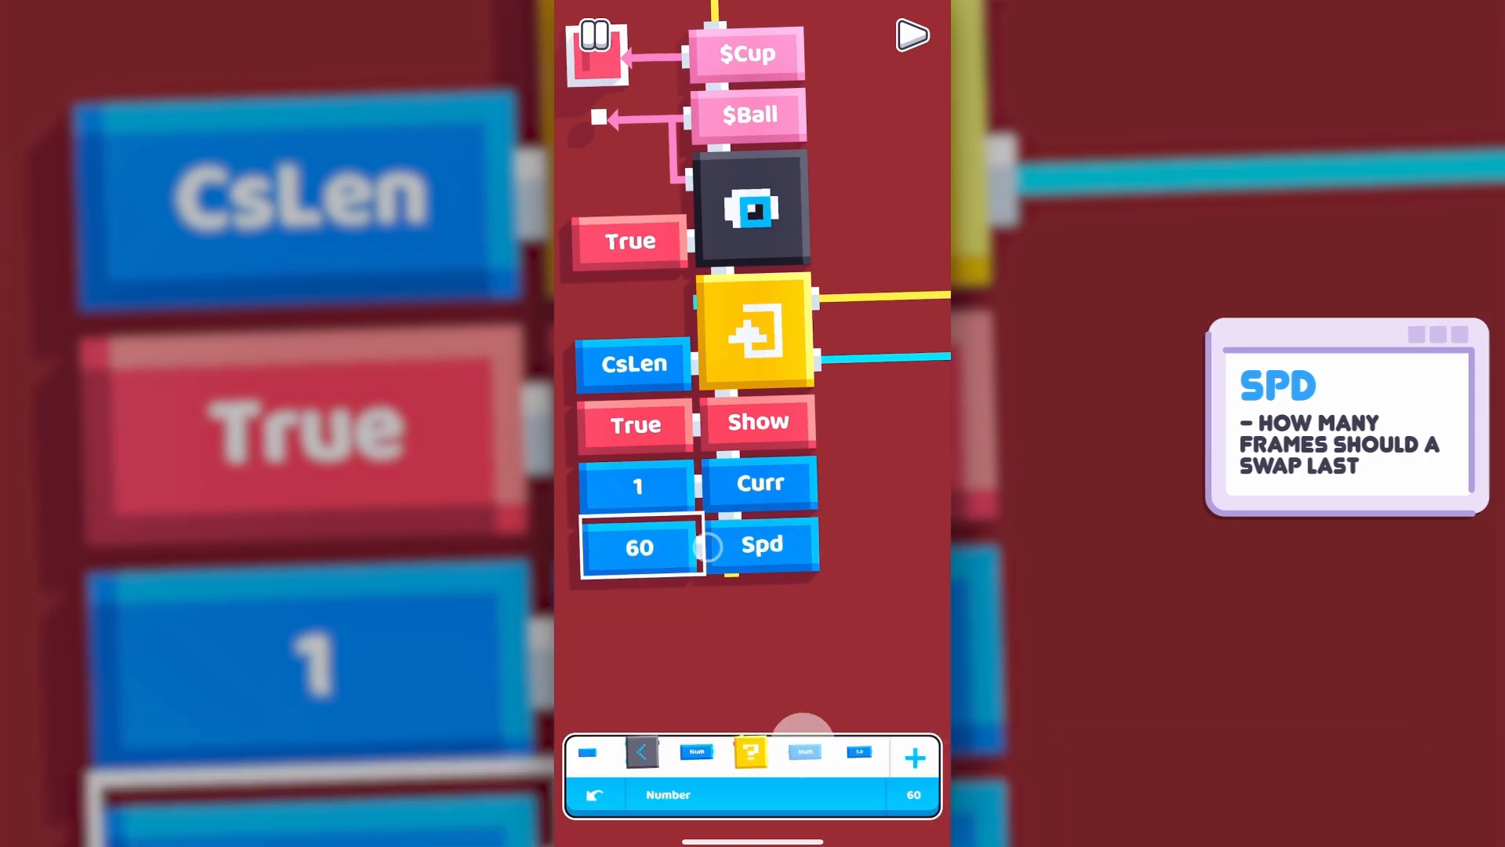
pyautogui.click(640, 547)
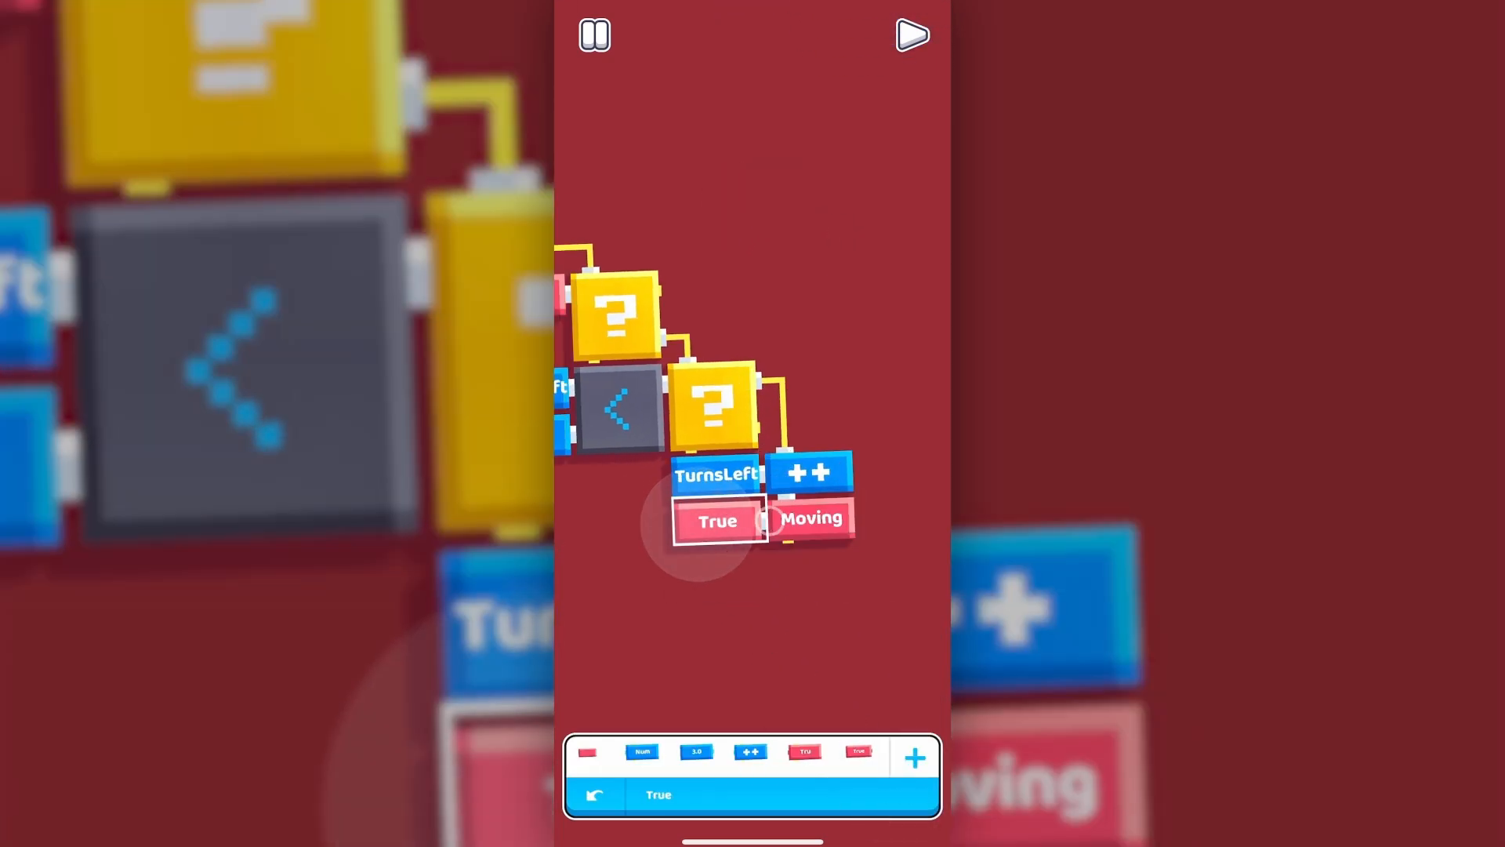
# Set Moving to True and name the random-range variable CsLen
pyautogui.click(716, 522)
pyautogui.write('Cs')
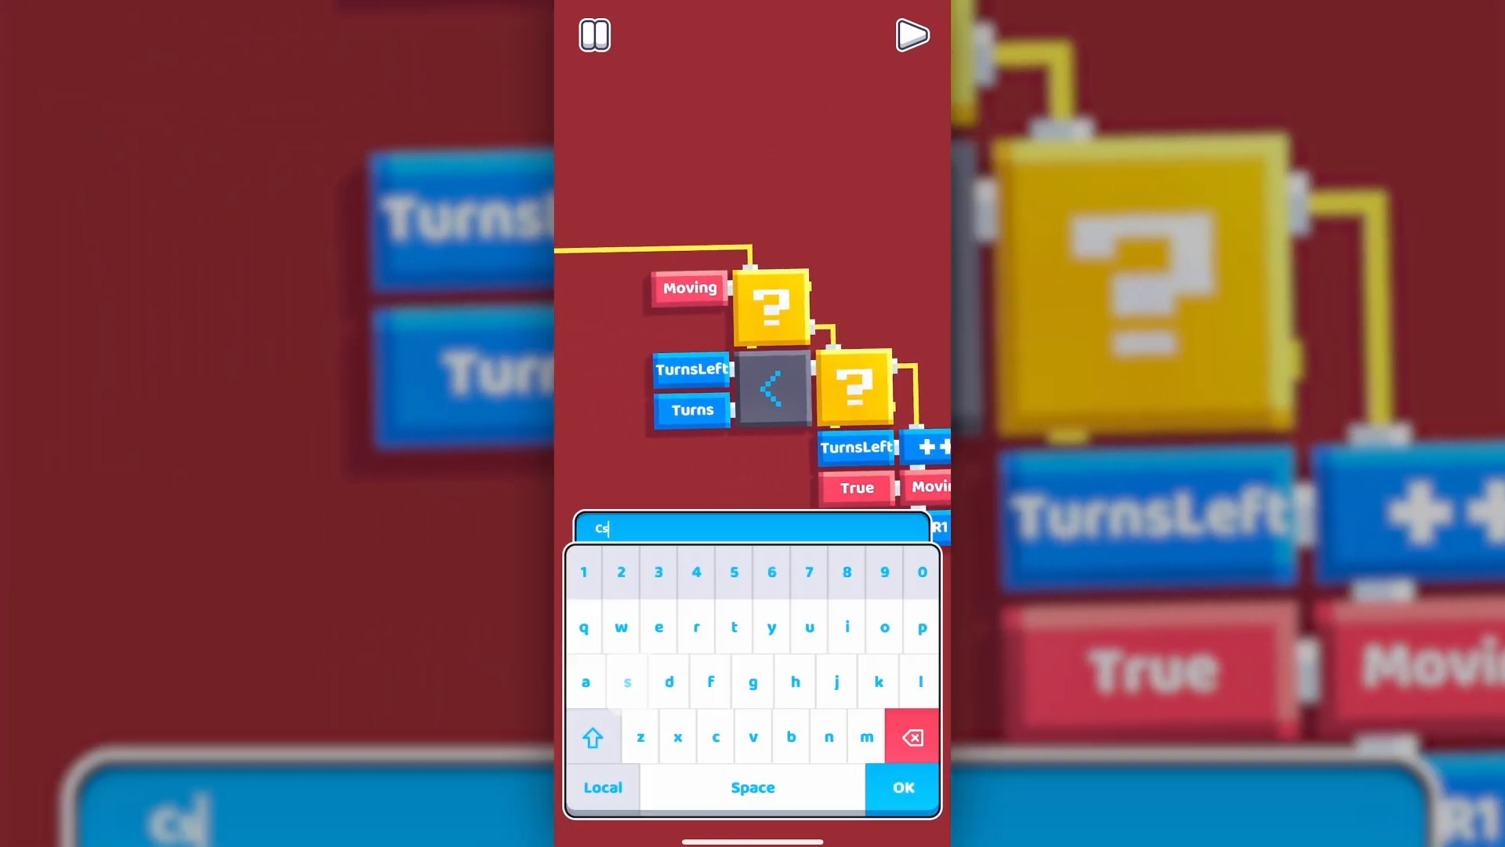
pyautogui.click(901, 787)
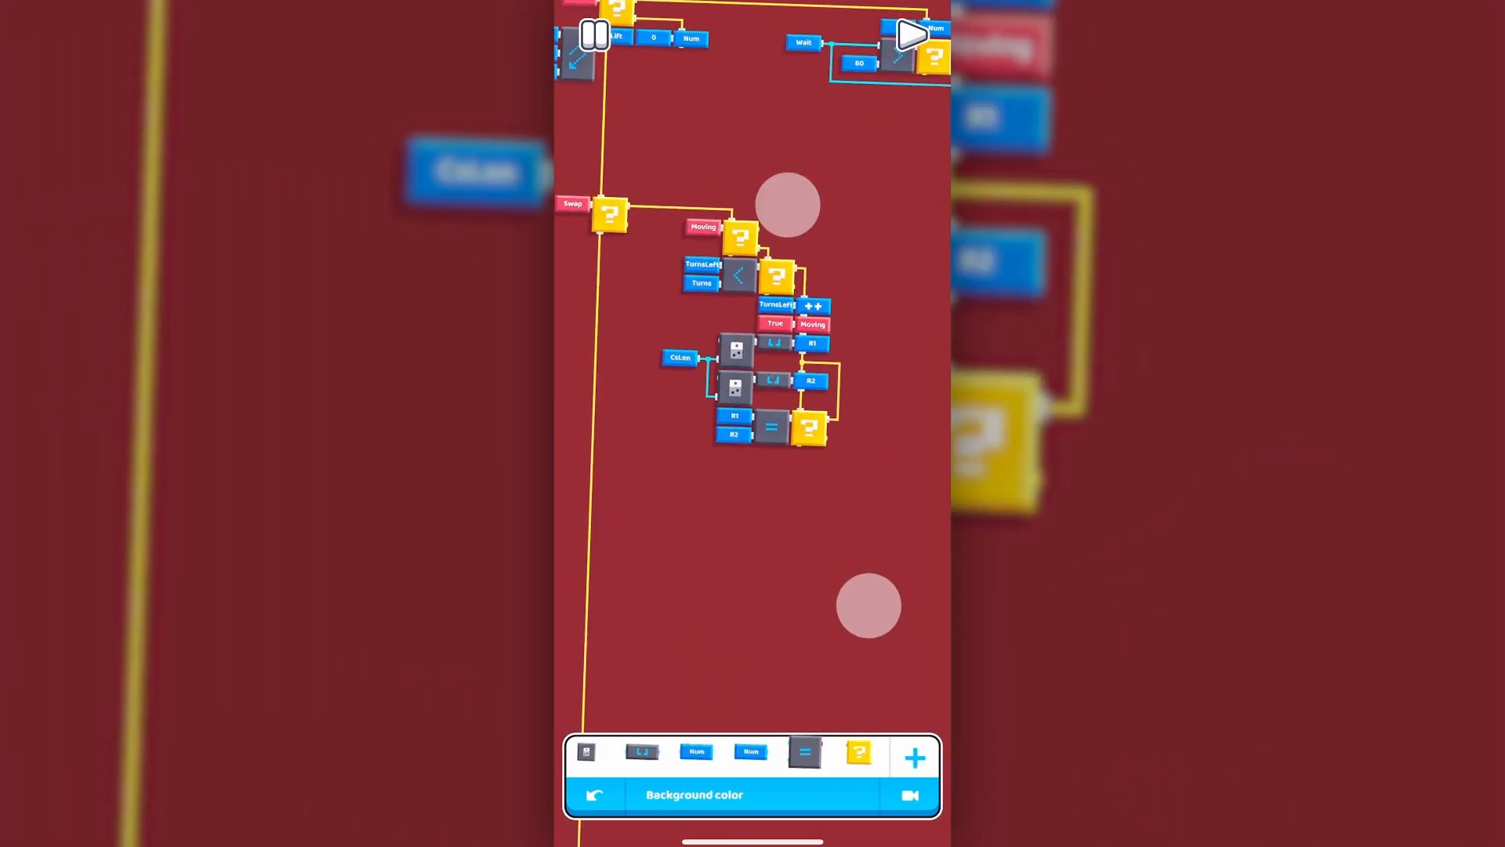
pyautogui.click(912, 757)
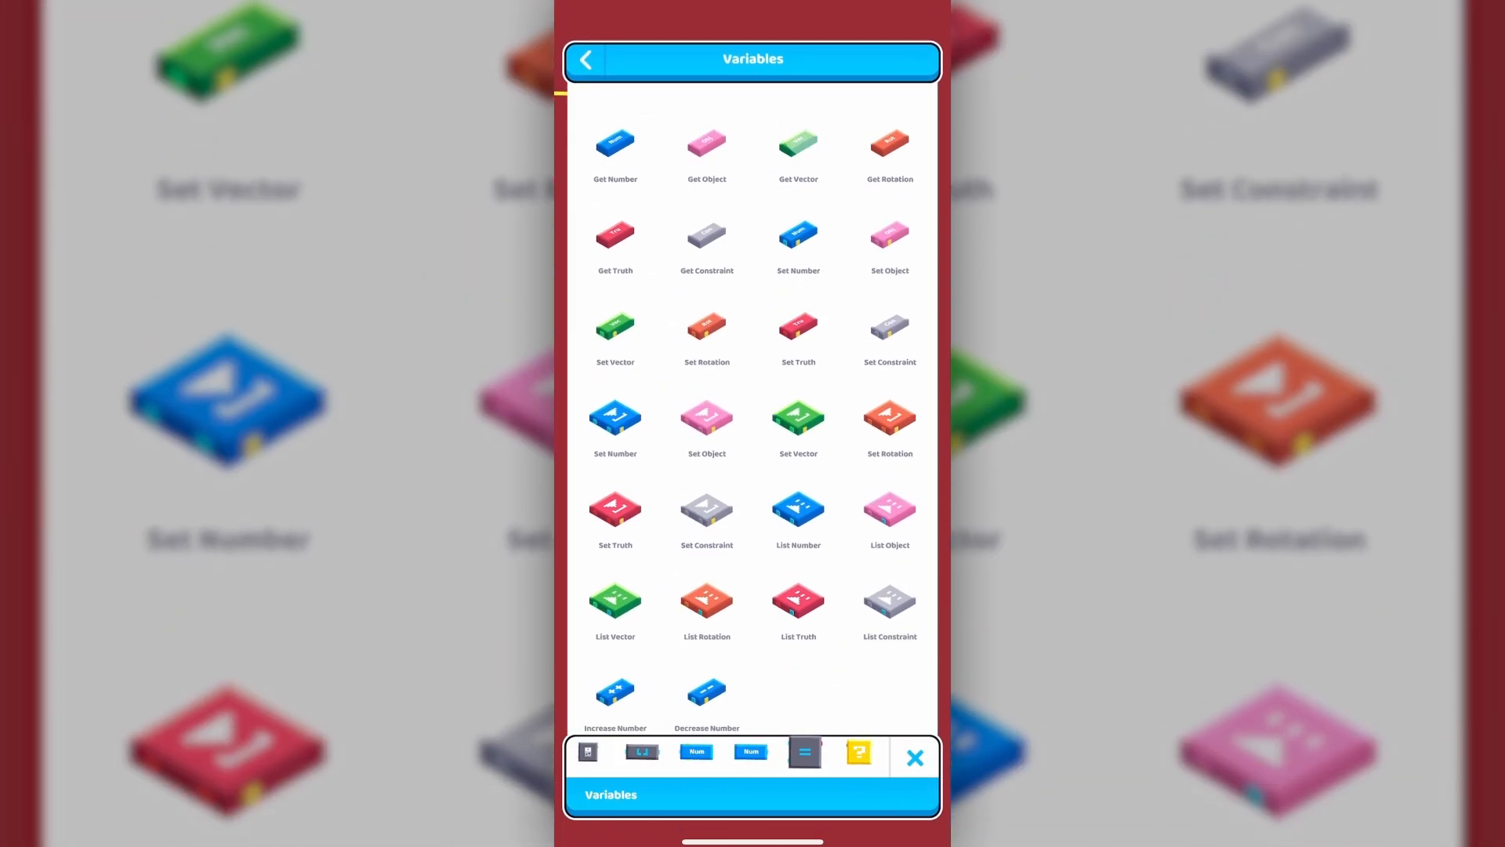
# Add Set Number blocks for the random cup indices and name them R1 and R2
pyautogui.click(585, 60)
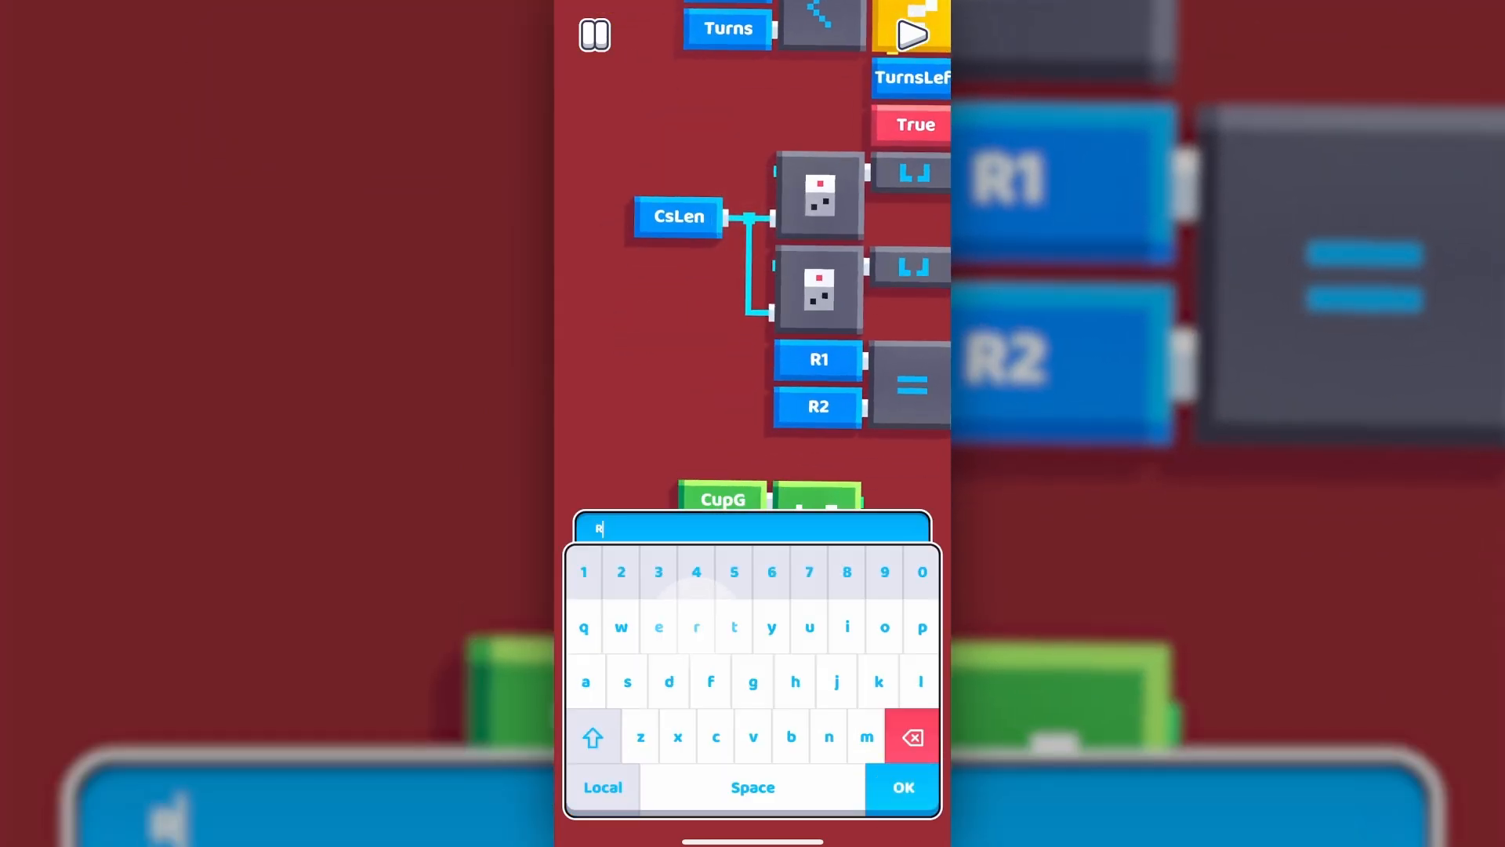
pyautogui.click(900, 786)
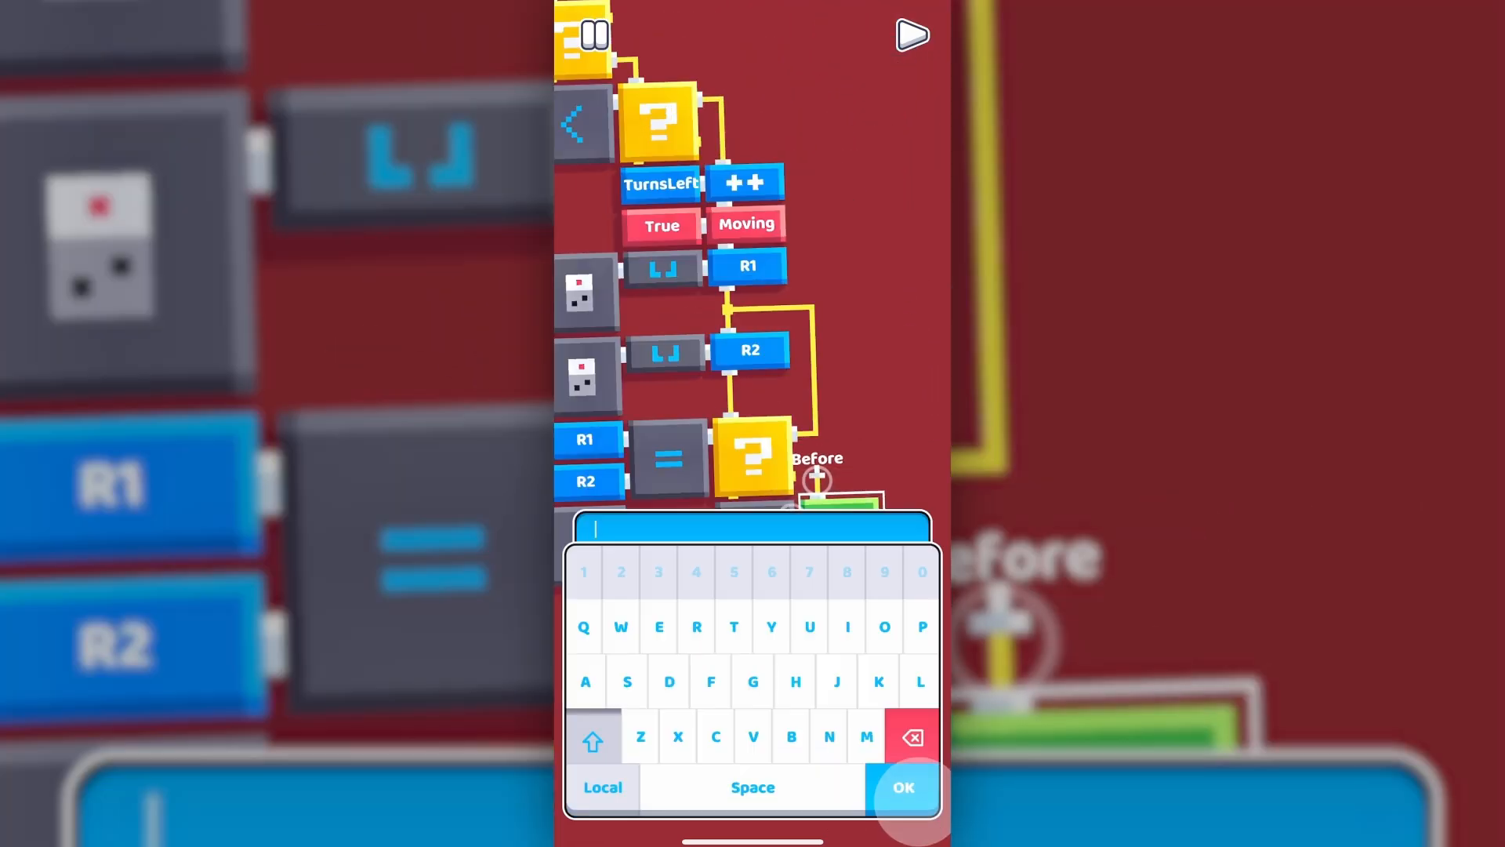
pyautogui.click(902, 787)
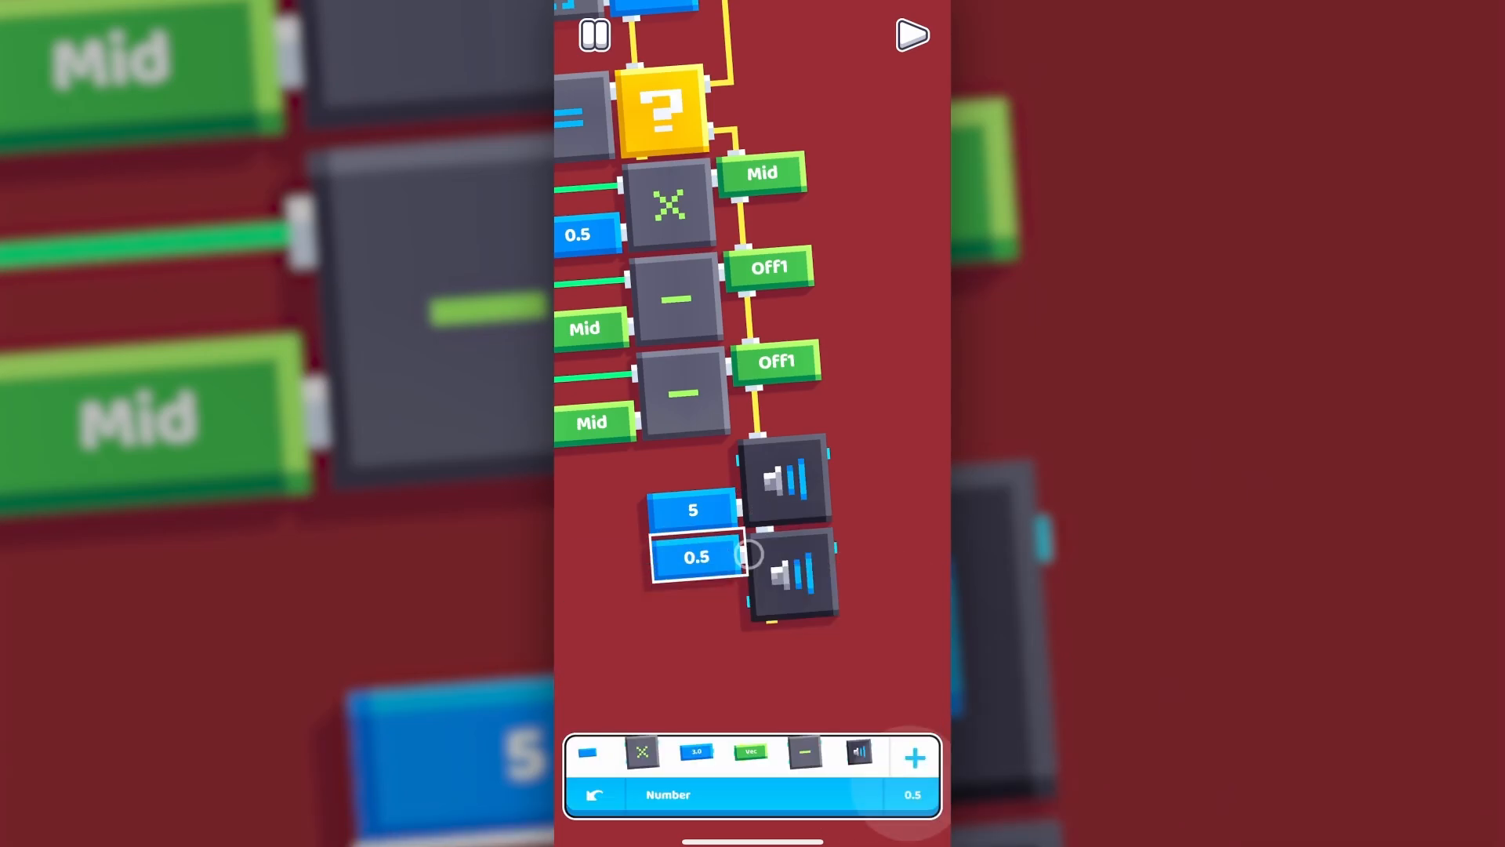
# Set the swap sound block's value to 0.5
pyautogui.click(911, 35)
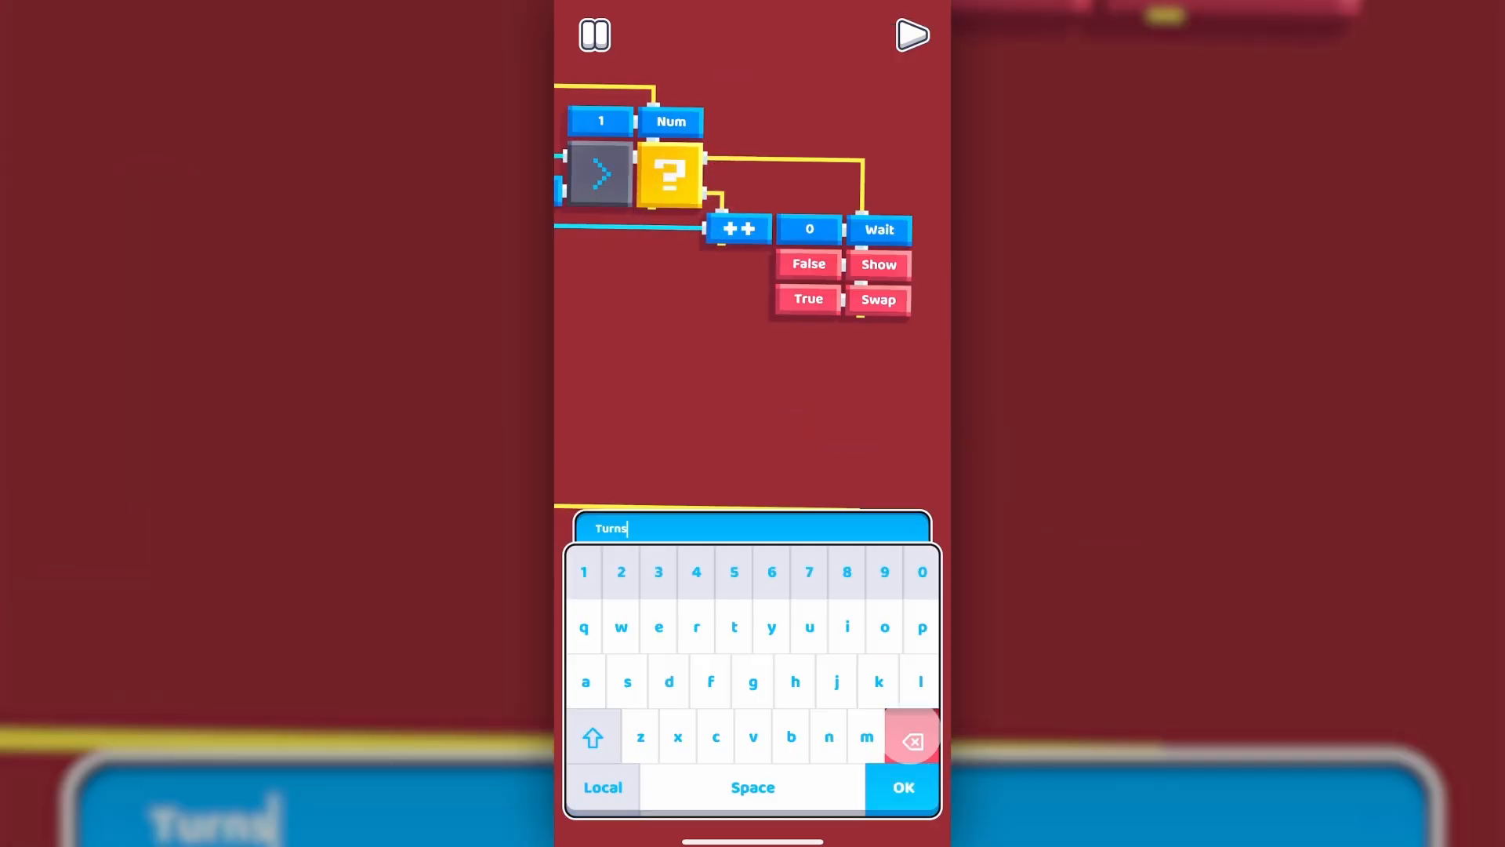
# Name the new number variable Turns
pyautogui.click(901, 786)
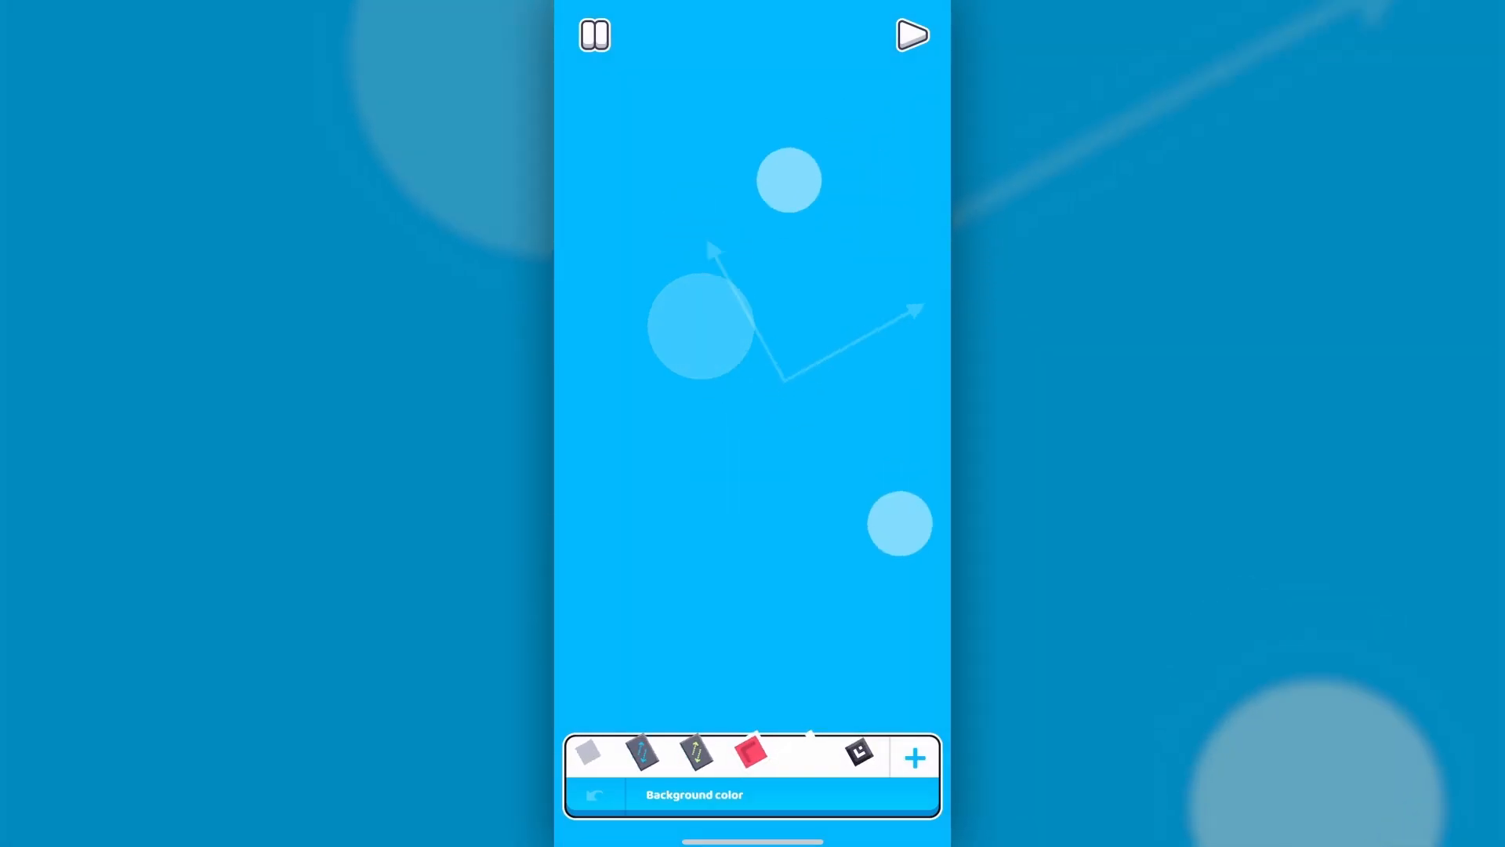
# Place a Set Vector block from Variables and confirm its variable name
pyautogui.click(912, 758)
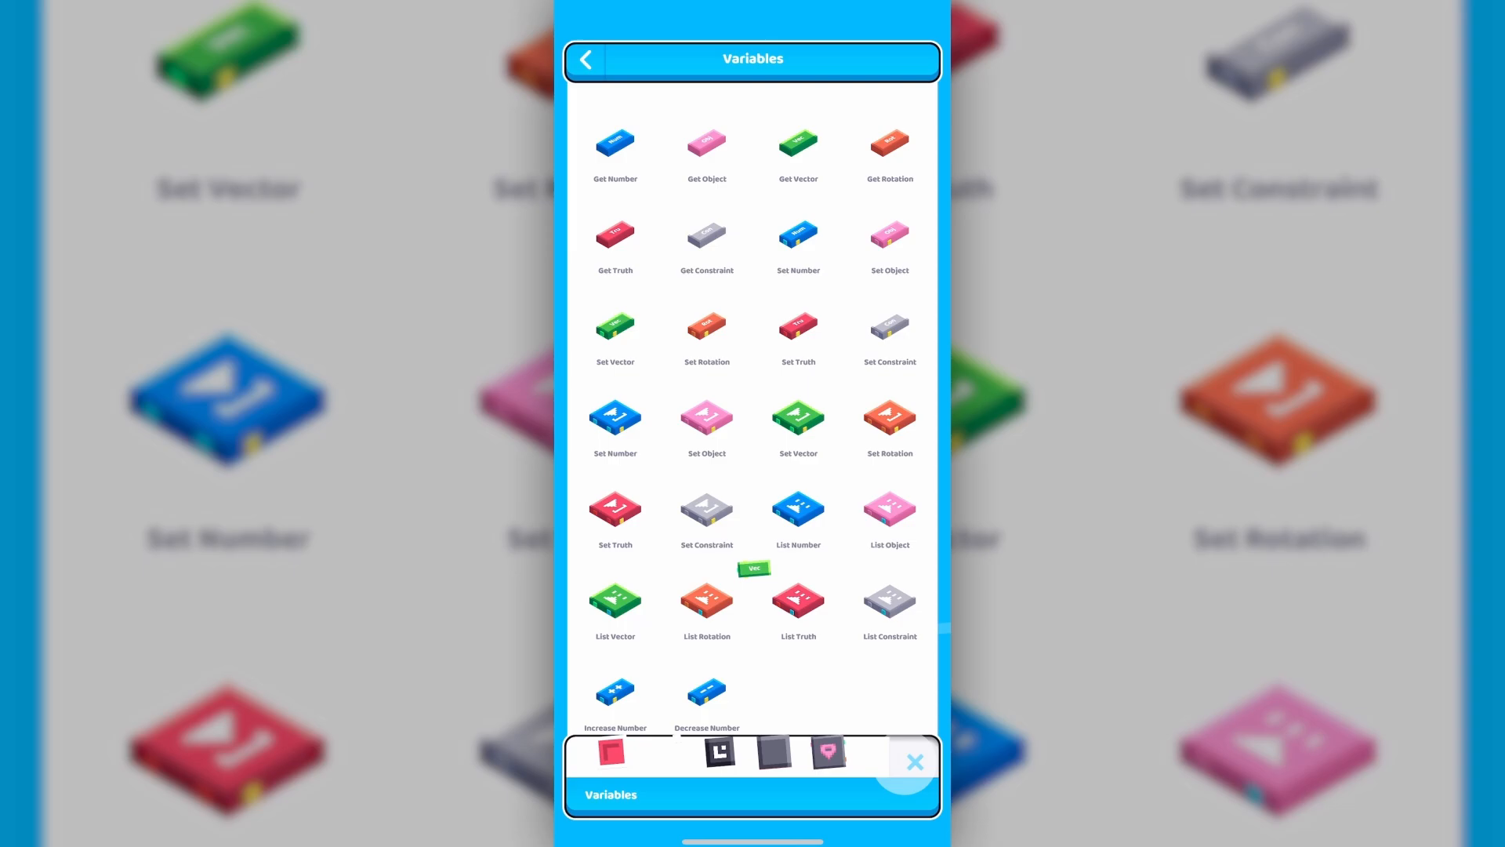
pyautogui.click(912, 761)
pyautogui.write('Sta')
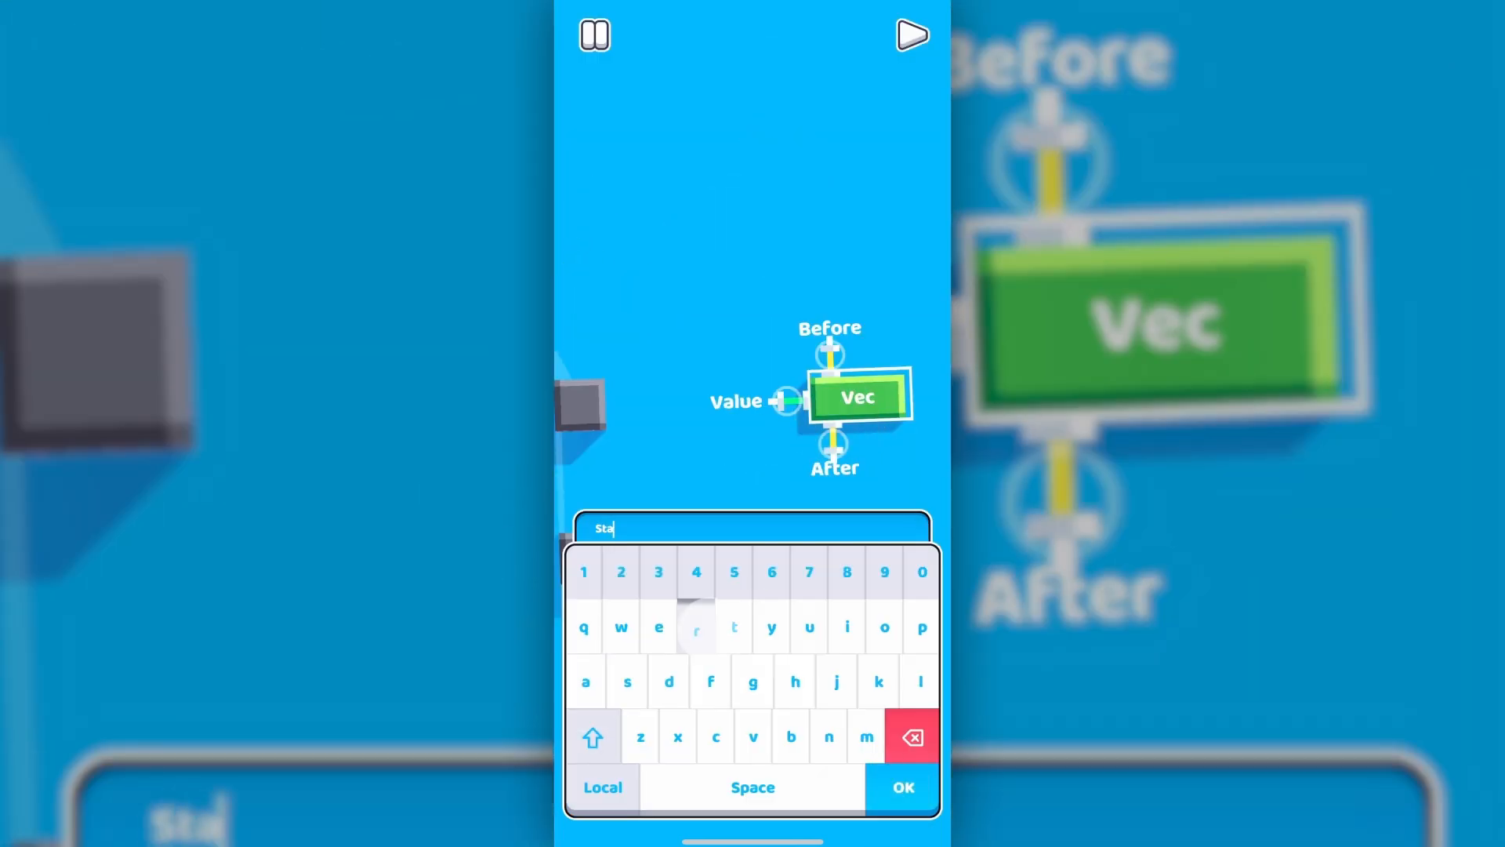
pyautogui.click(899, 786)
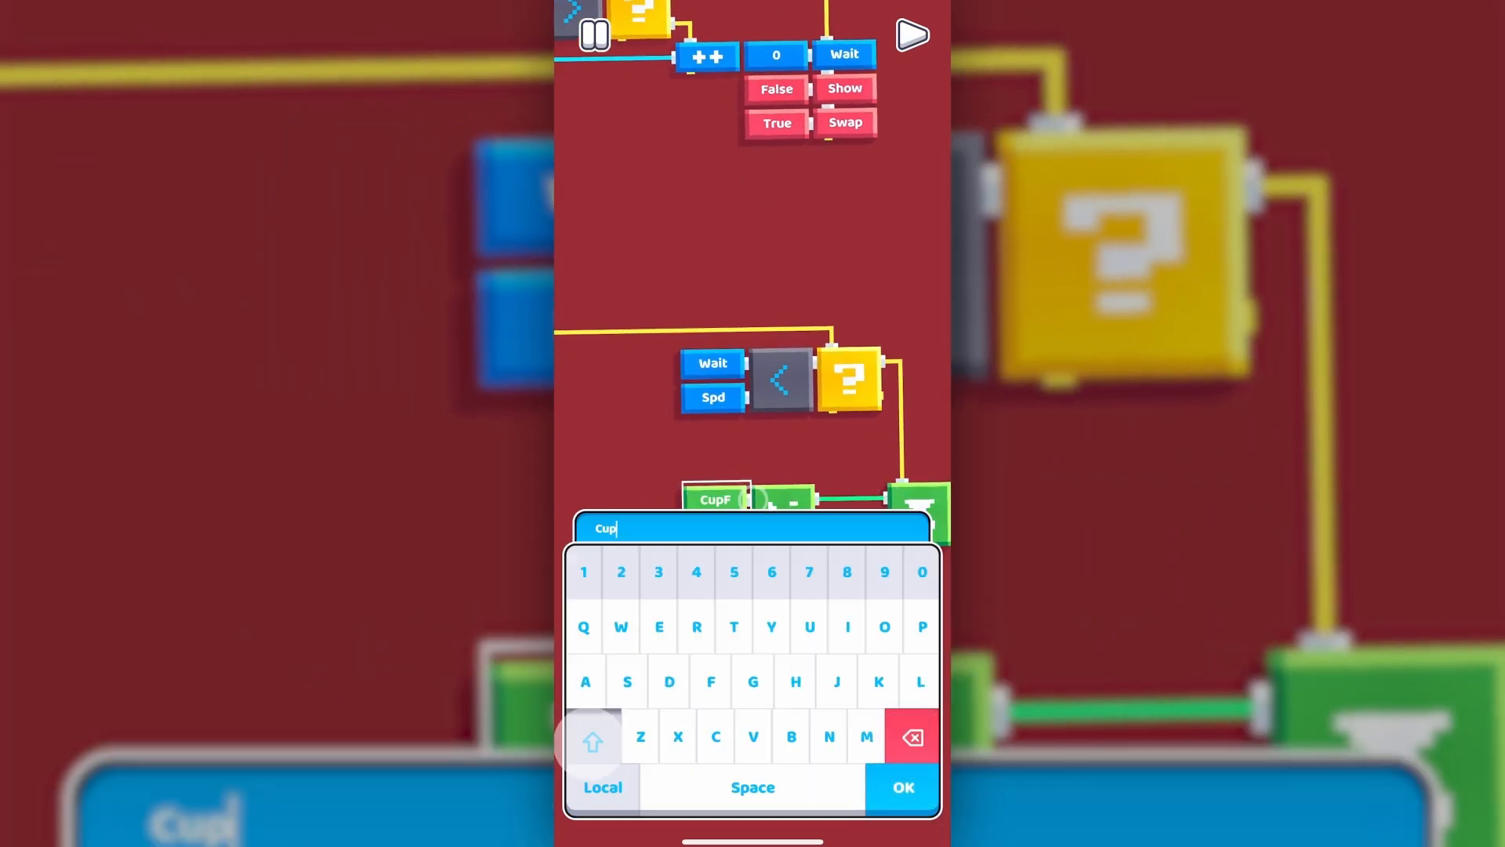
# Finish naming the Cup variable and another variable, then edit a zero number value
pyautogui.click(901, 786)
pyautogui.write('w')
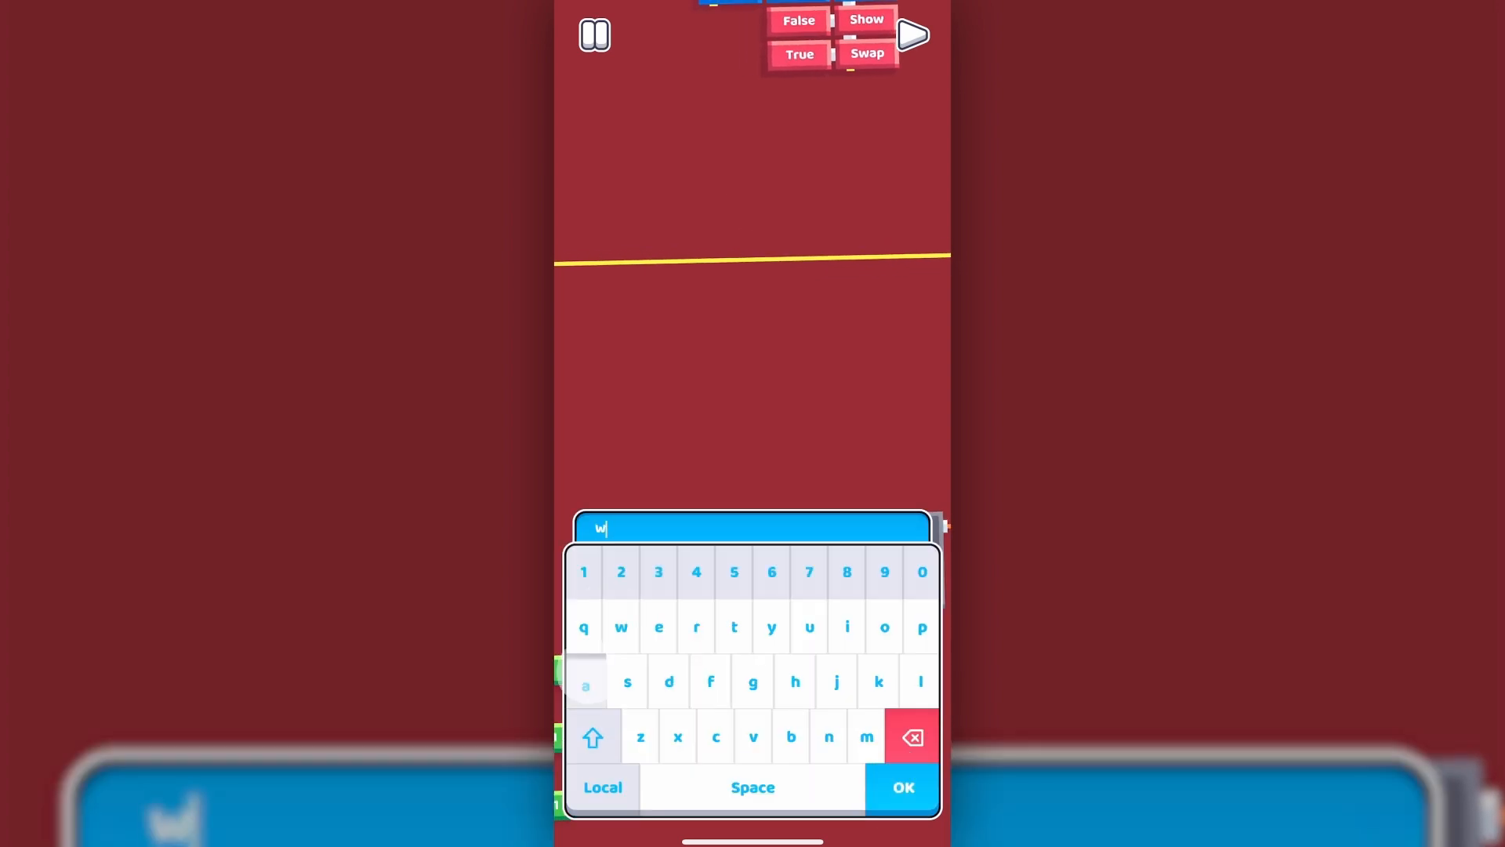
pyautogui.click(901, 786)
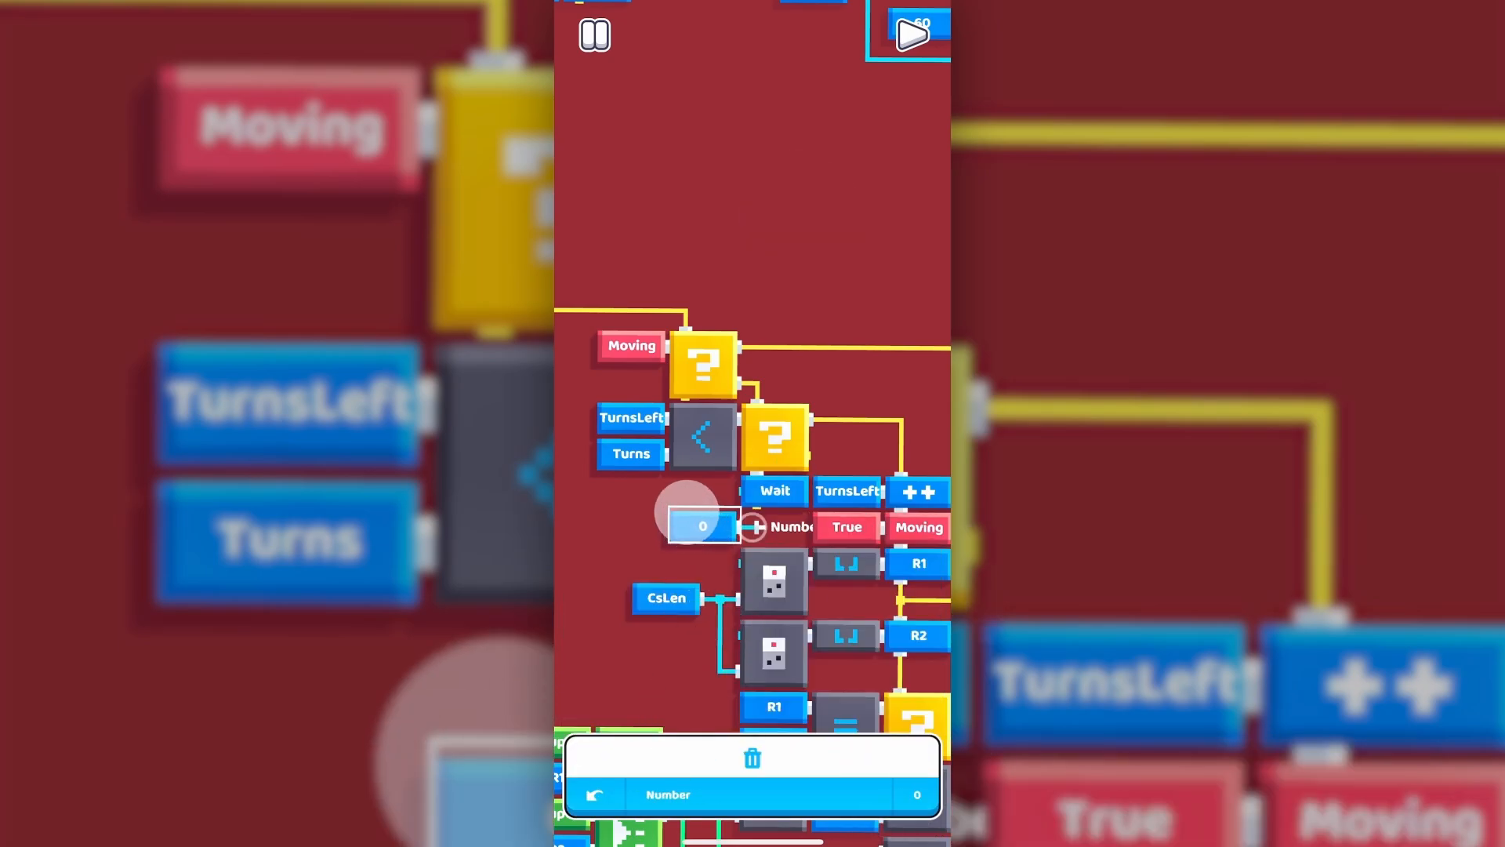
pyautogui.click(909, 35)
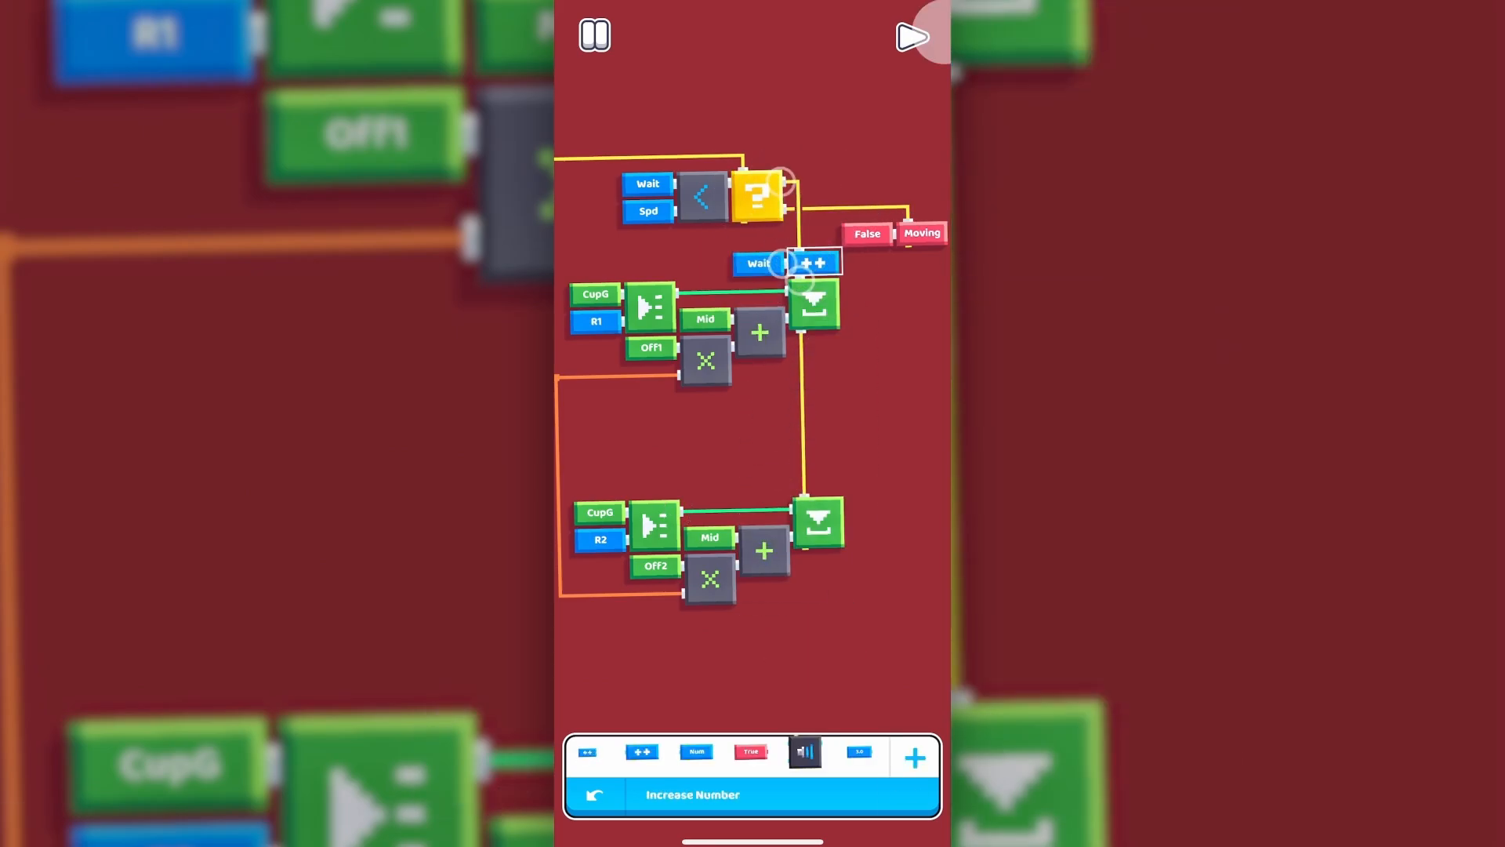
# On touch, loop over the cups, storing the nearest distance in Best and its index in B ID
pyautogui.click(910, 35)
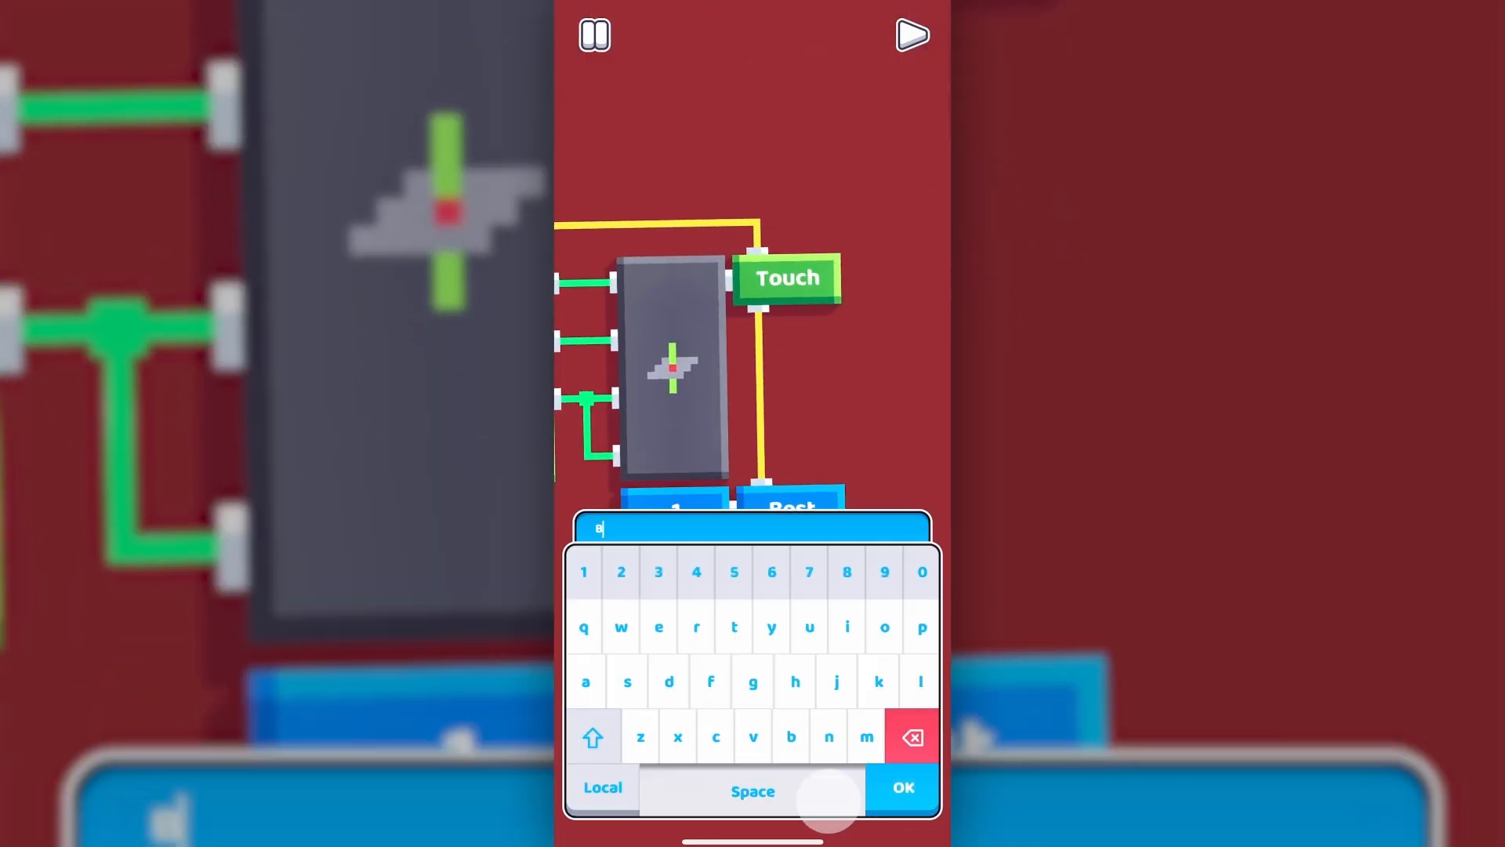
pyautogui.click(901, 786)
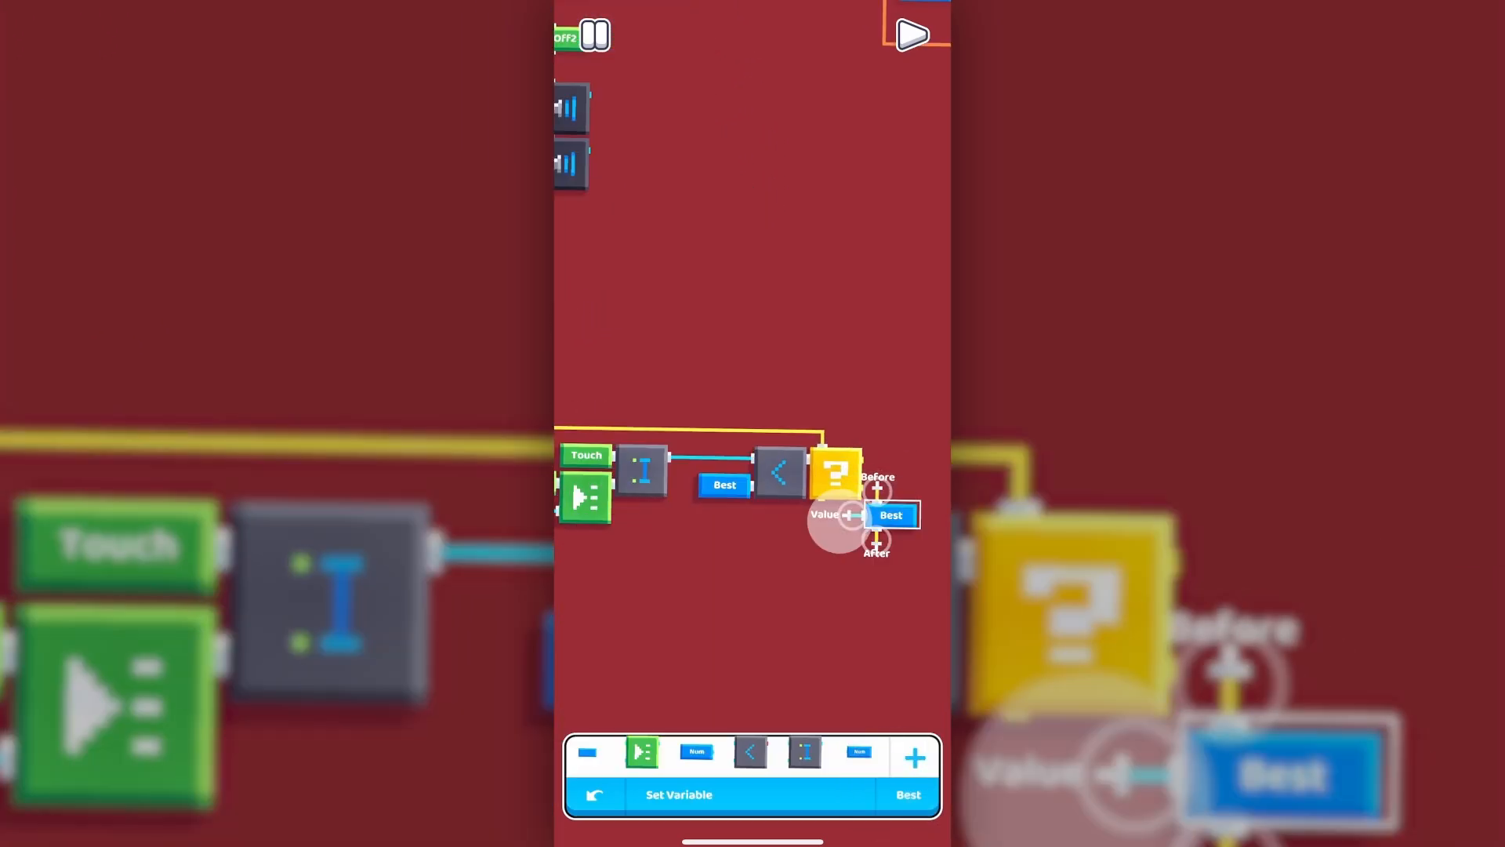
pyautogui.click(889, 515)
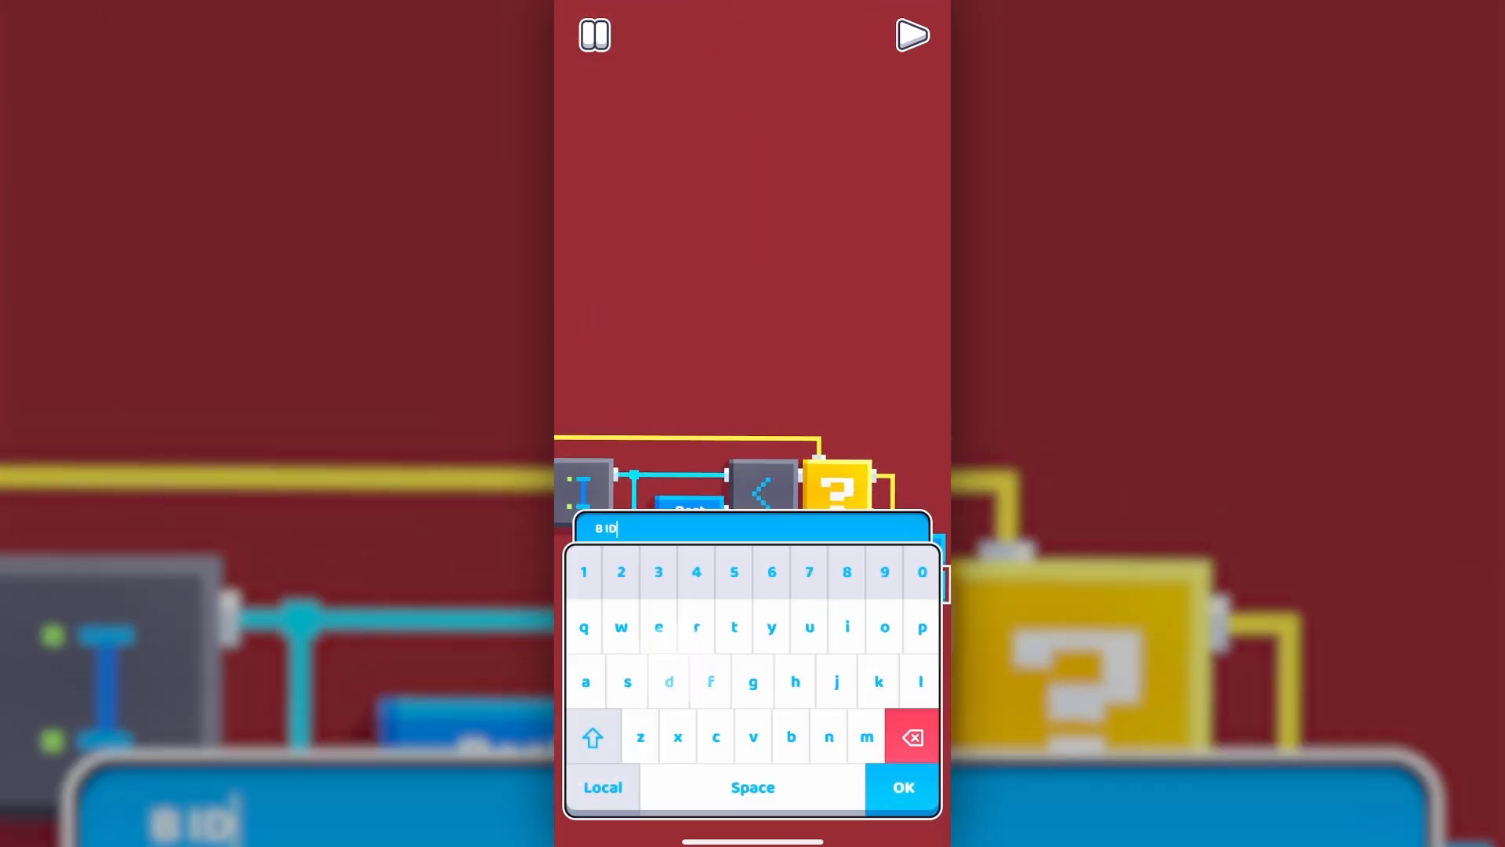
pyautogui.click(900, 786)
pyautogui.write('Cur')
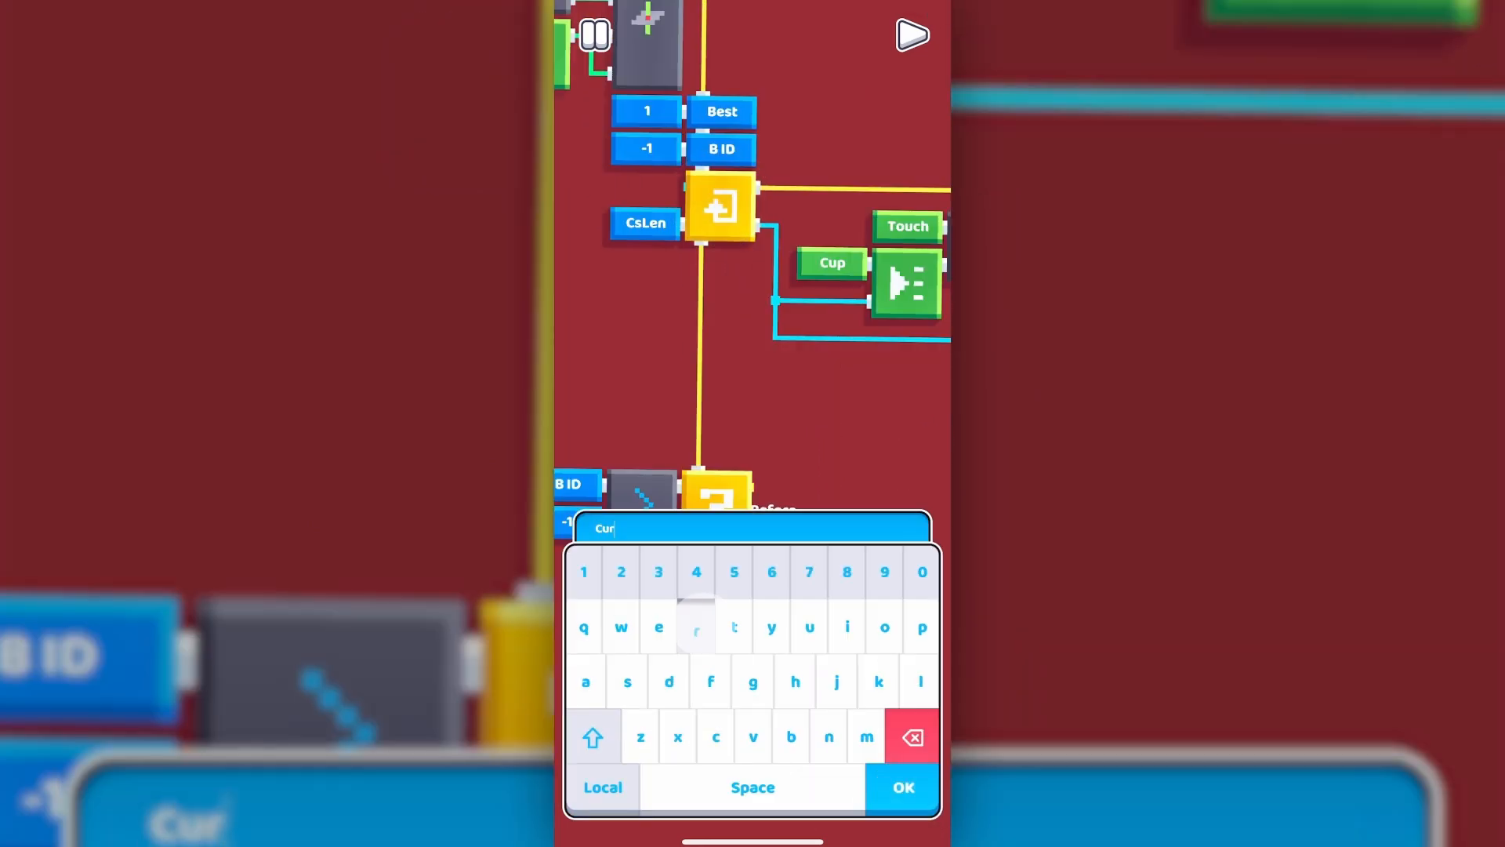
# Record the pick in Curr, set a truth flag to False, and name a new truth variable
pyautogui.click(901, 787)
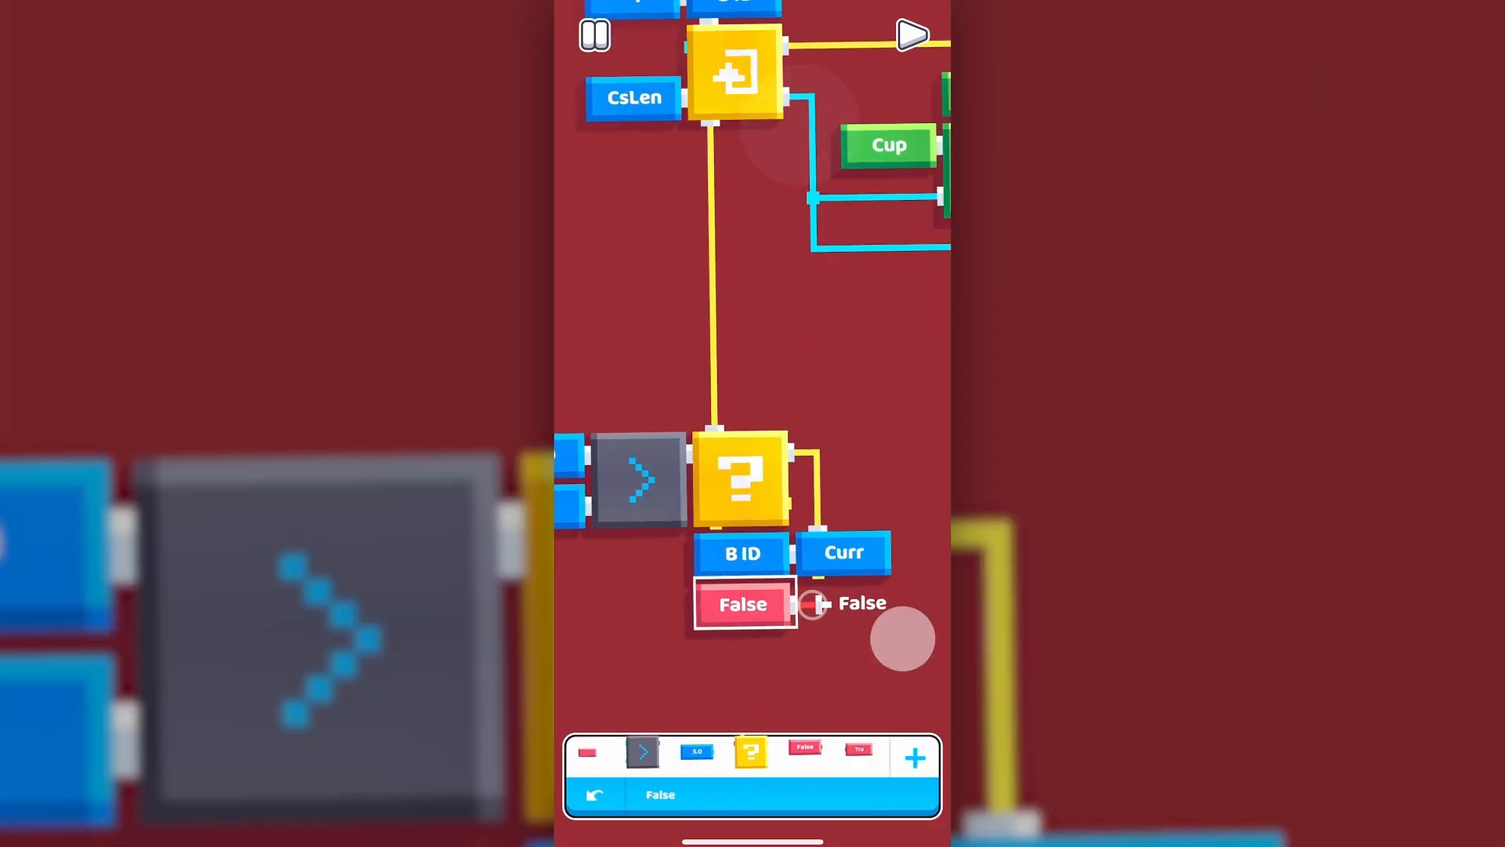
pyautogui.click(742, 603)
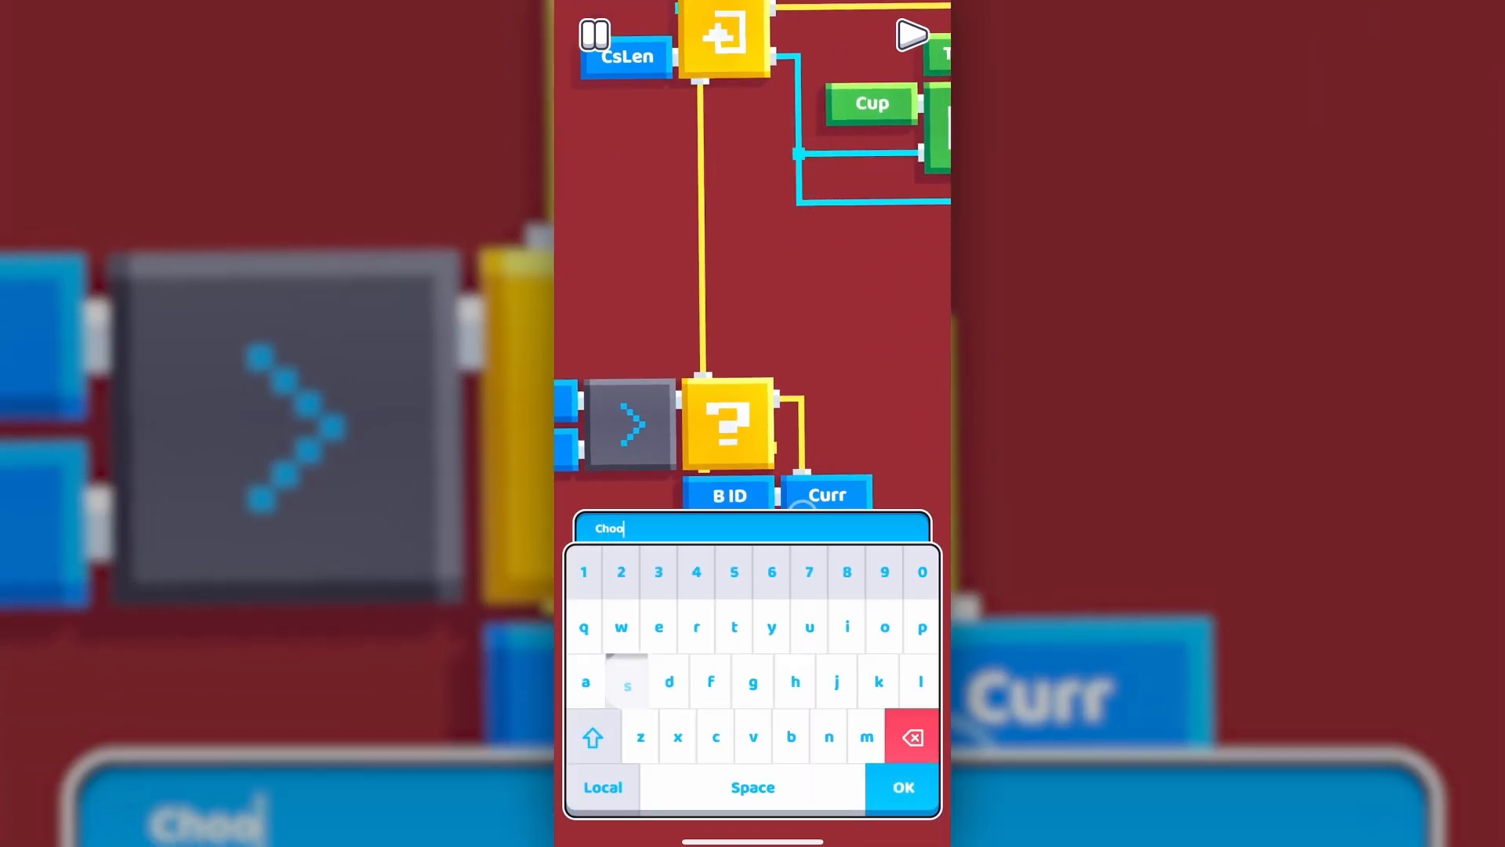
pyautogui.click(900, 787)
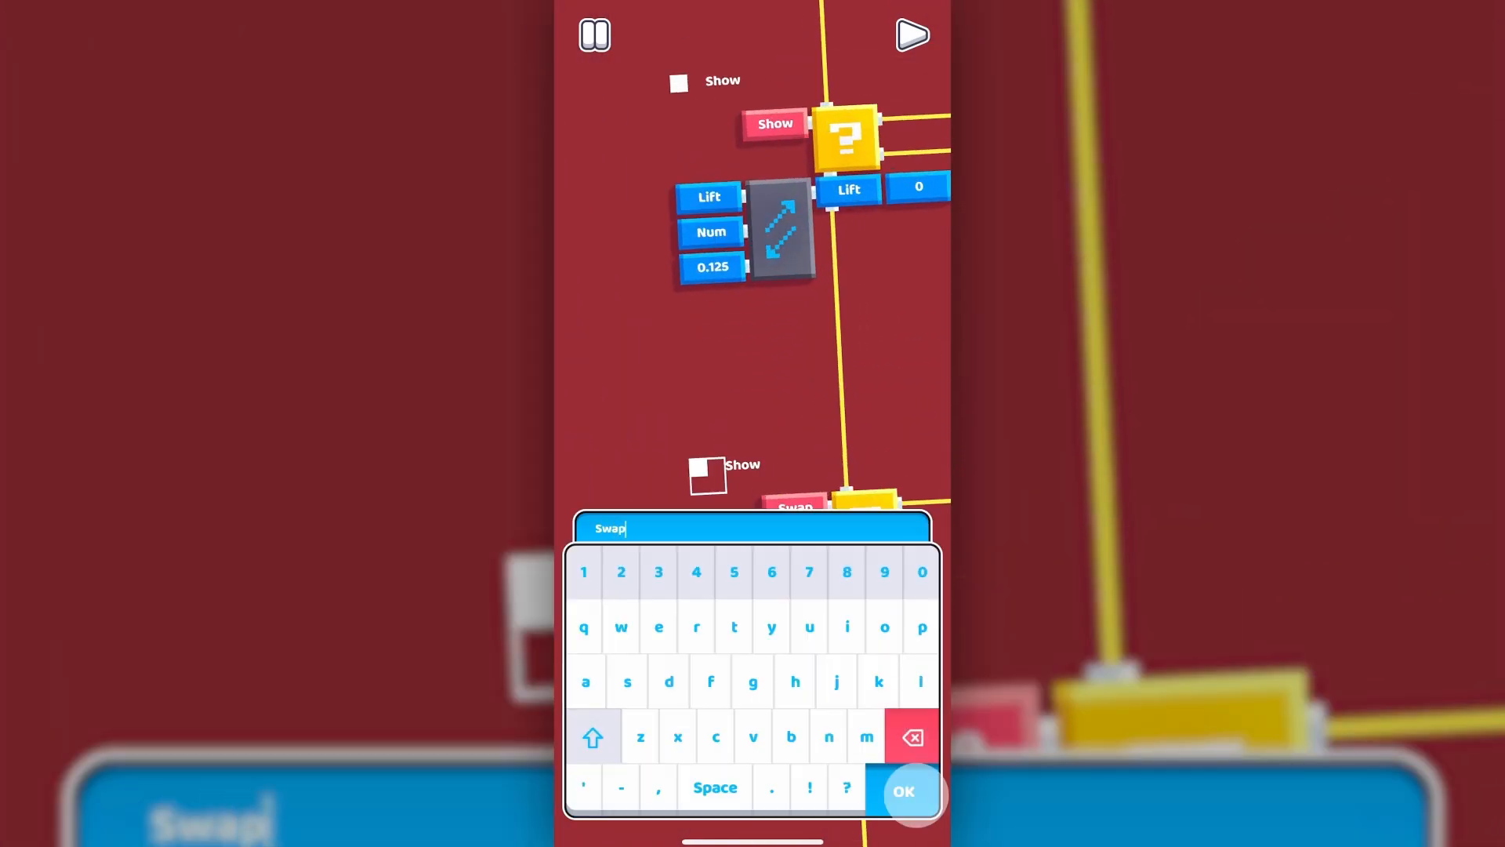
# Name the new truth variable Swap for the pass check's Set Truth blocks
pyautogui.click(900, 790)
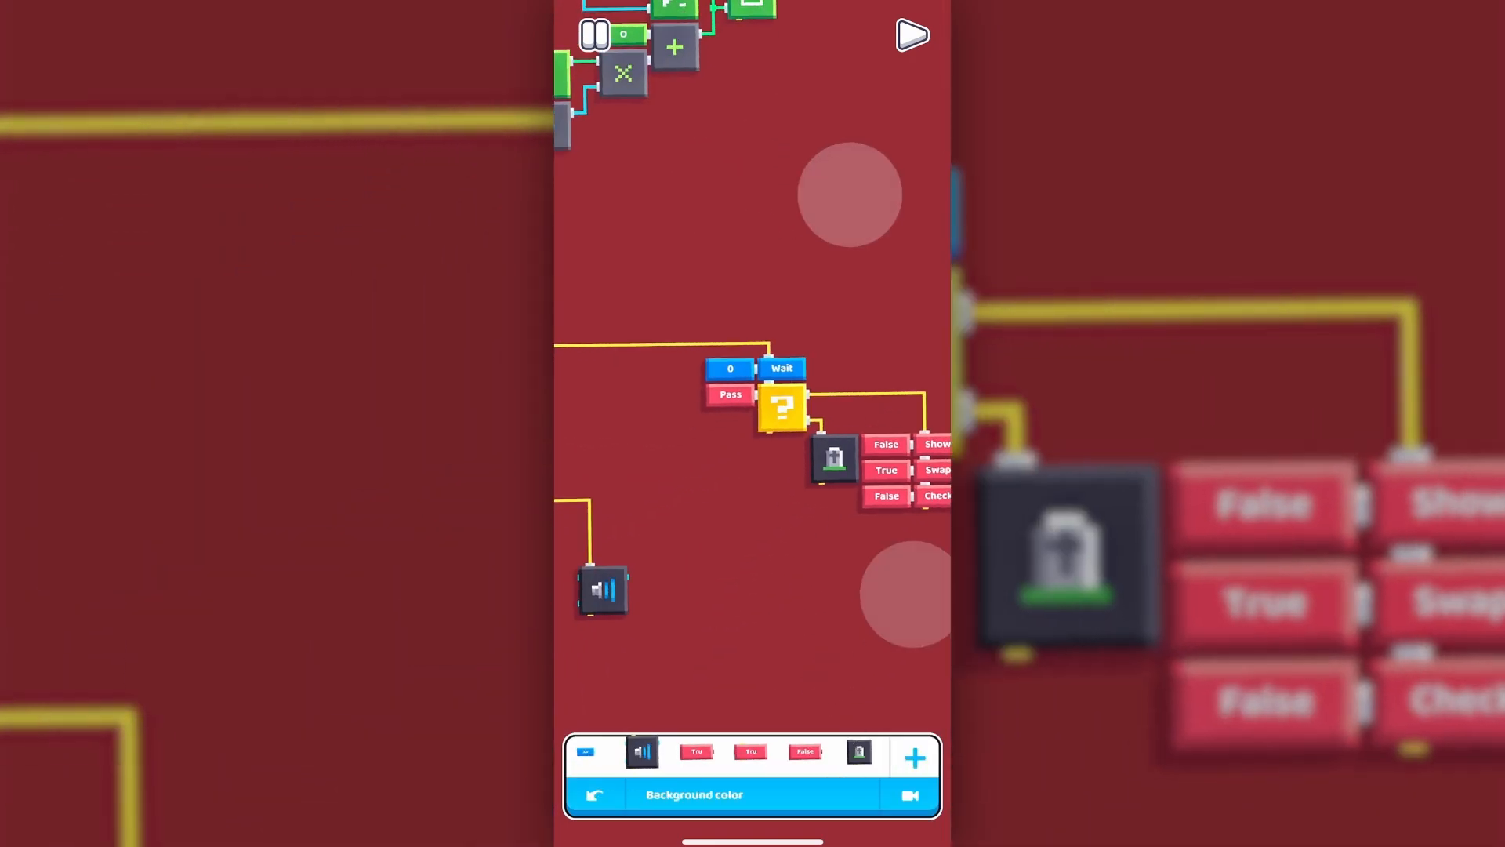
# Add Increase Number on Score and set Spd to Max(Spd − 2, 5)
pyautogui.click(911, 35)
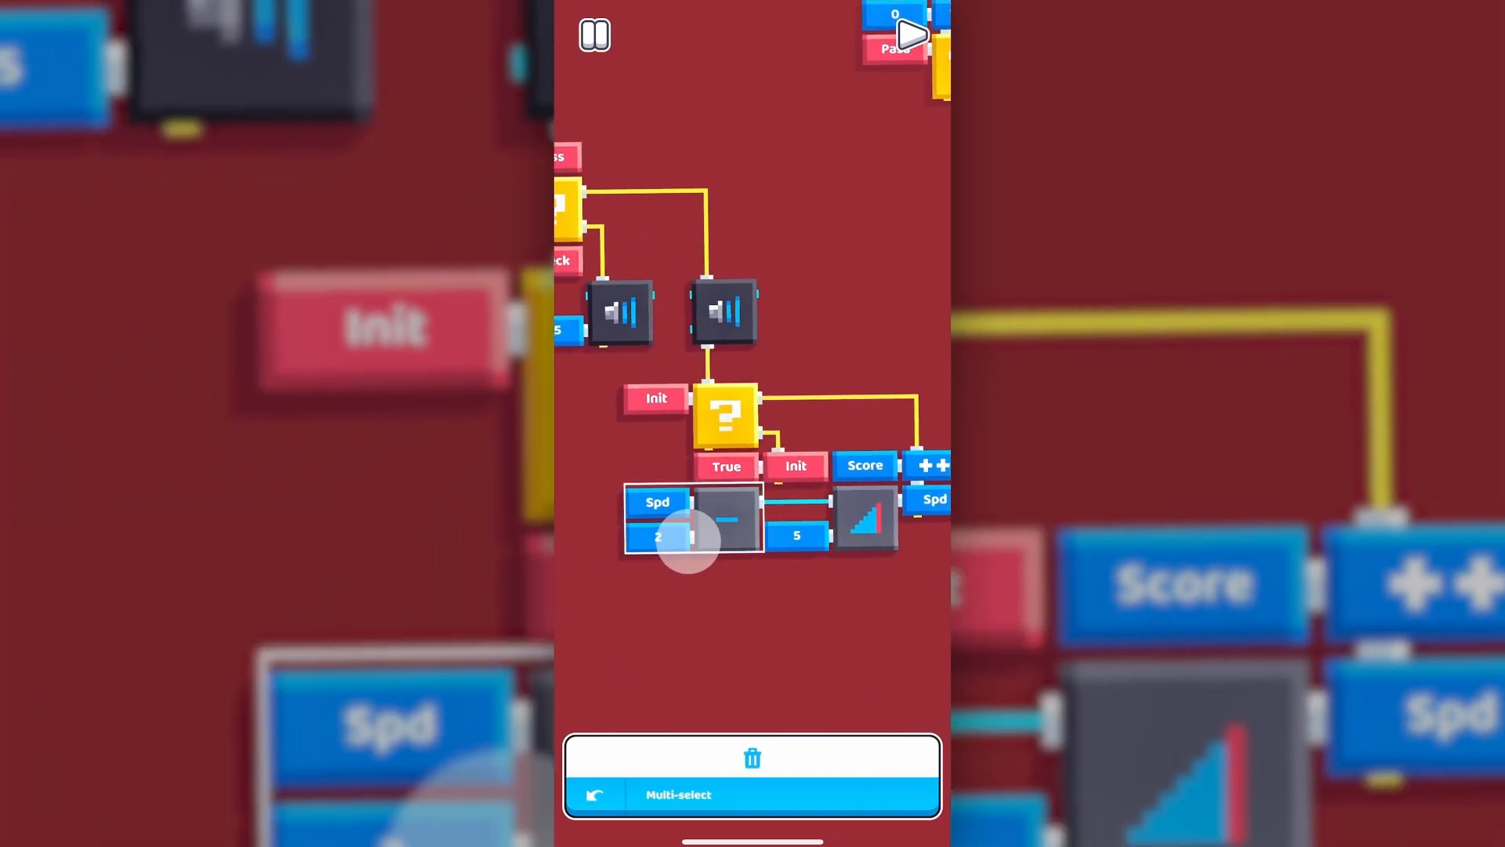
pyautogui.click(692, 537)
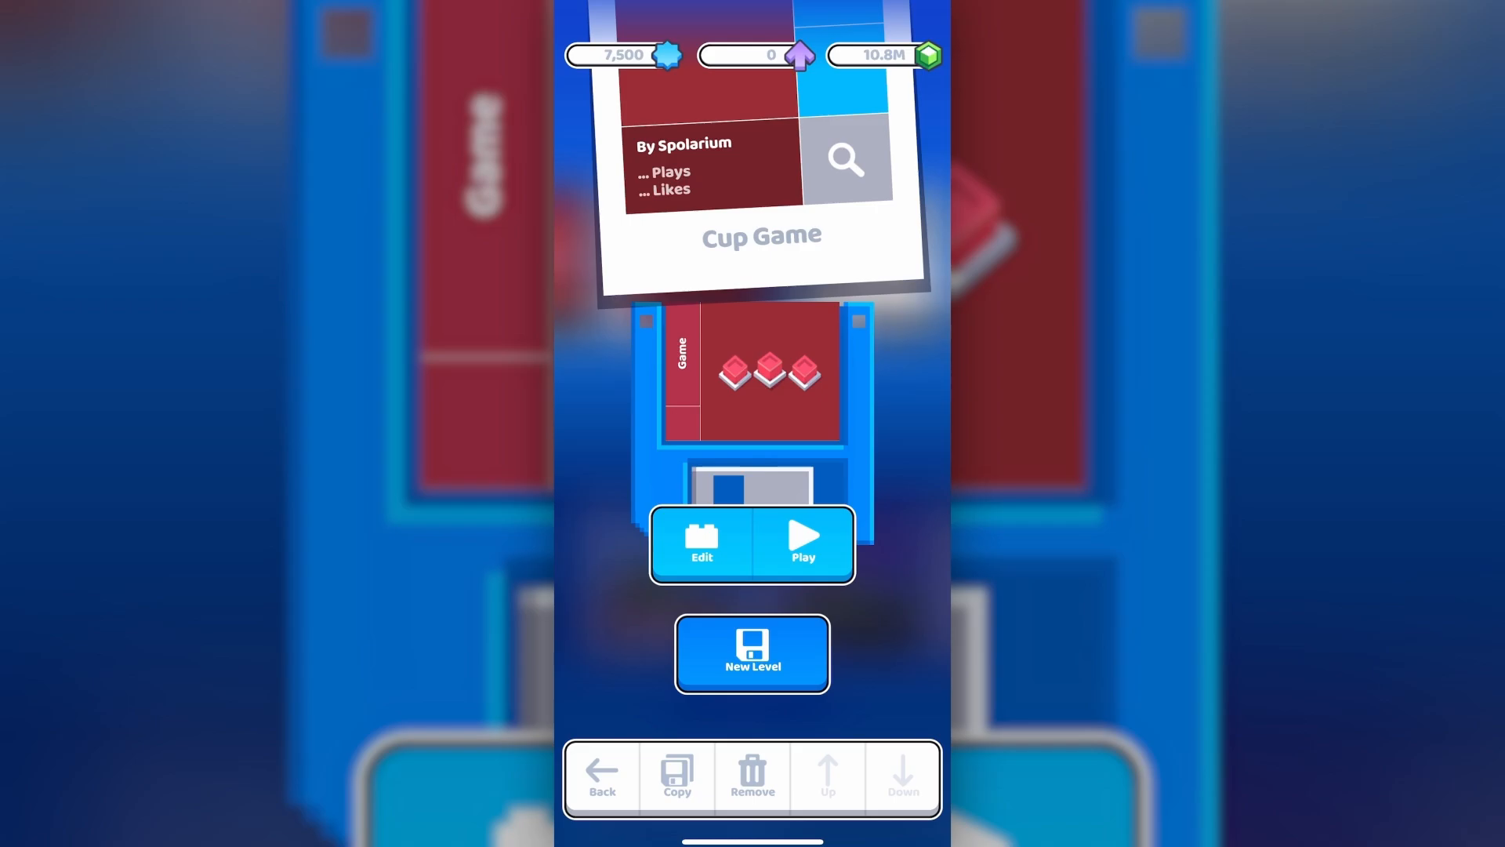
# Open Cup Game in the editor from its level menu
pyautogui.click(701, 544)
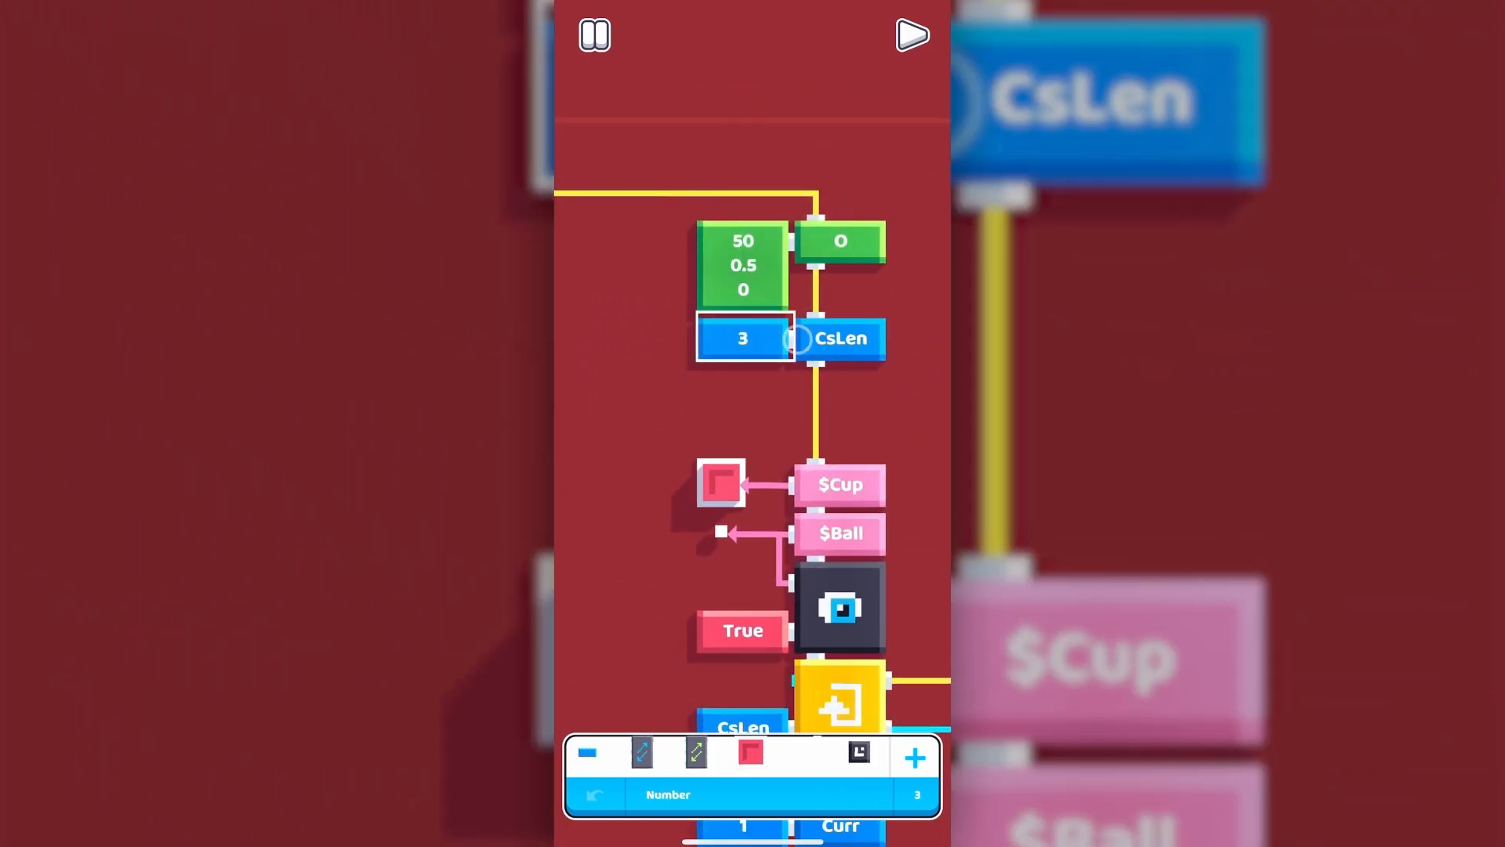
# Raise CsLen from 3 to 8 and play the game with the extra cups
pyautogui.click(911, 35)
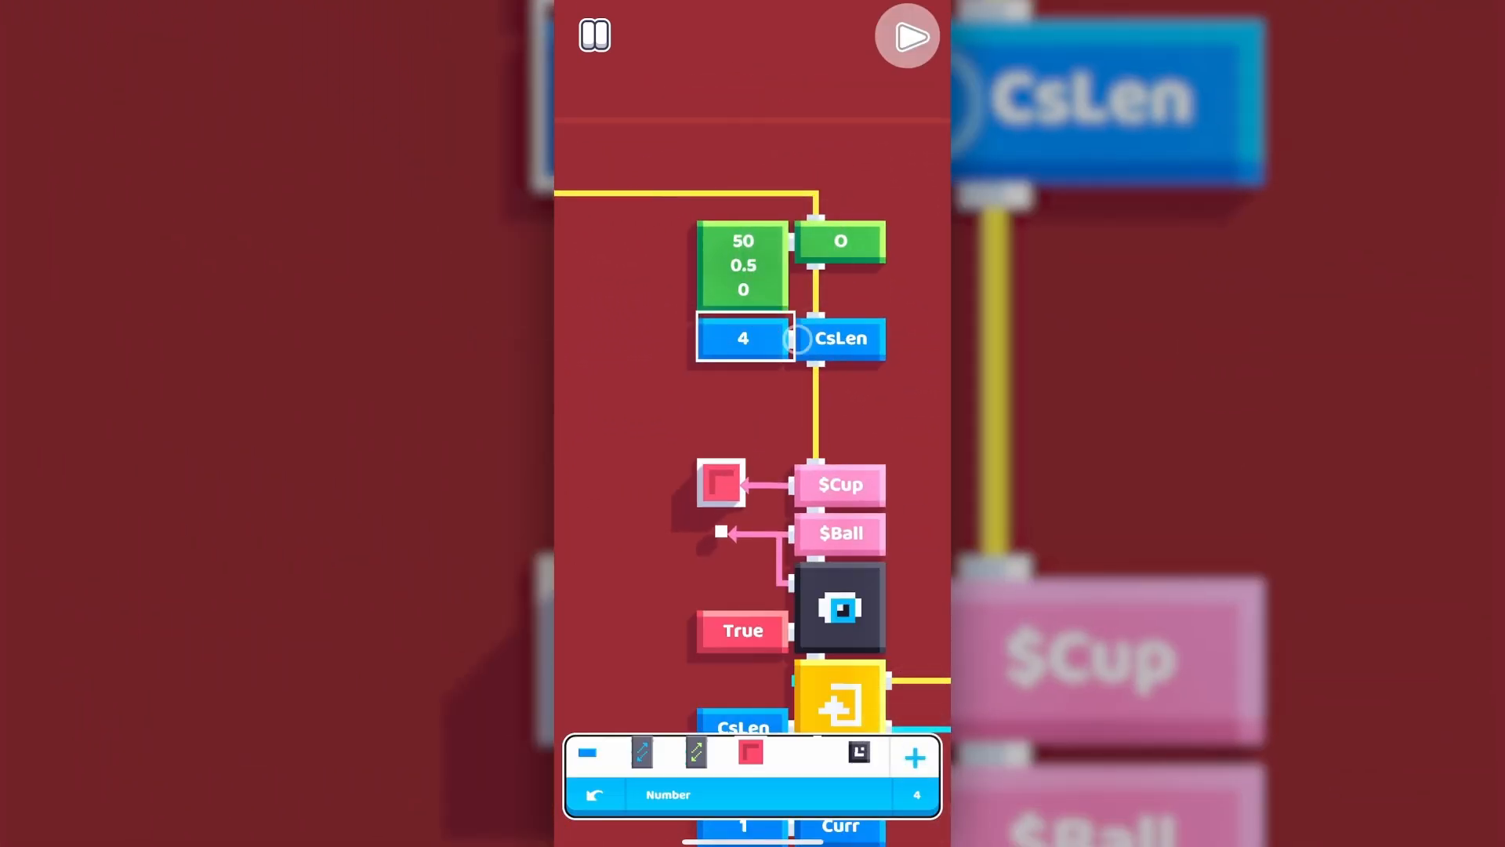
pyautogui.click(906, 35)
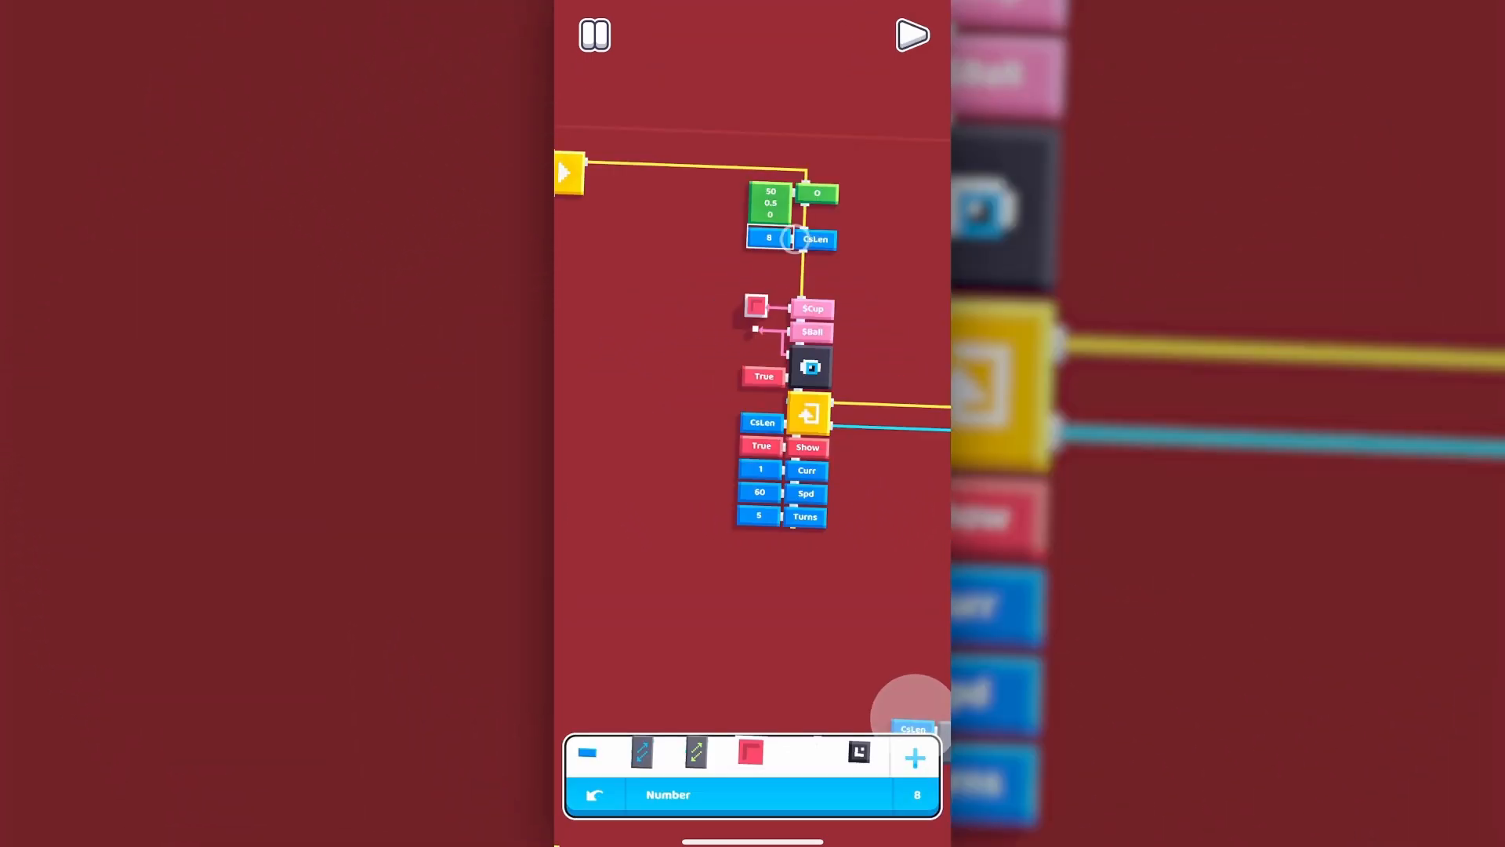
pyautogui.click(910, 35)
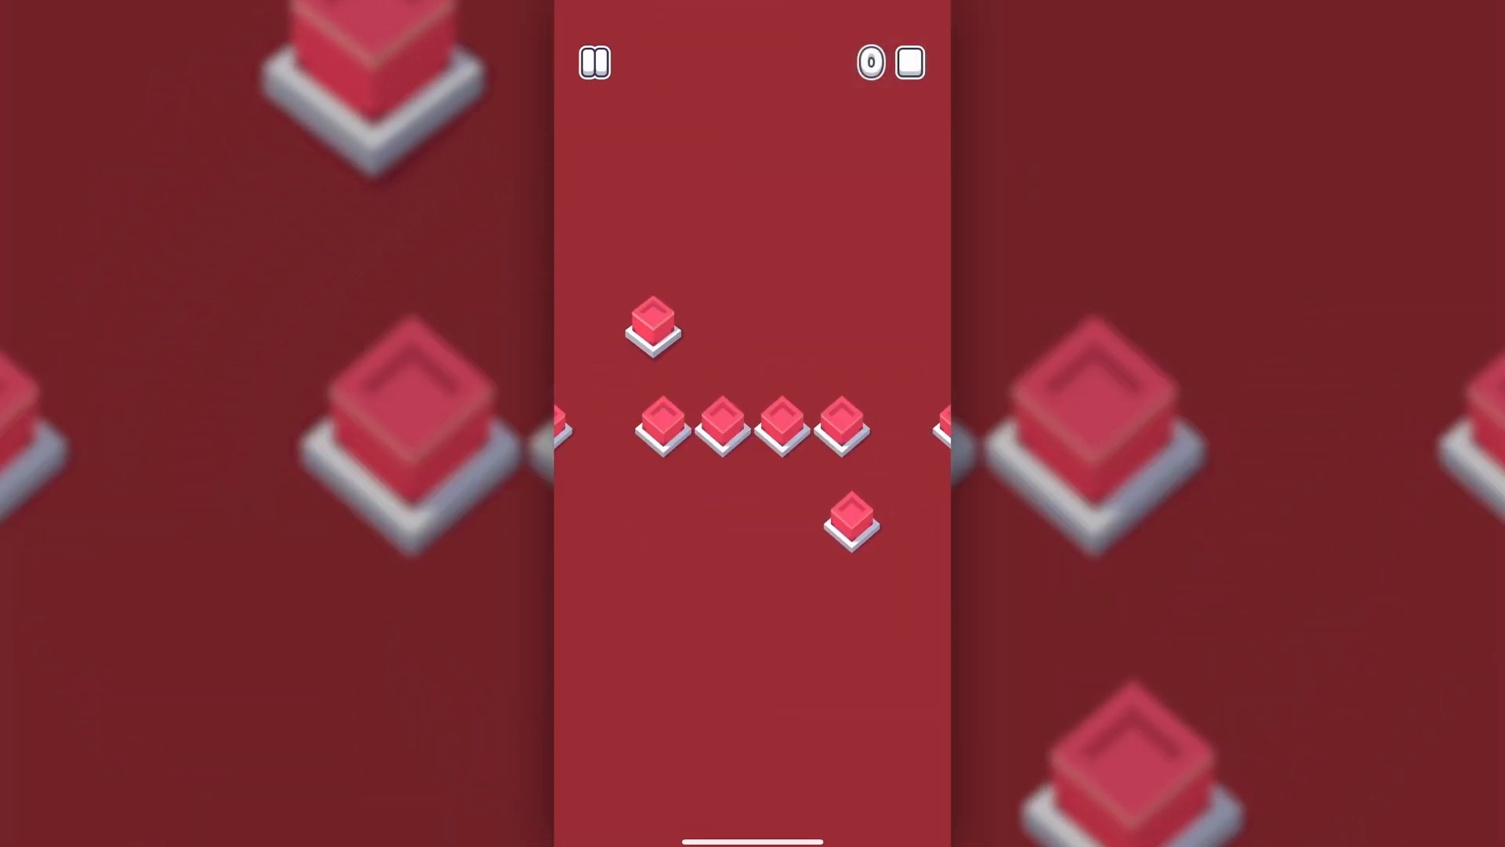